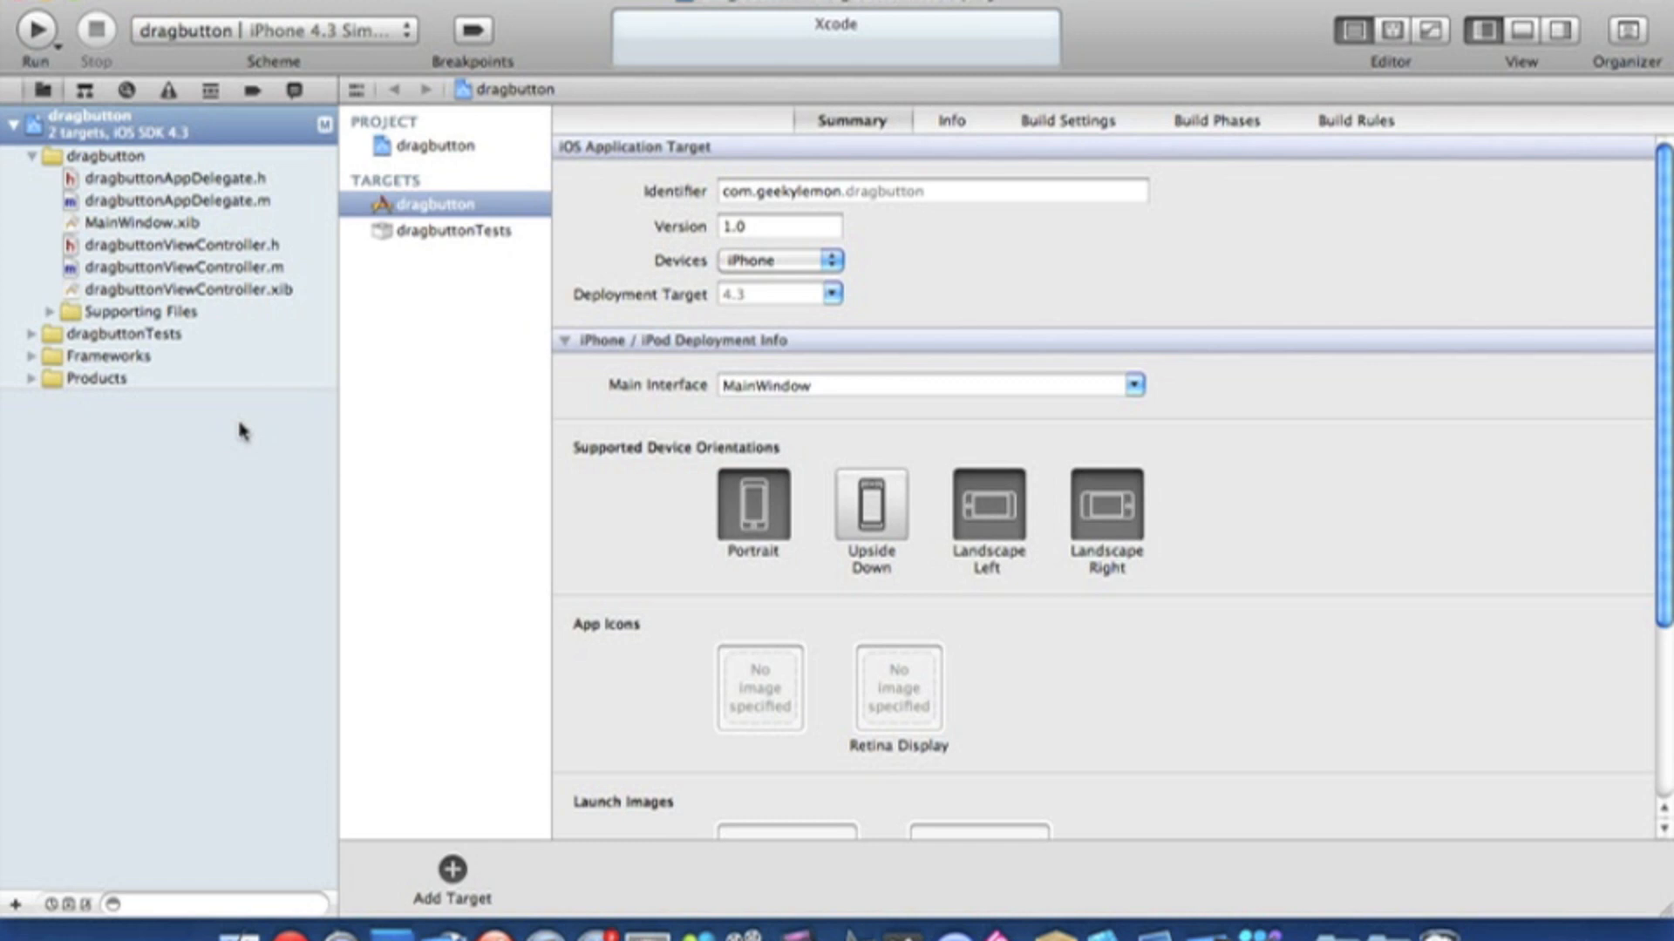
# Open dragbuttonViewController.h from the Project Navigator
pyautogui.click(176, 244)
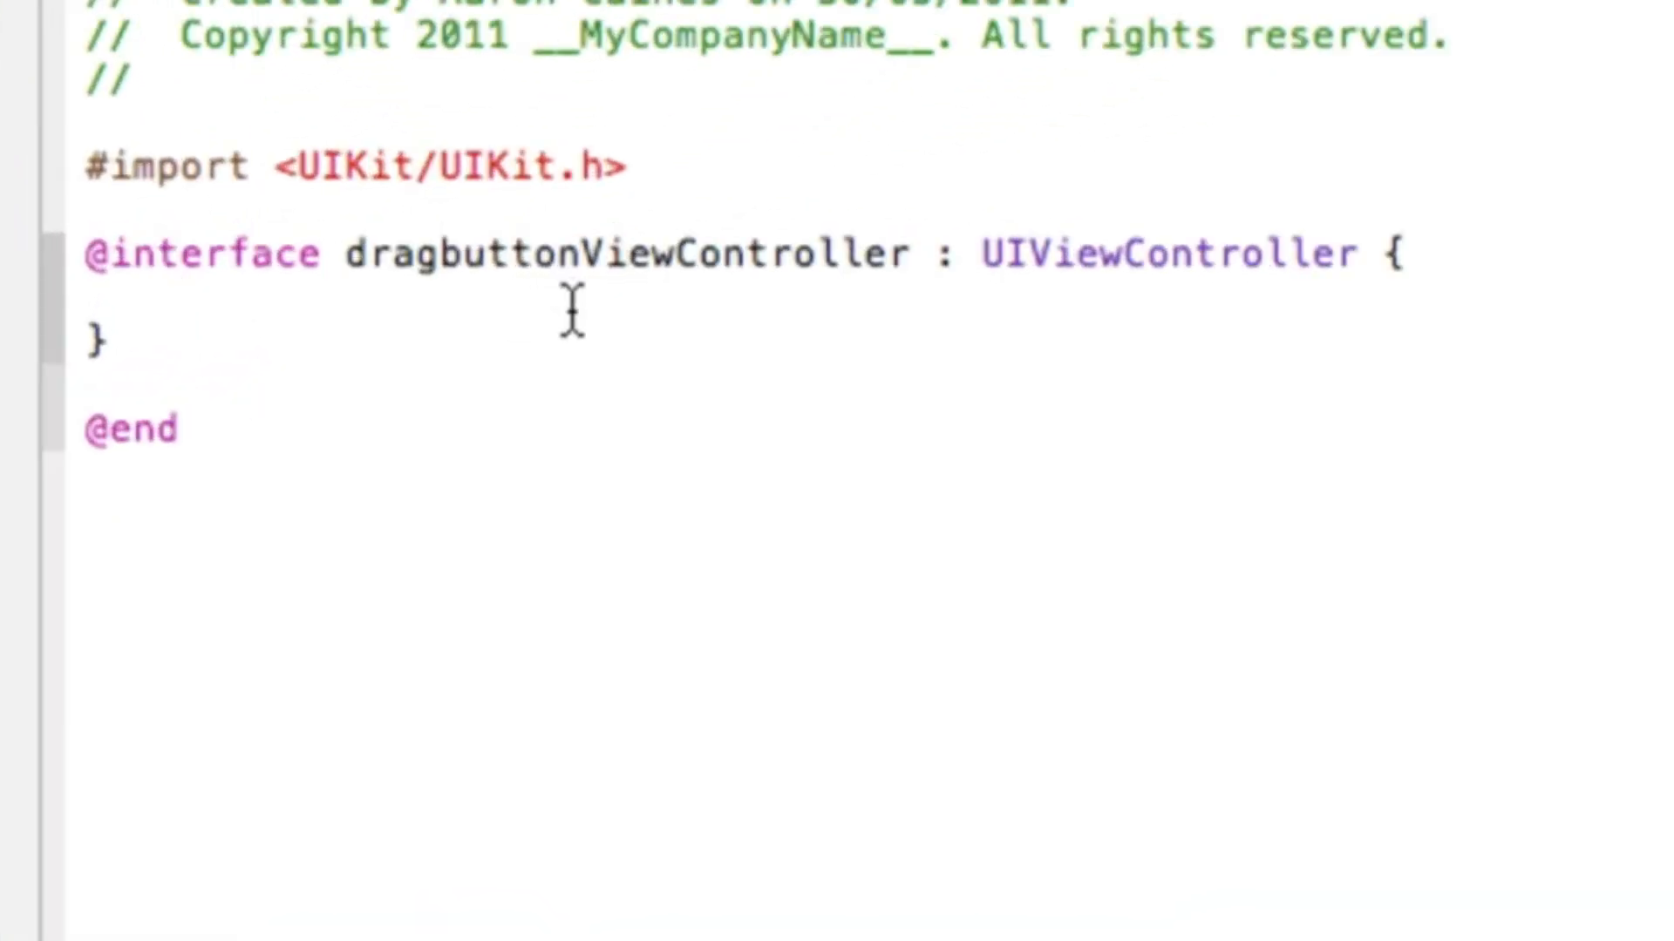
pyautogui.write('IBOutlet')
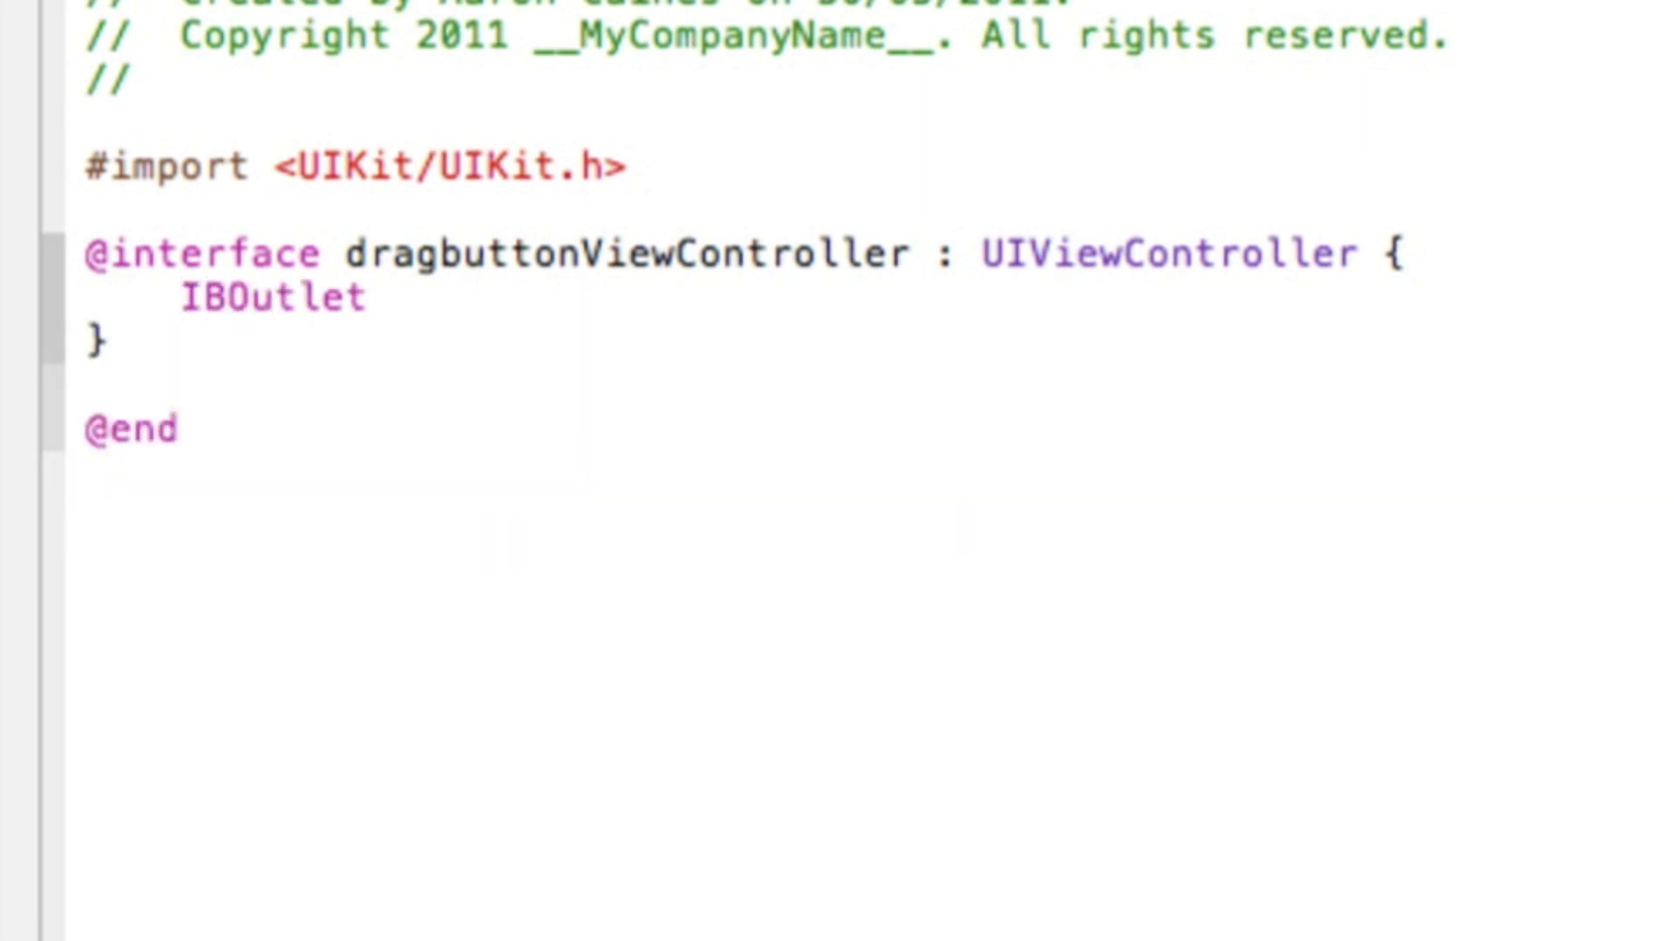
pyautogui.write('UIButton *')
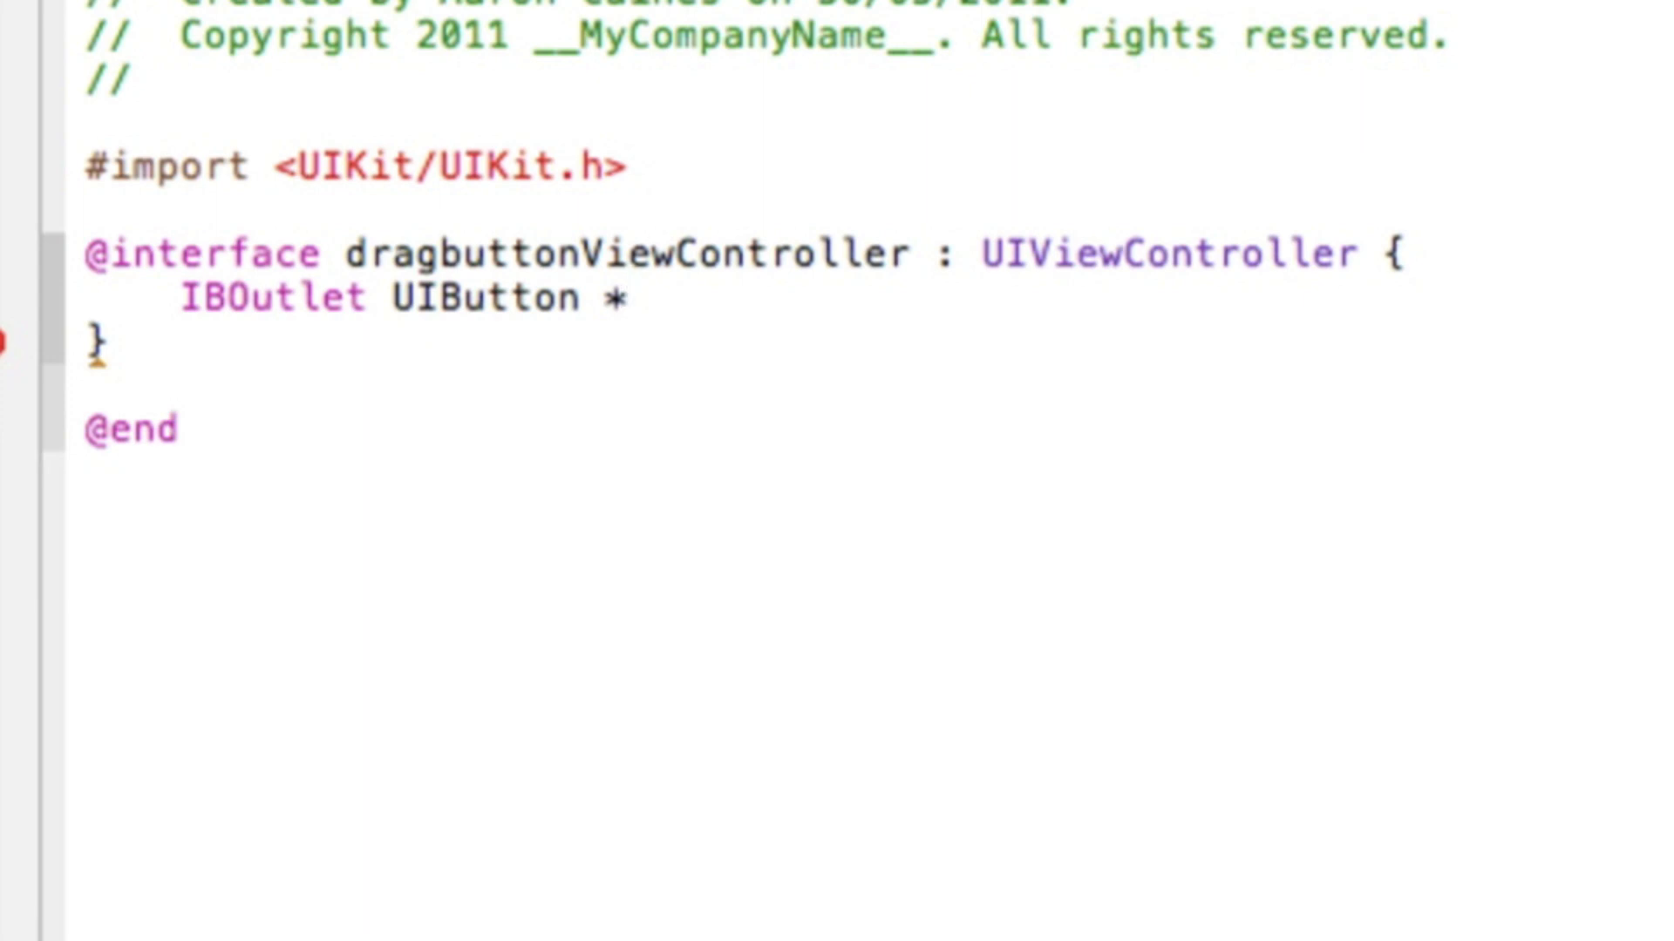
pyautogui.write('butt')
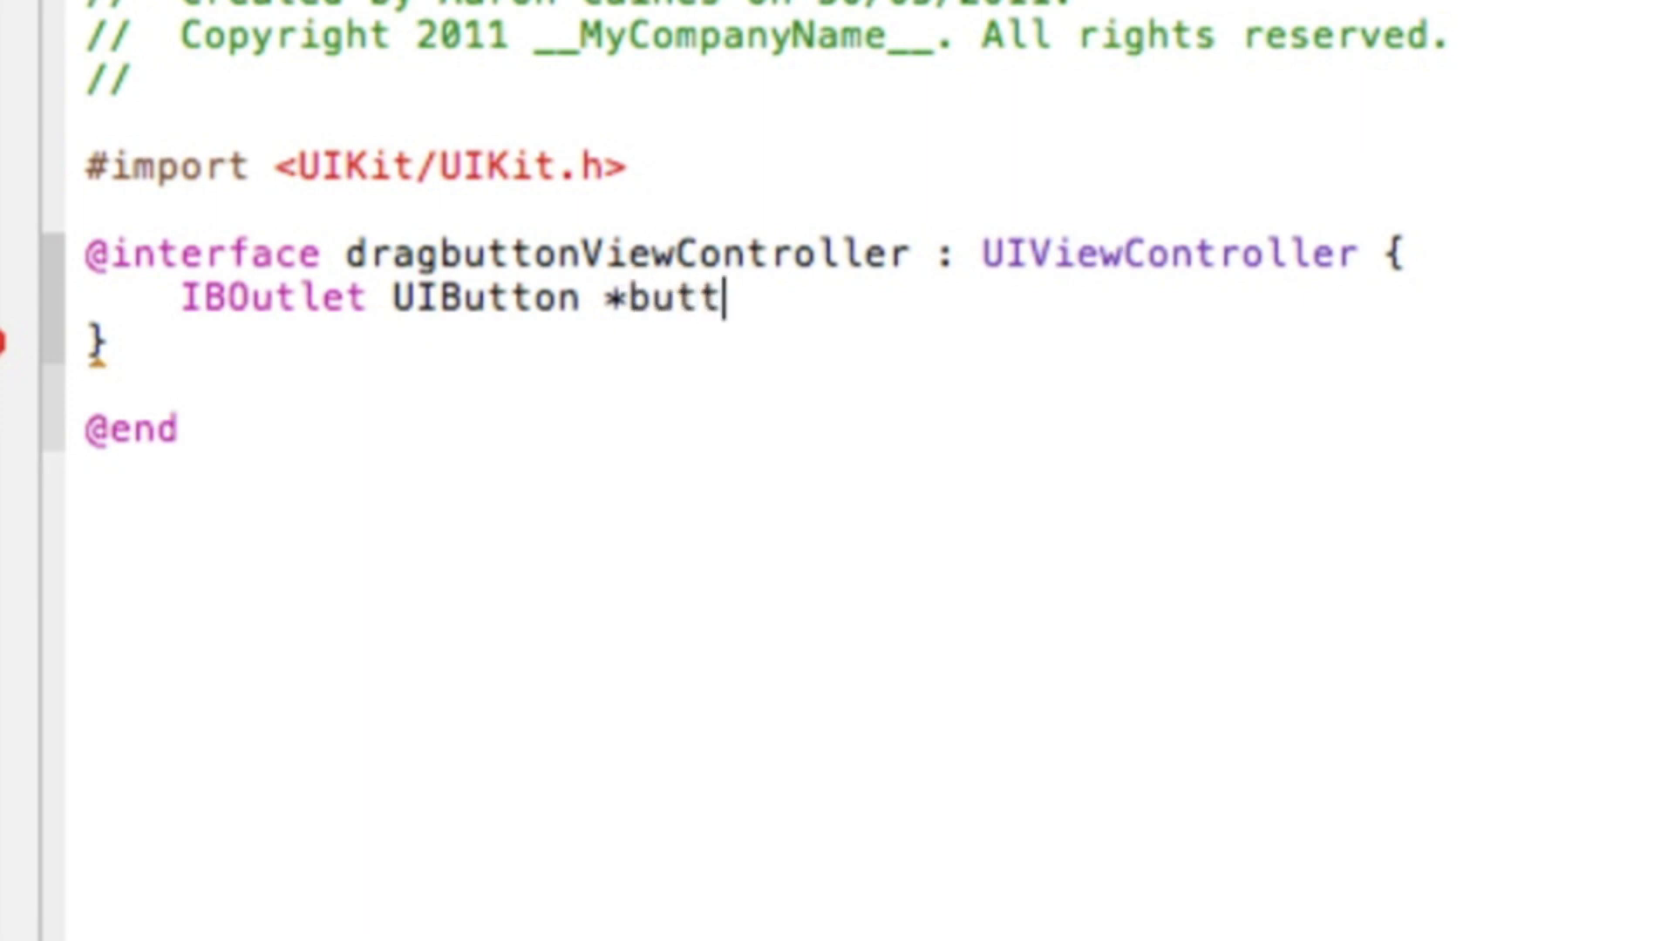
pyautogui.write('on')
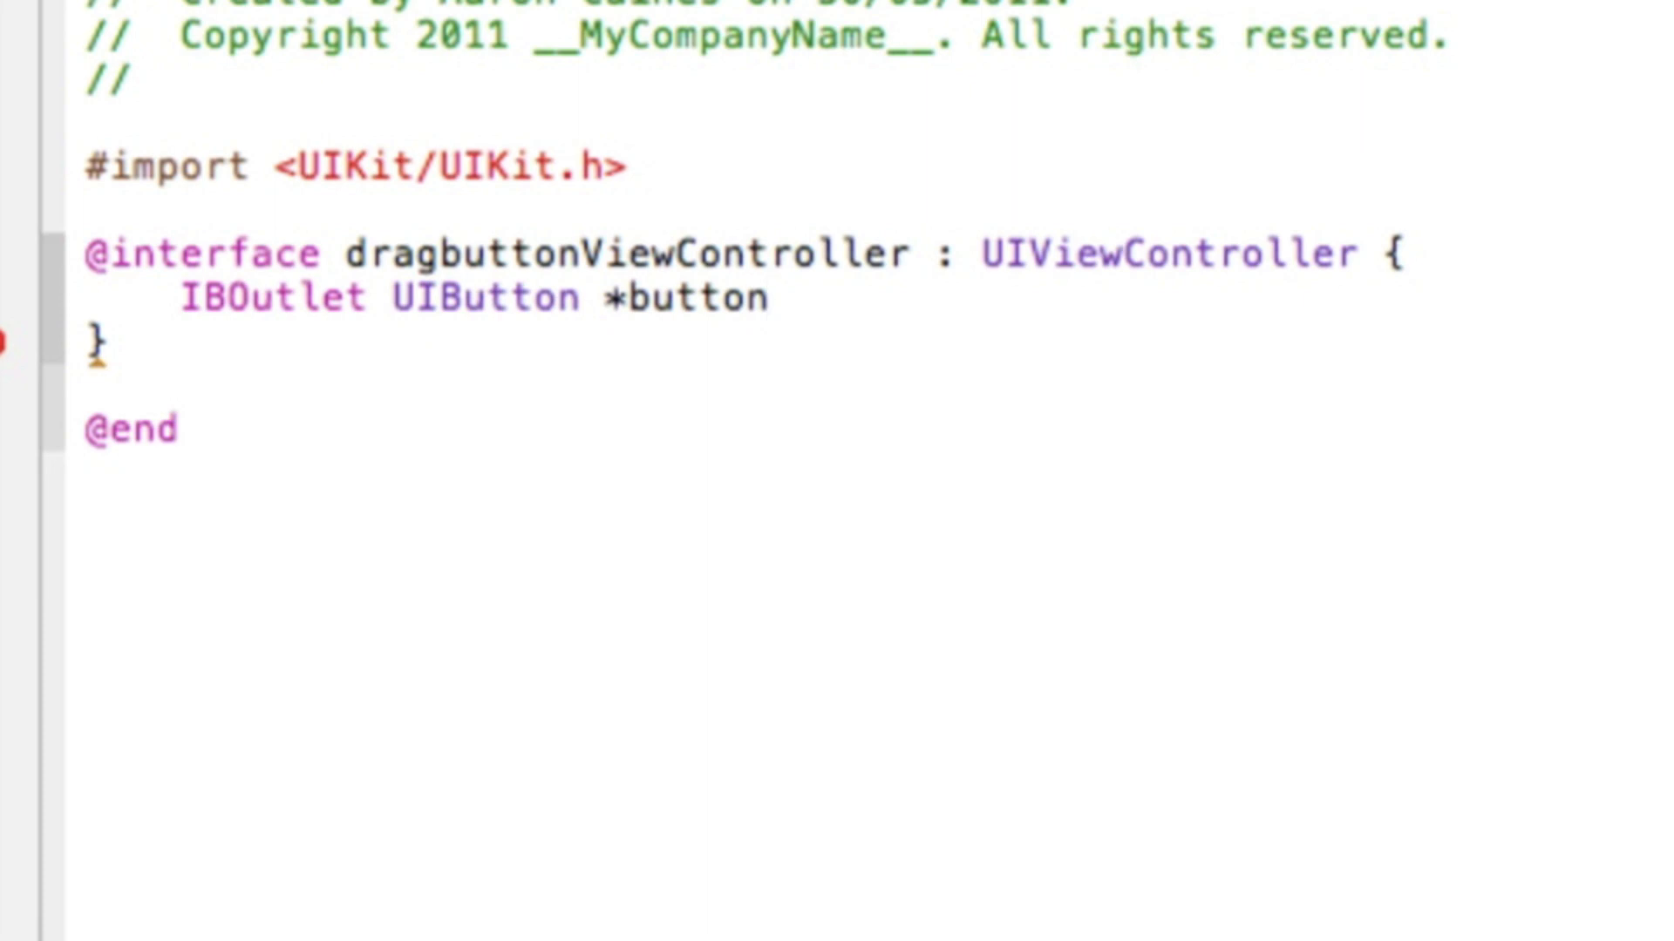
pyautogui.write(';')
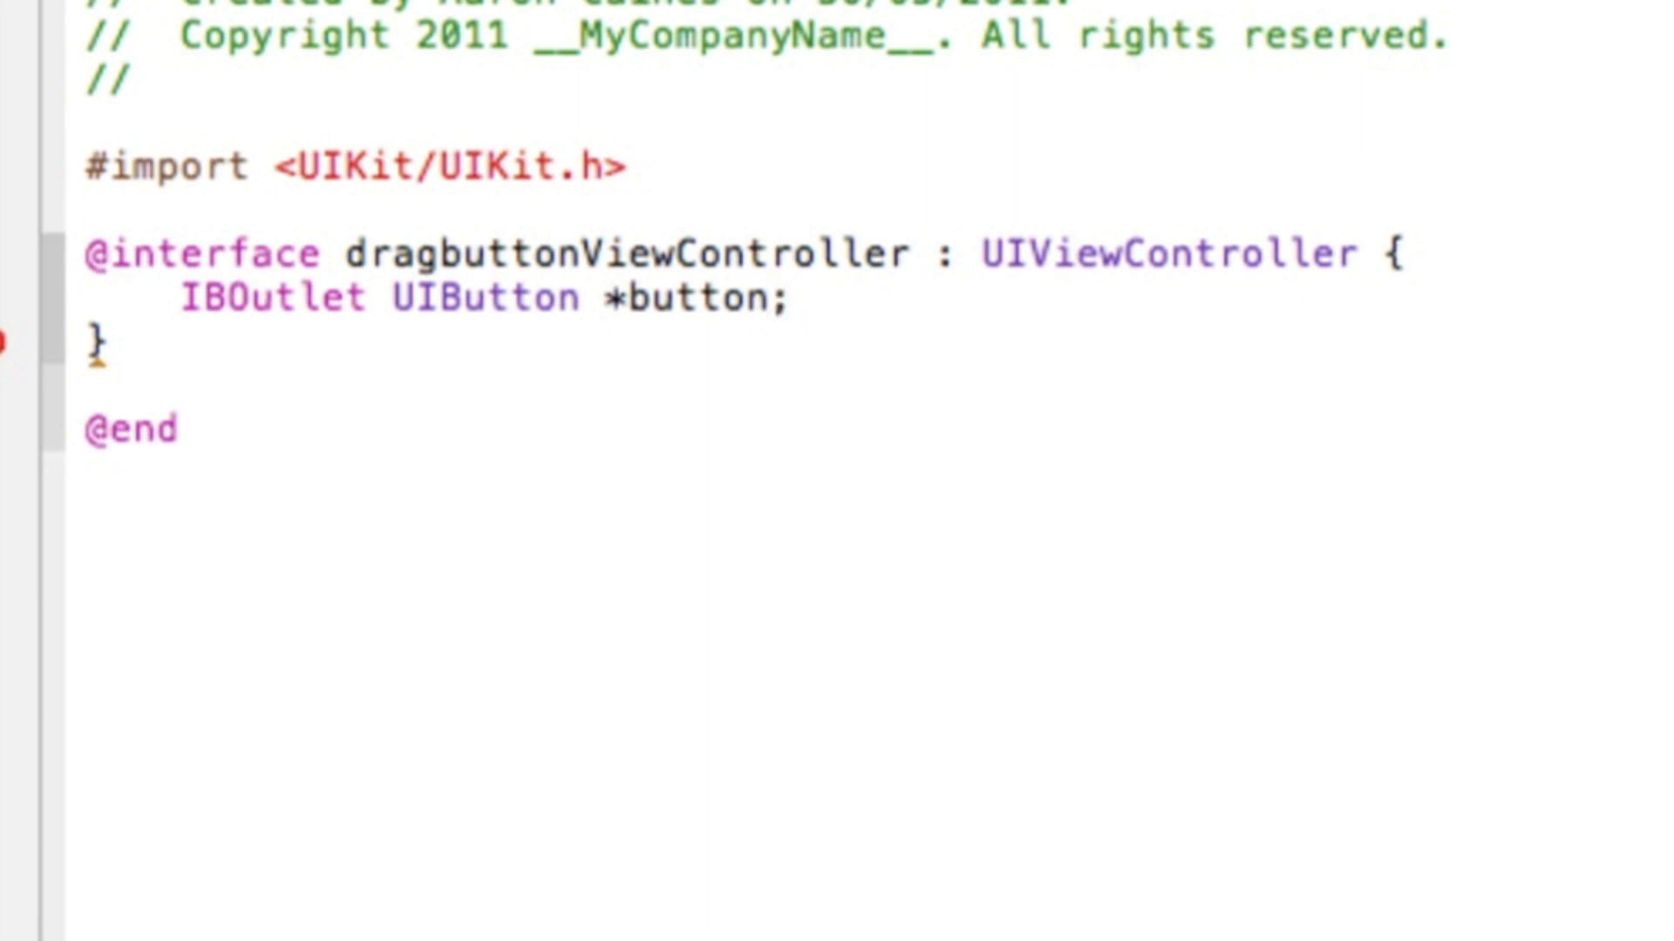
pyautogui.click(790, 297)
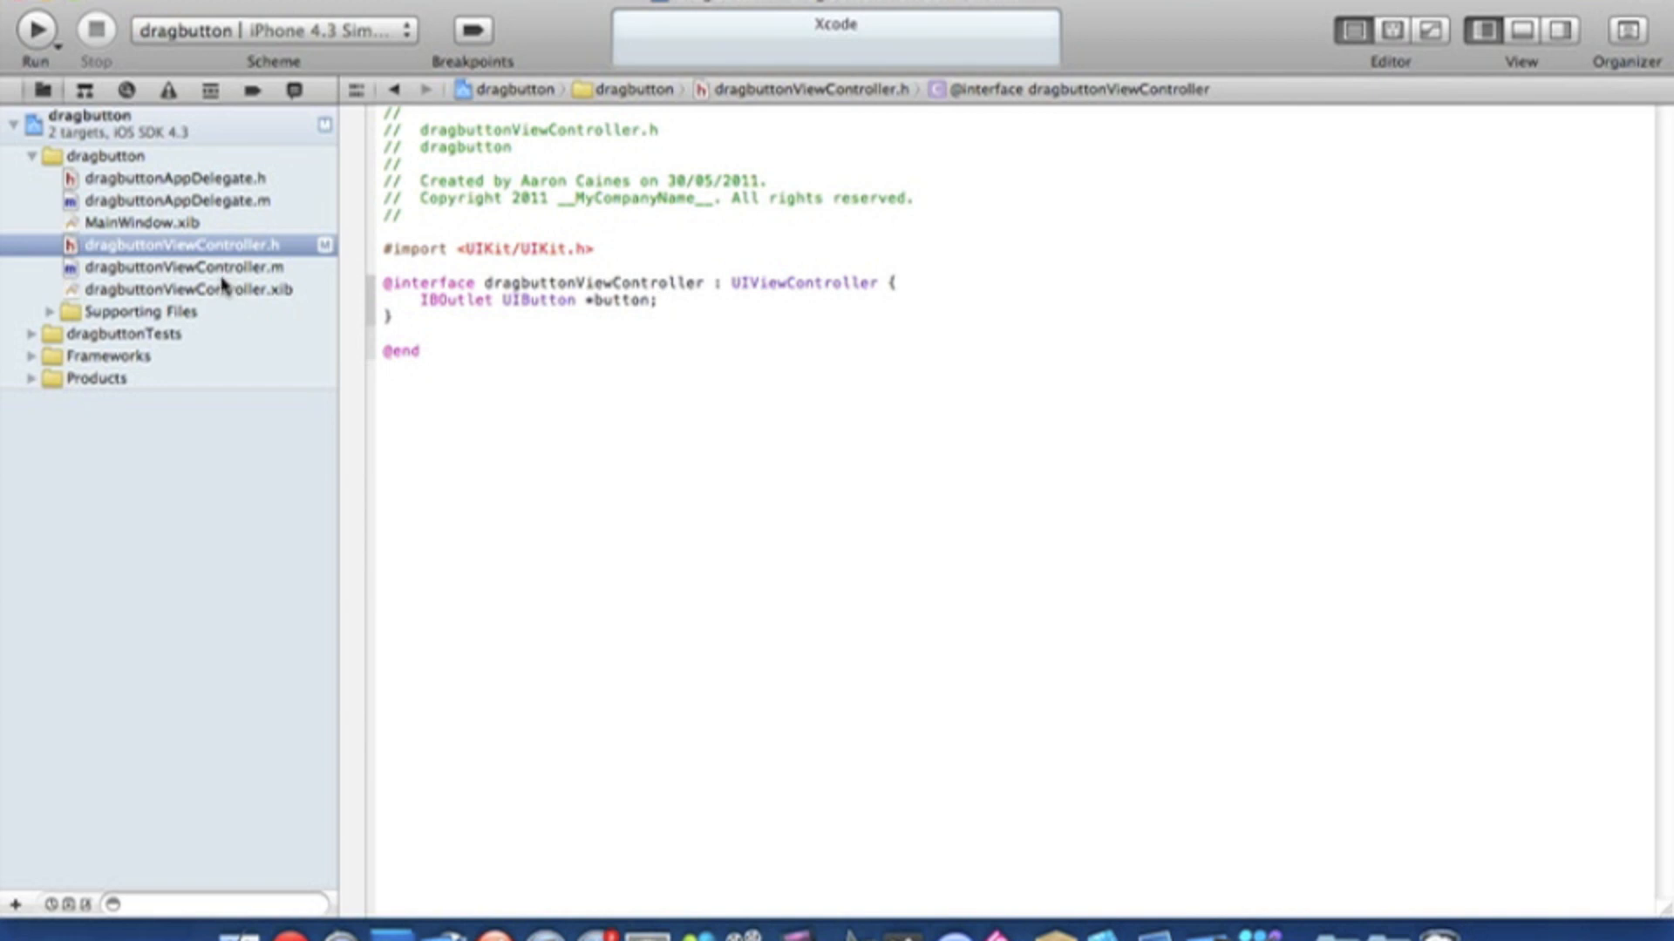
pyautogui.click(191, 267)
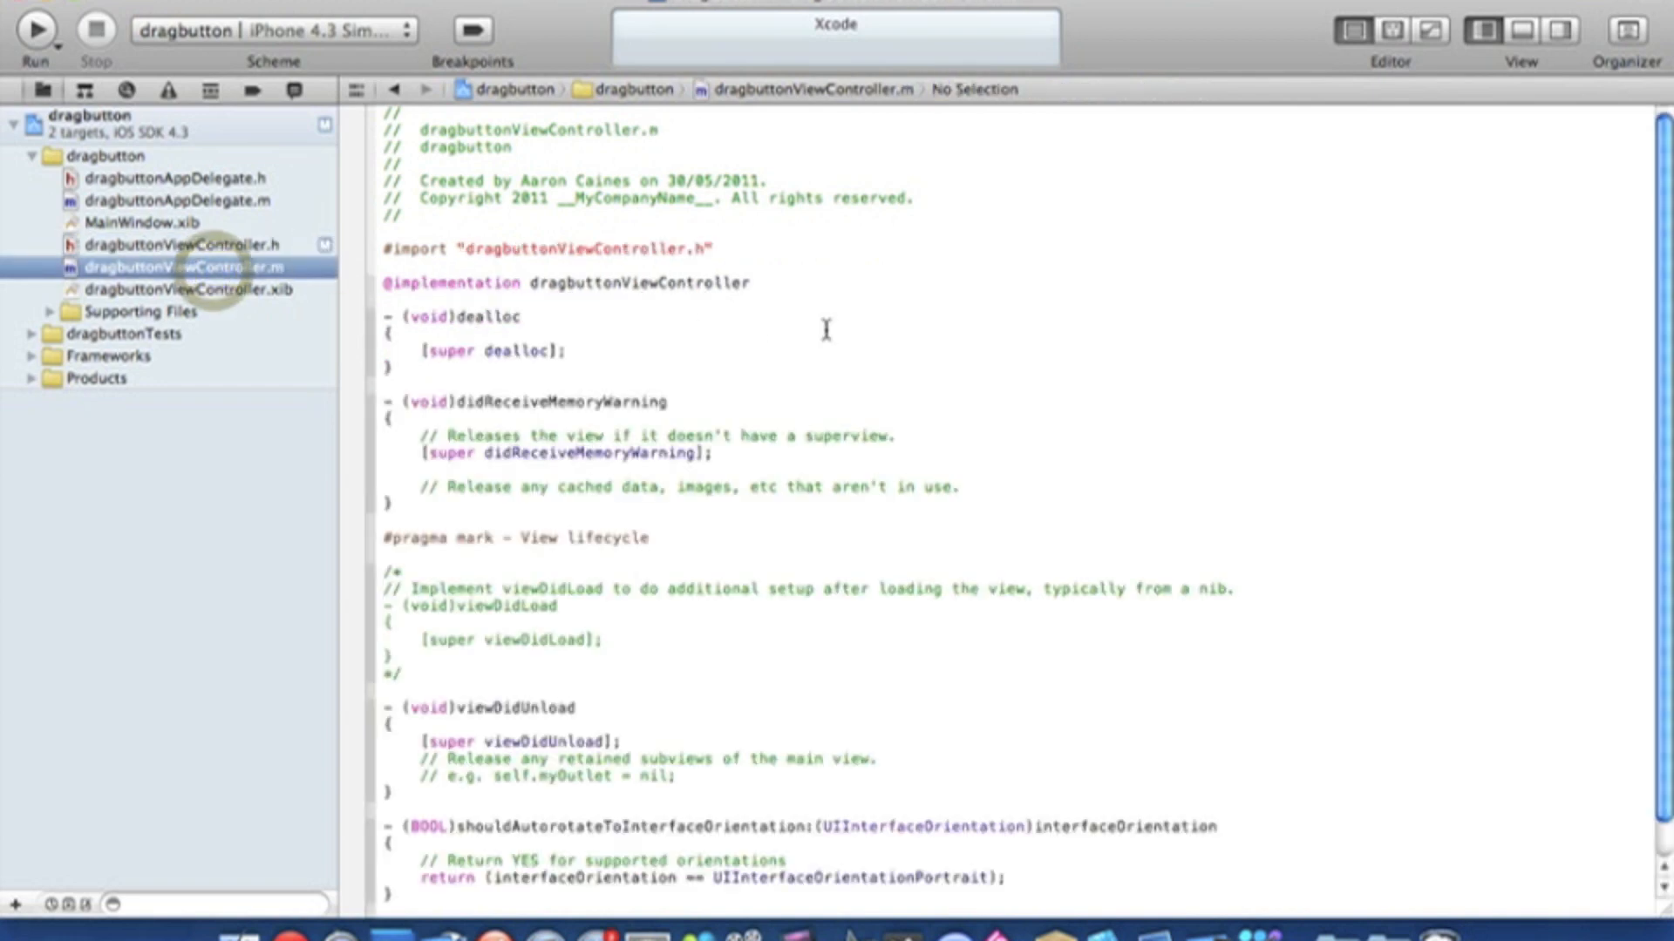
pyautogui.moveTo(786, 290)
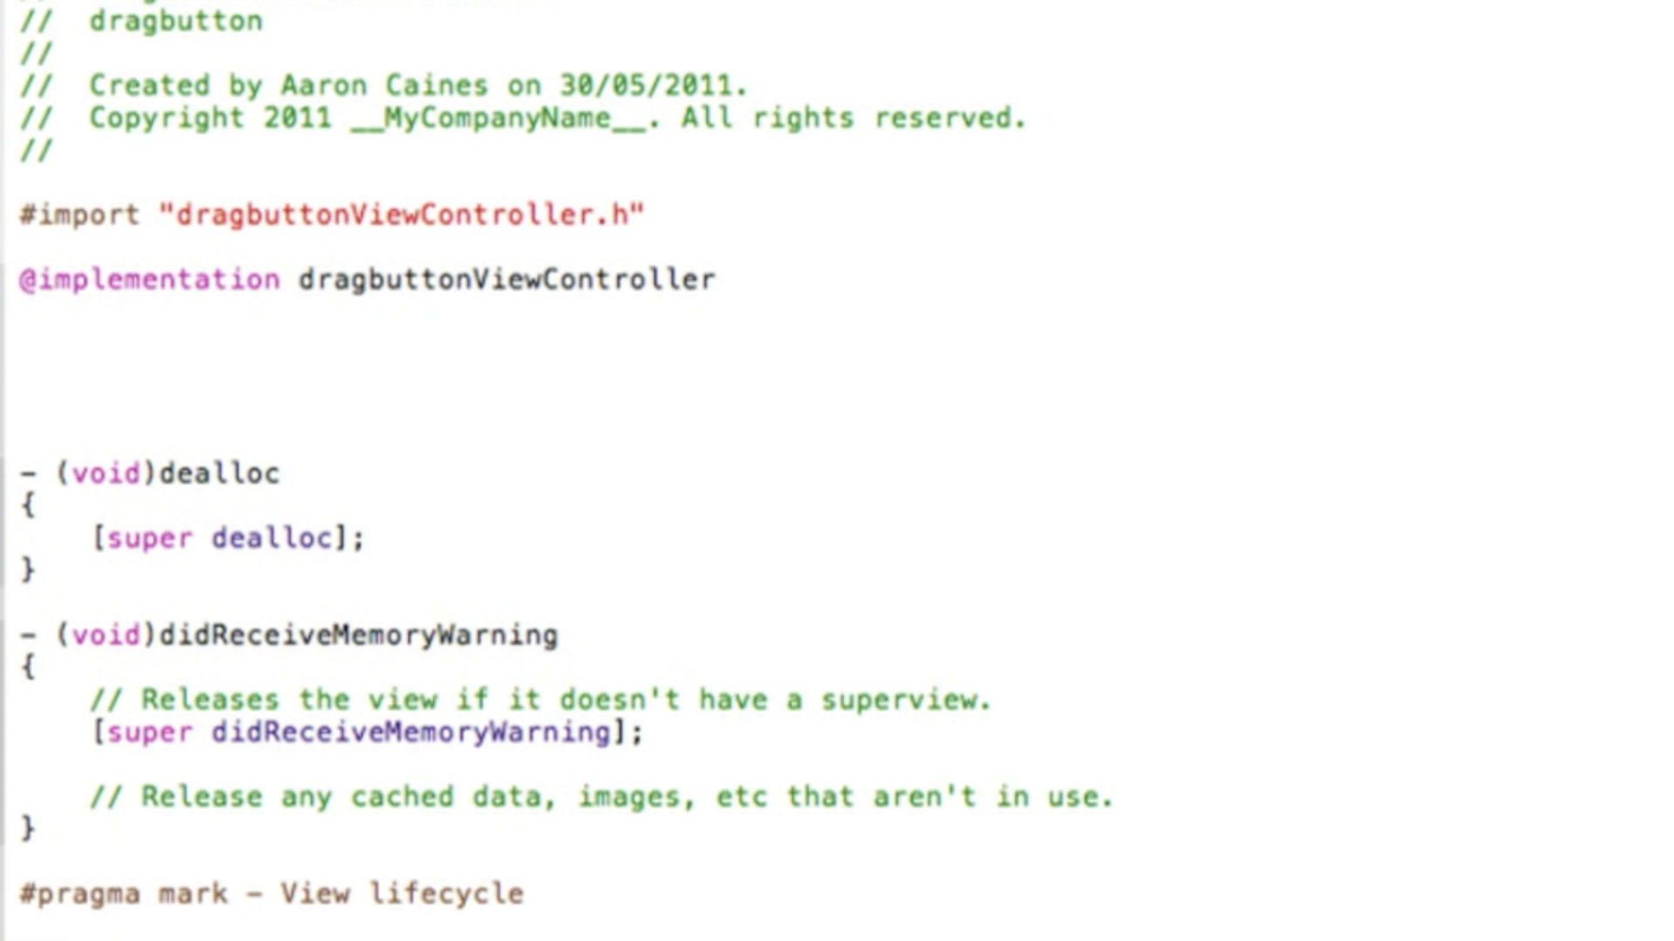
pyautogui.click(19, 345)
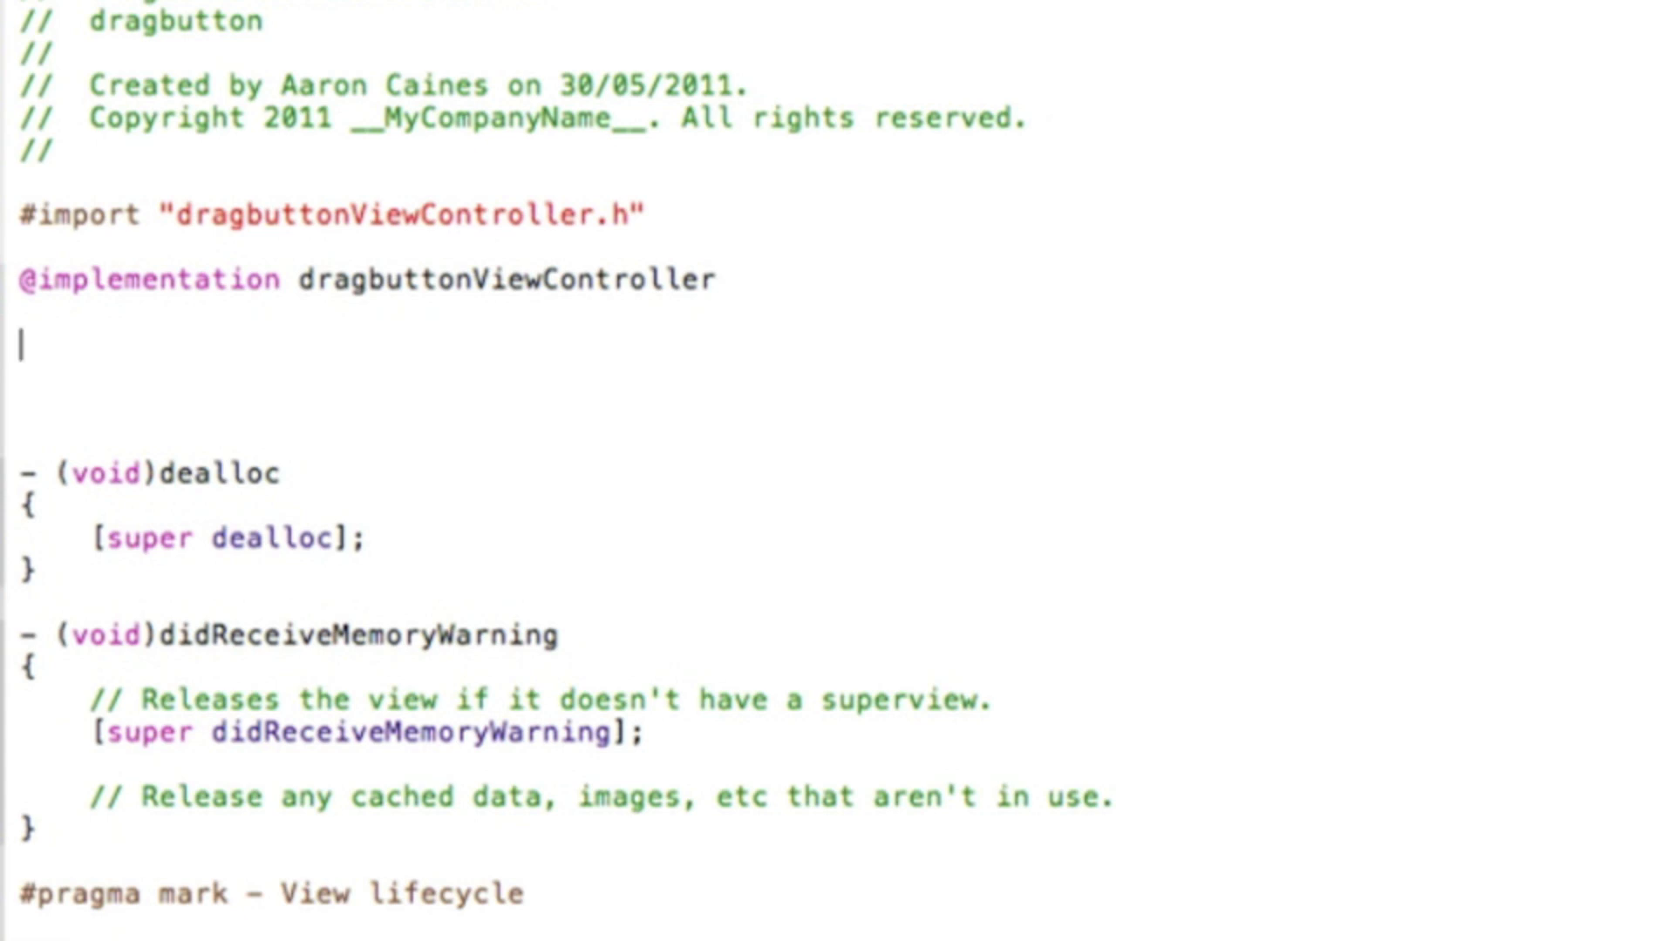
pyautogui.write('-(')
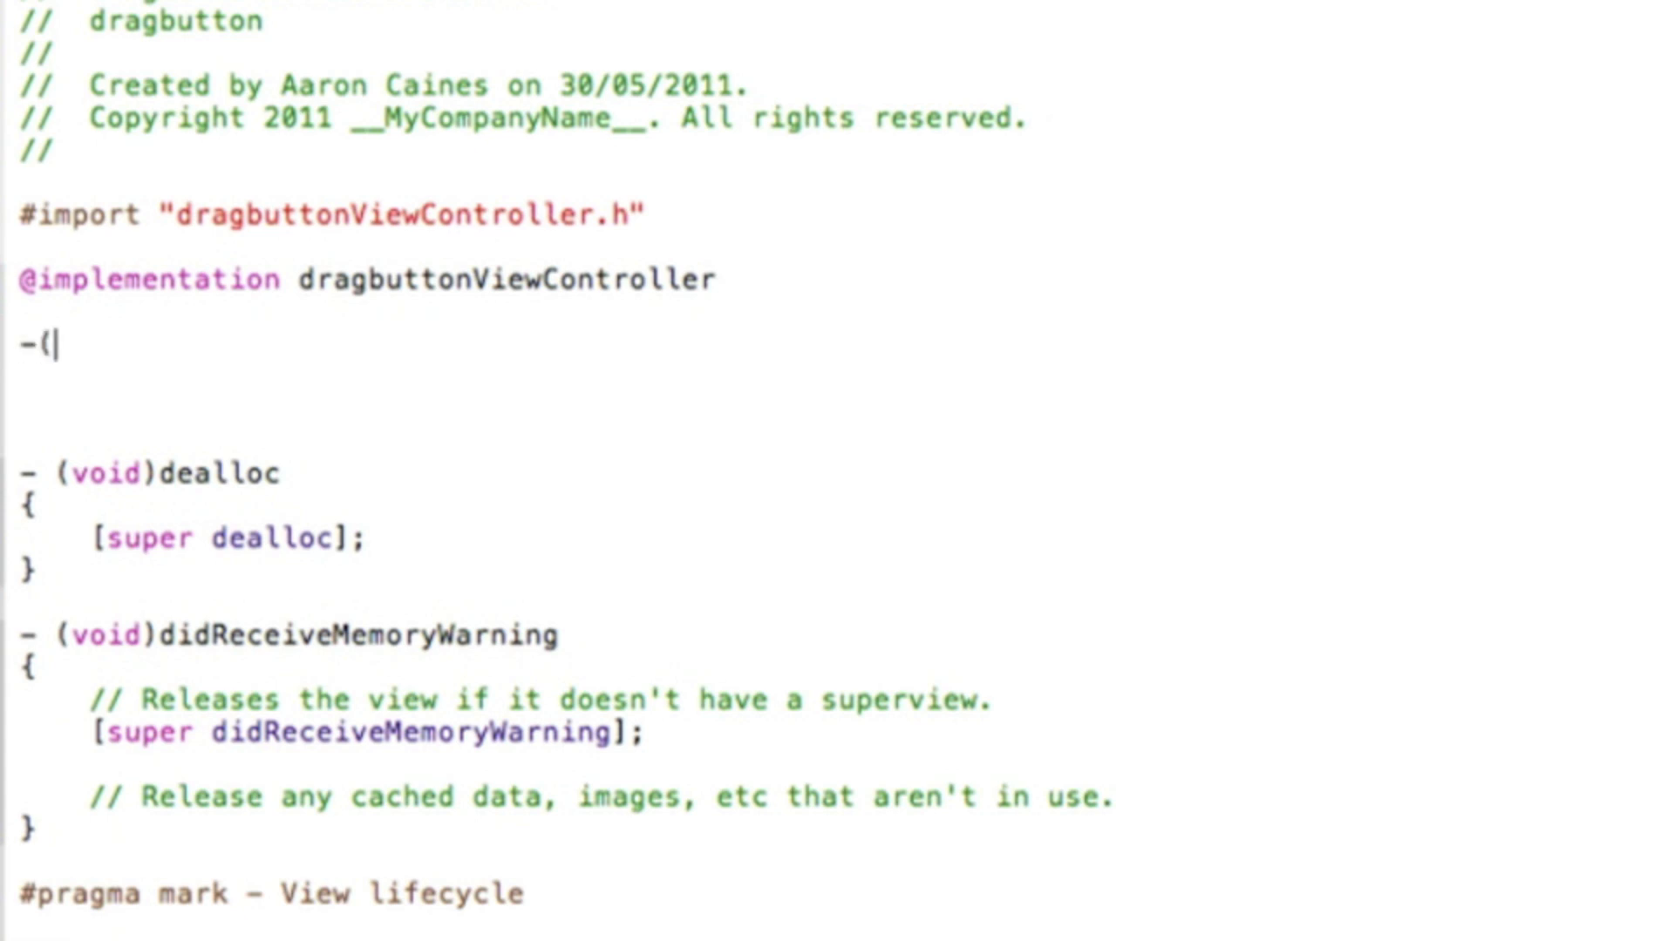
pyautogui.write('void')
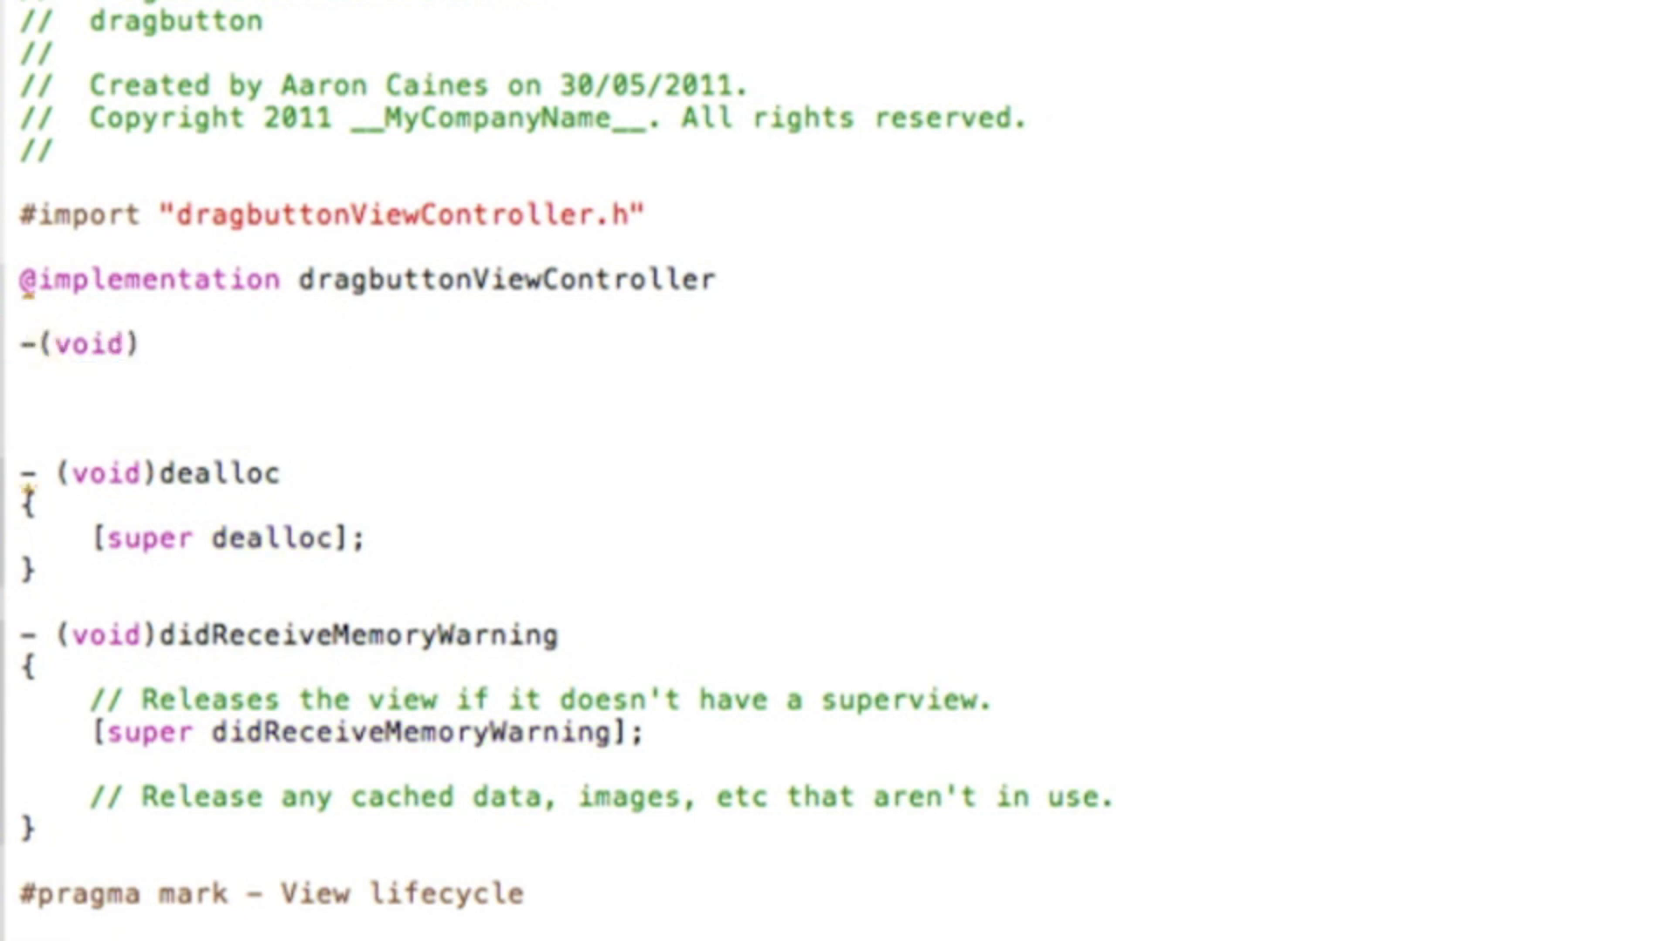
pyautogui.click(136, 343)
pyautogui.write('touchesMoved:(NSSet *)touches withEvent:(UIEvent *)event')
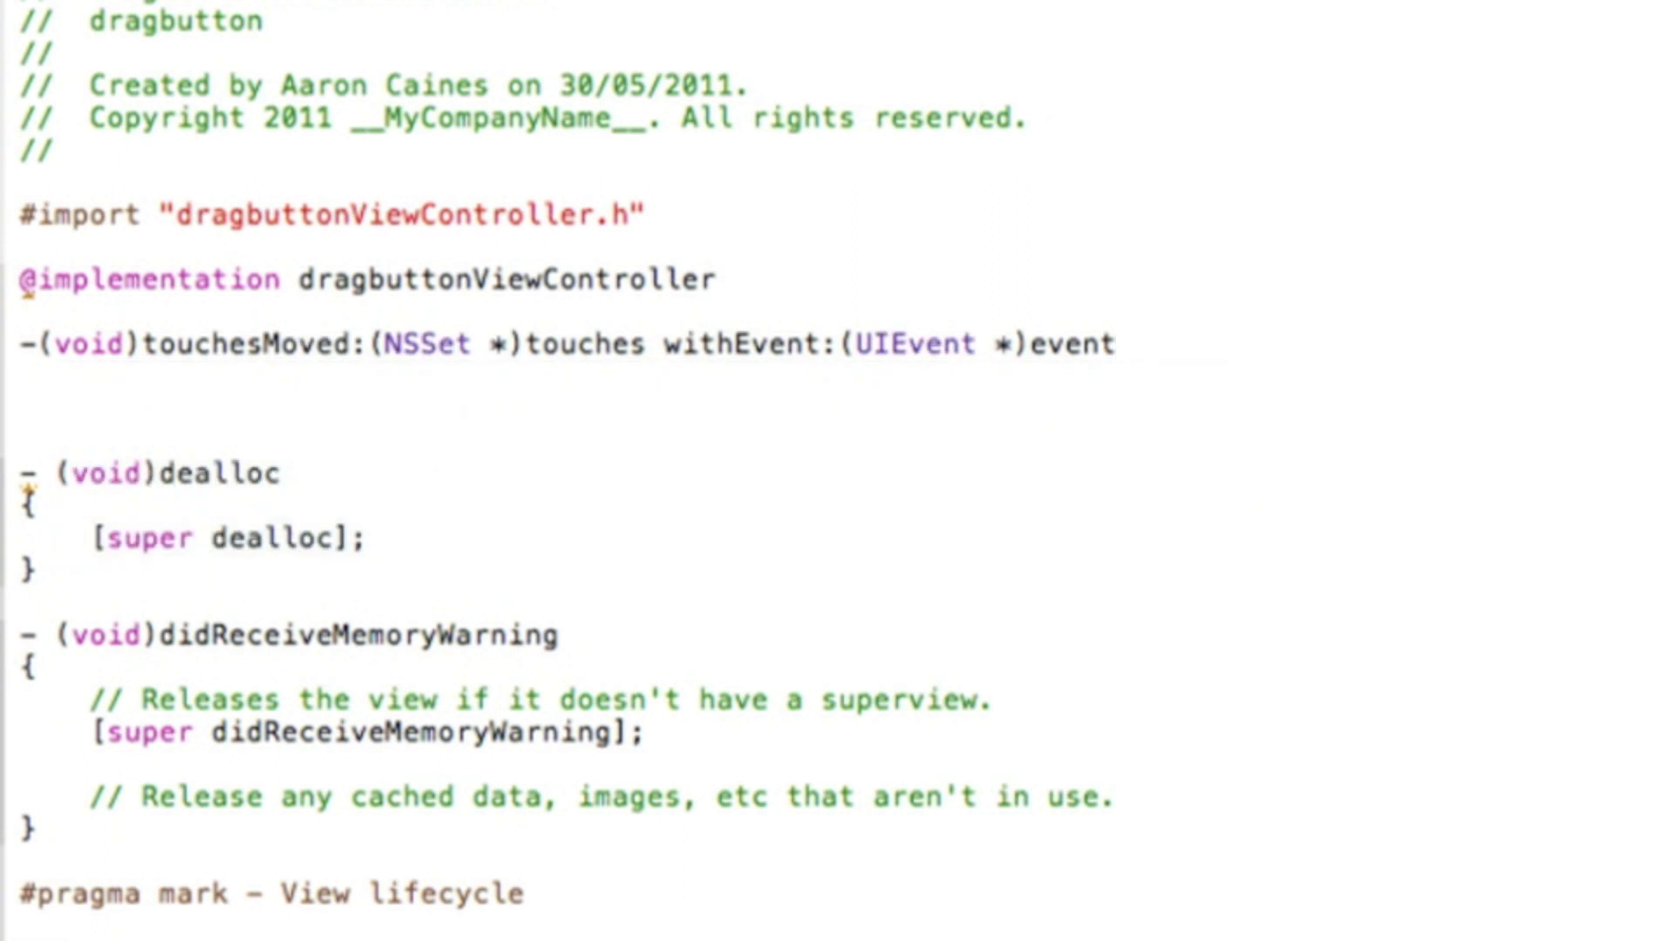
# Open the method body and declare UITouch *myTouch = [[event allTouches] anyObject];
pyautogui.click(1115, 343)
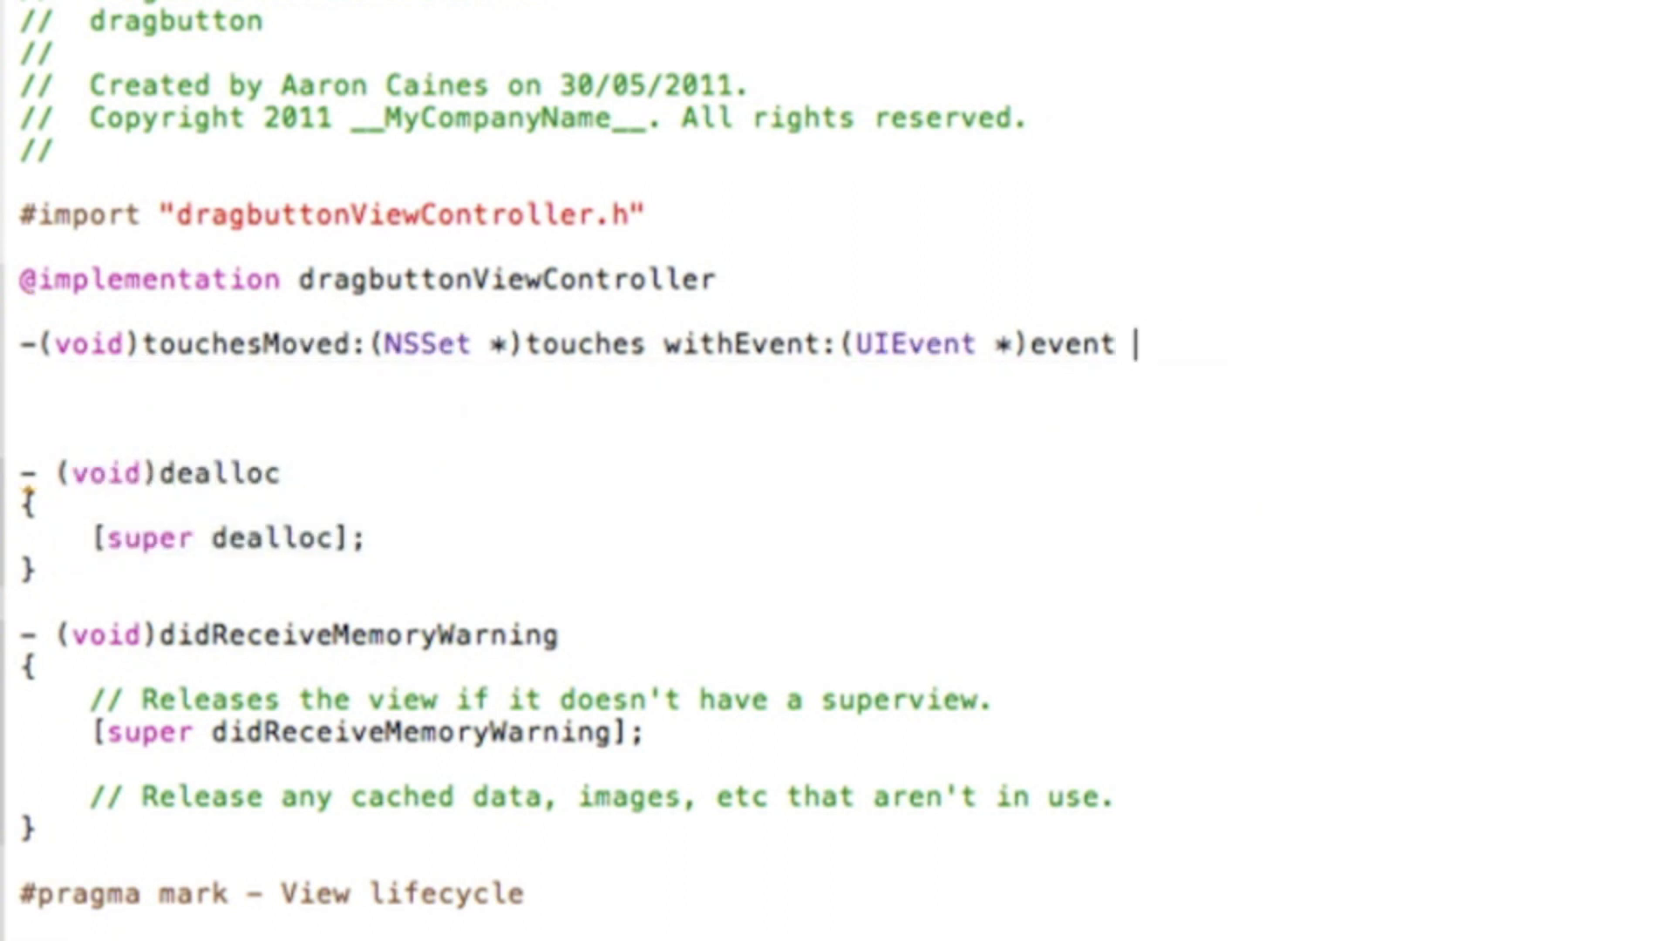
pyautogui.write('{')
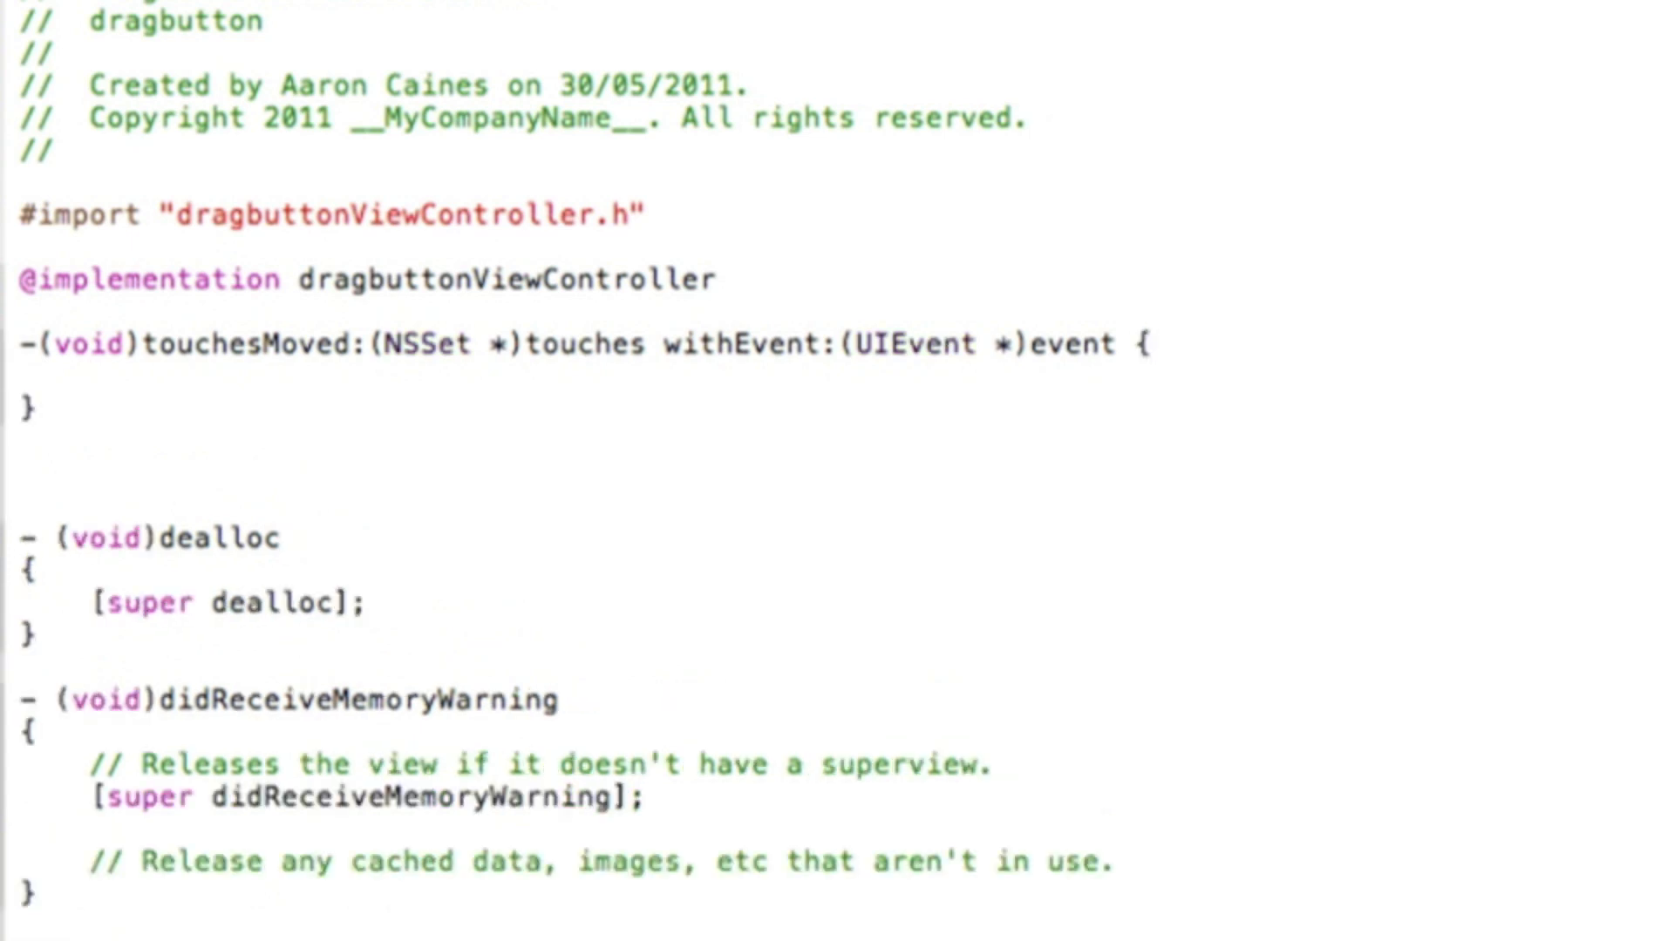
pyautogui.click(91, 376)
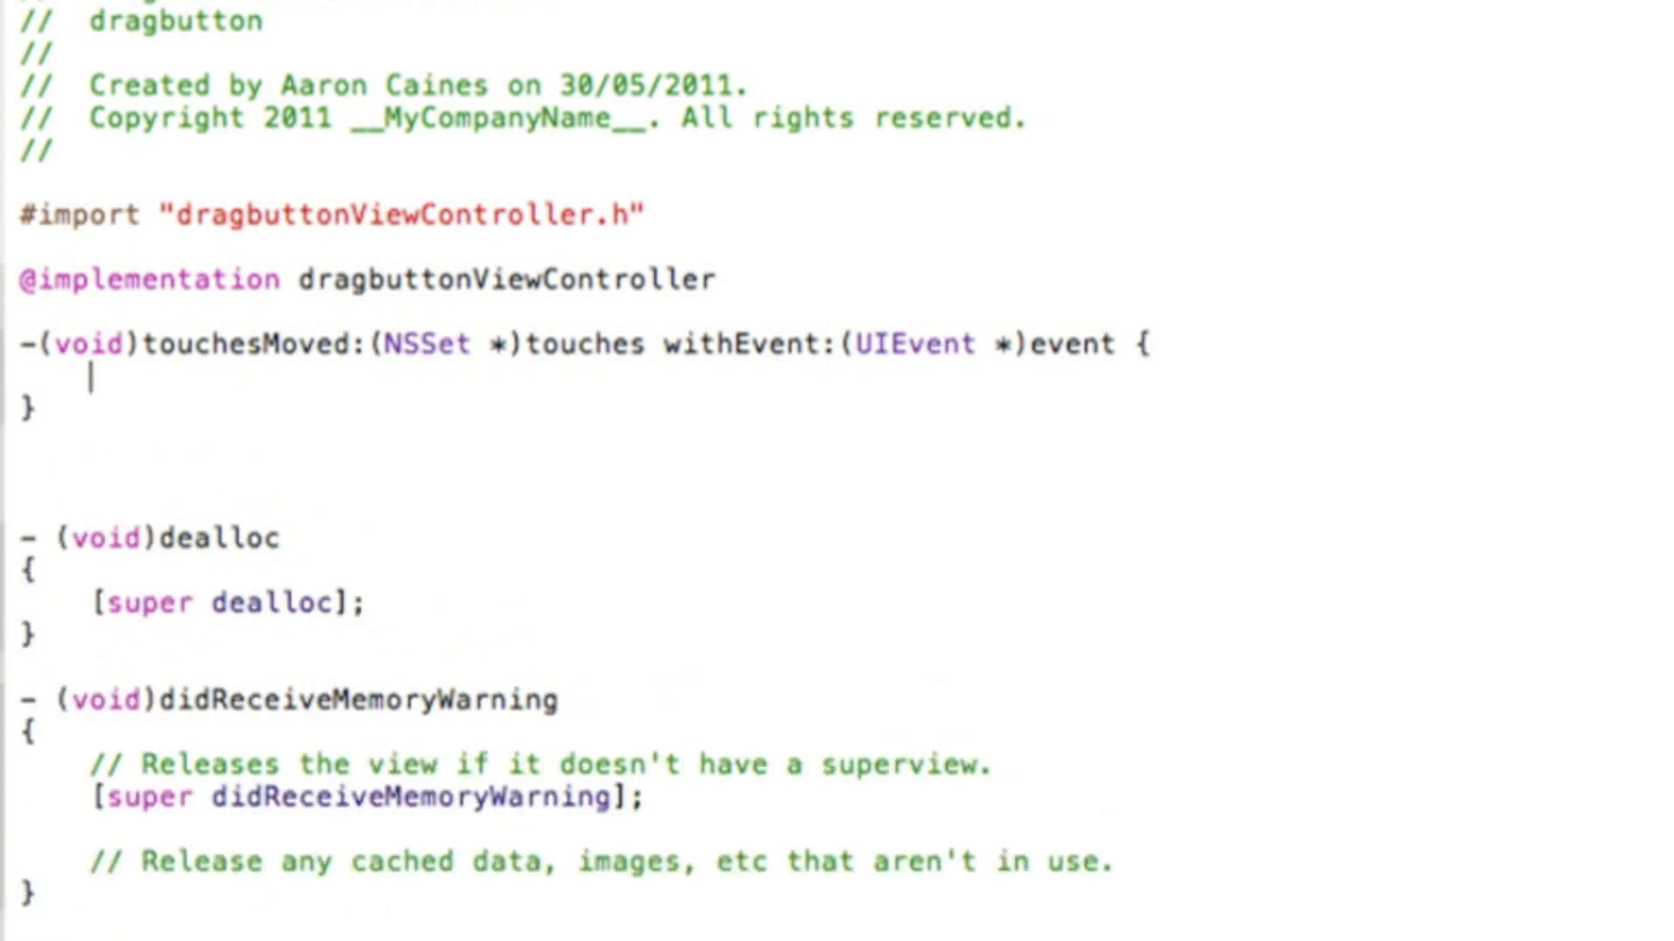
pyautogui.write('U')
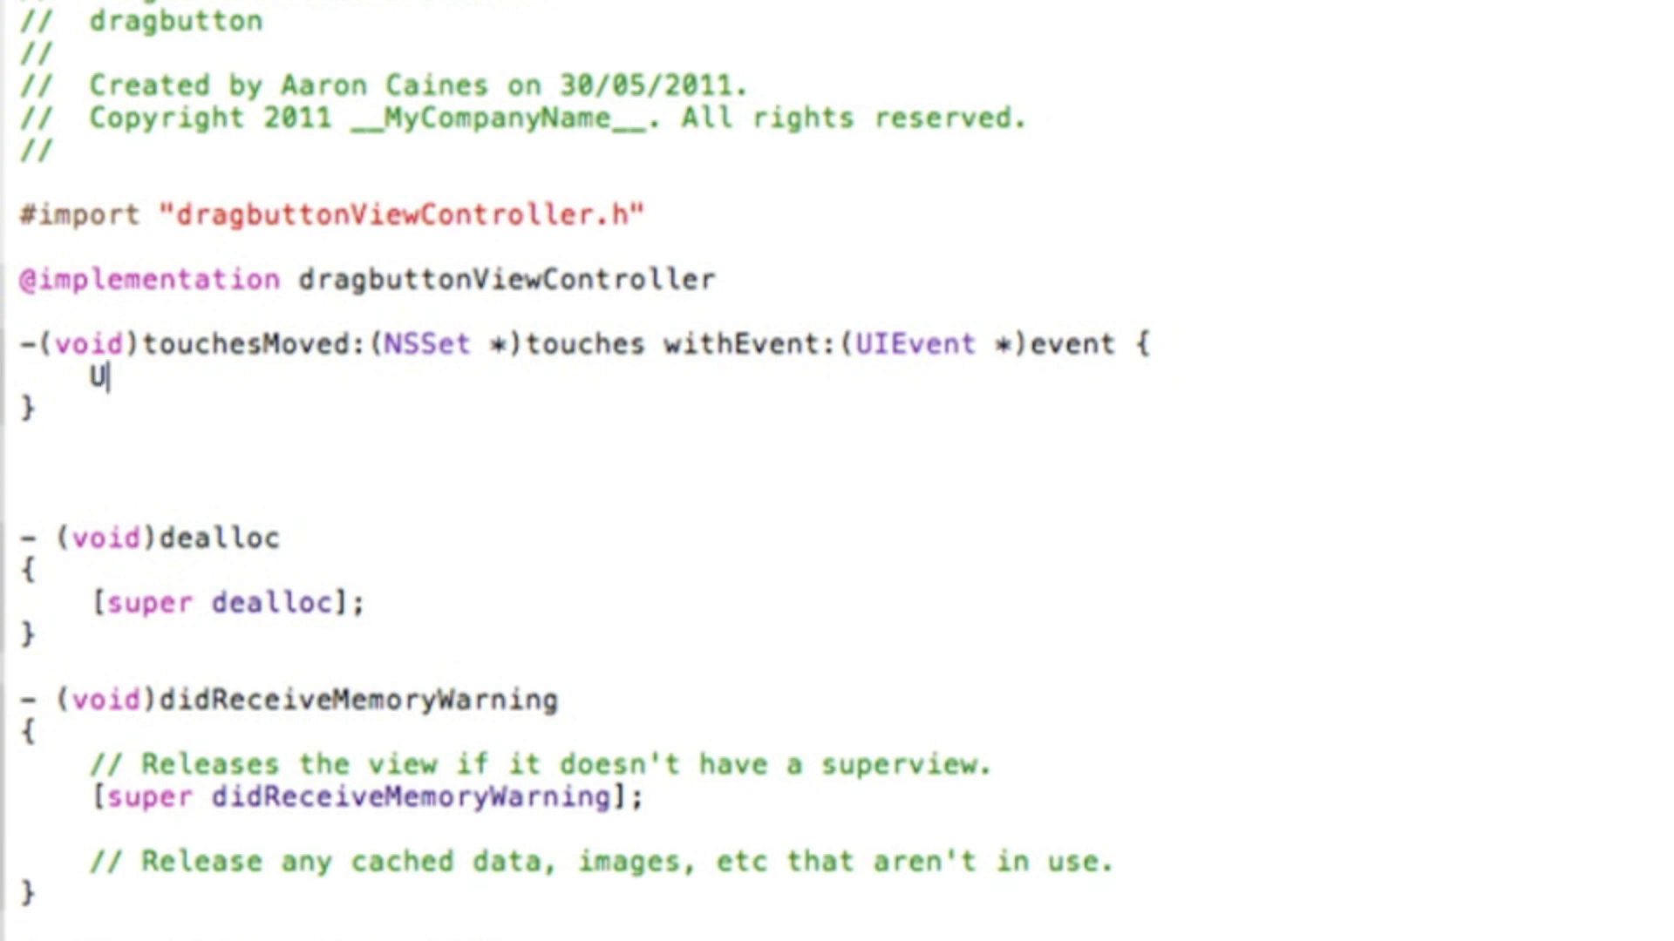
pyautogui.write('ITouch')
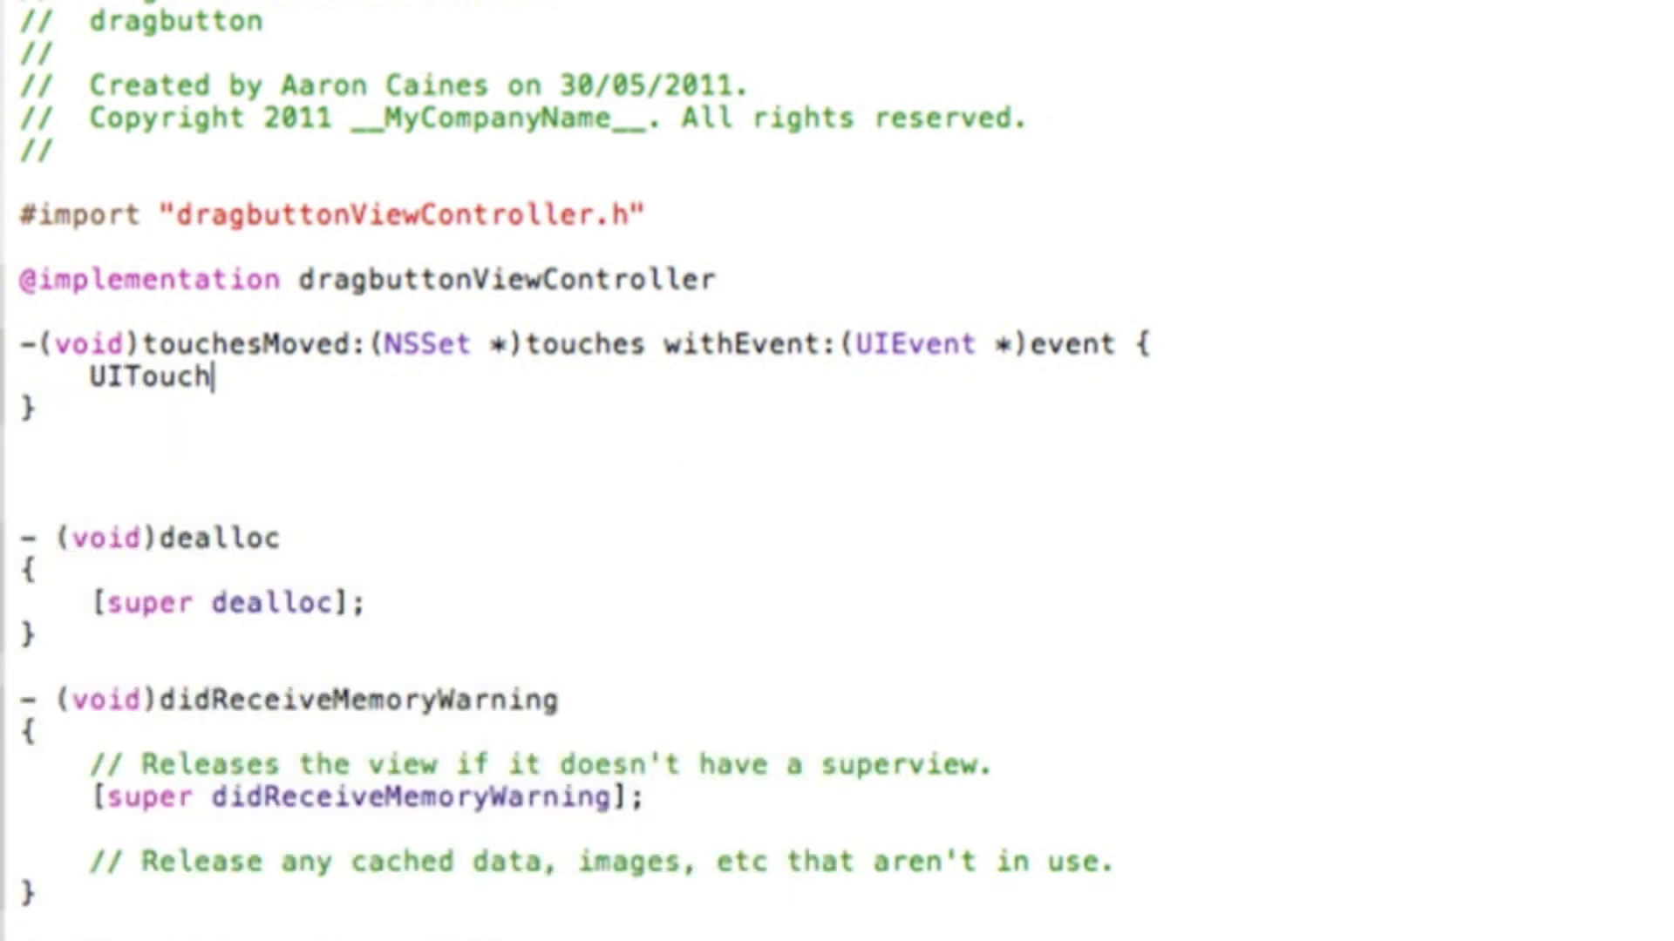
pyautogui.write('*')
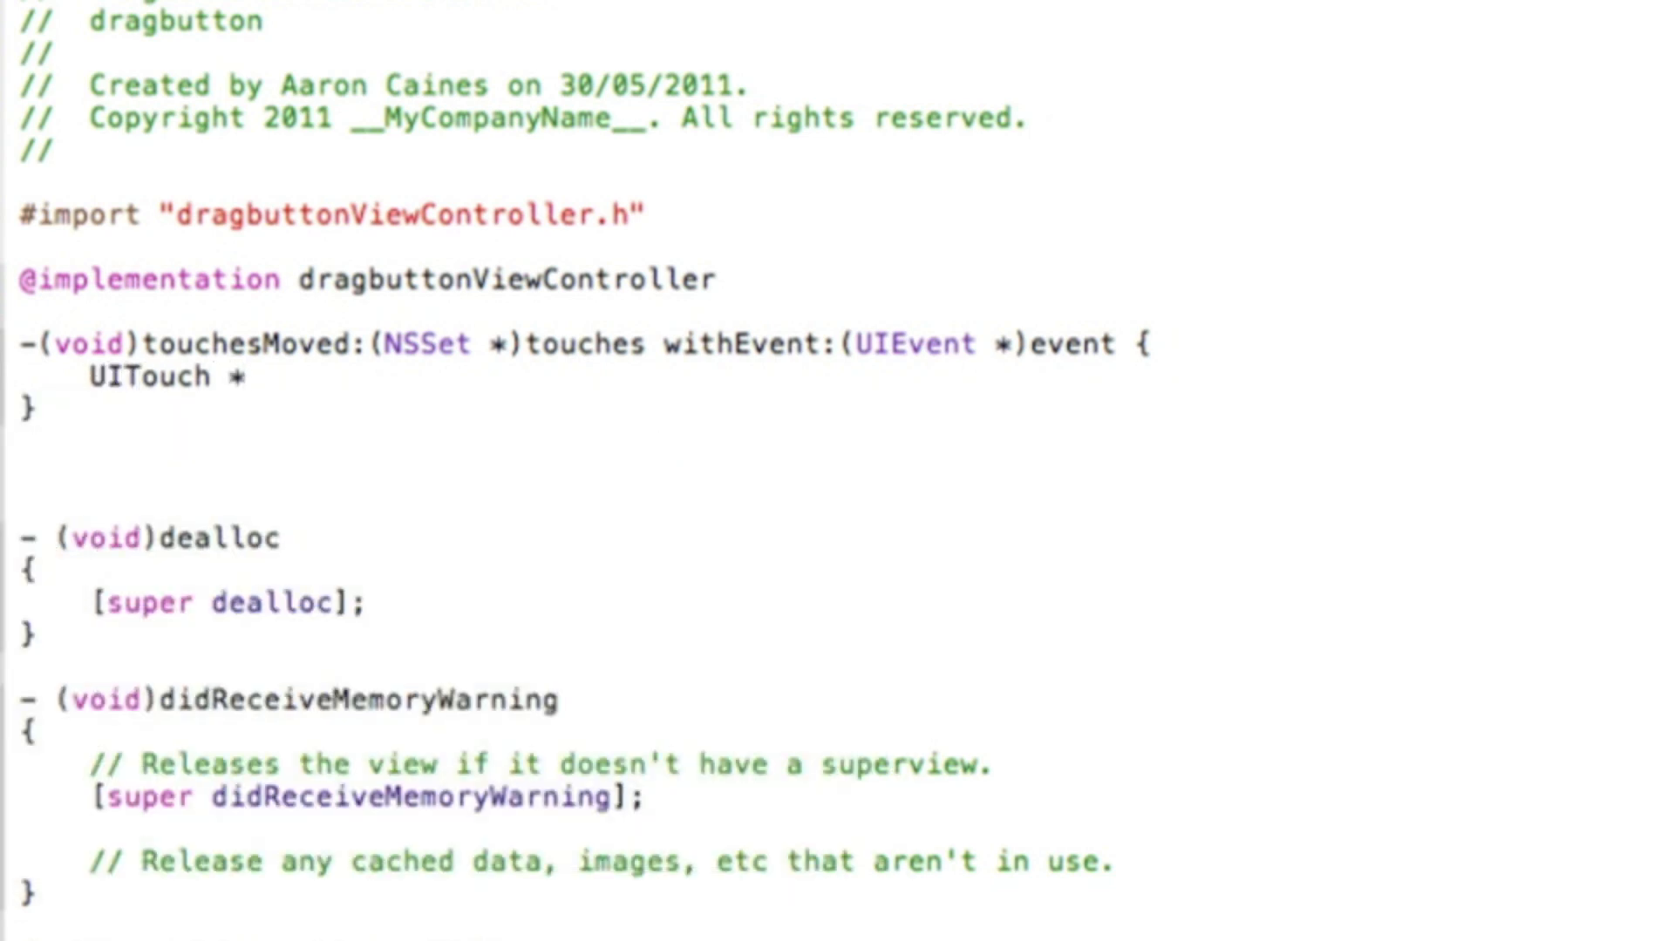
pyautogui.write('myT')
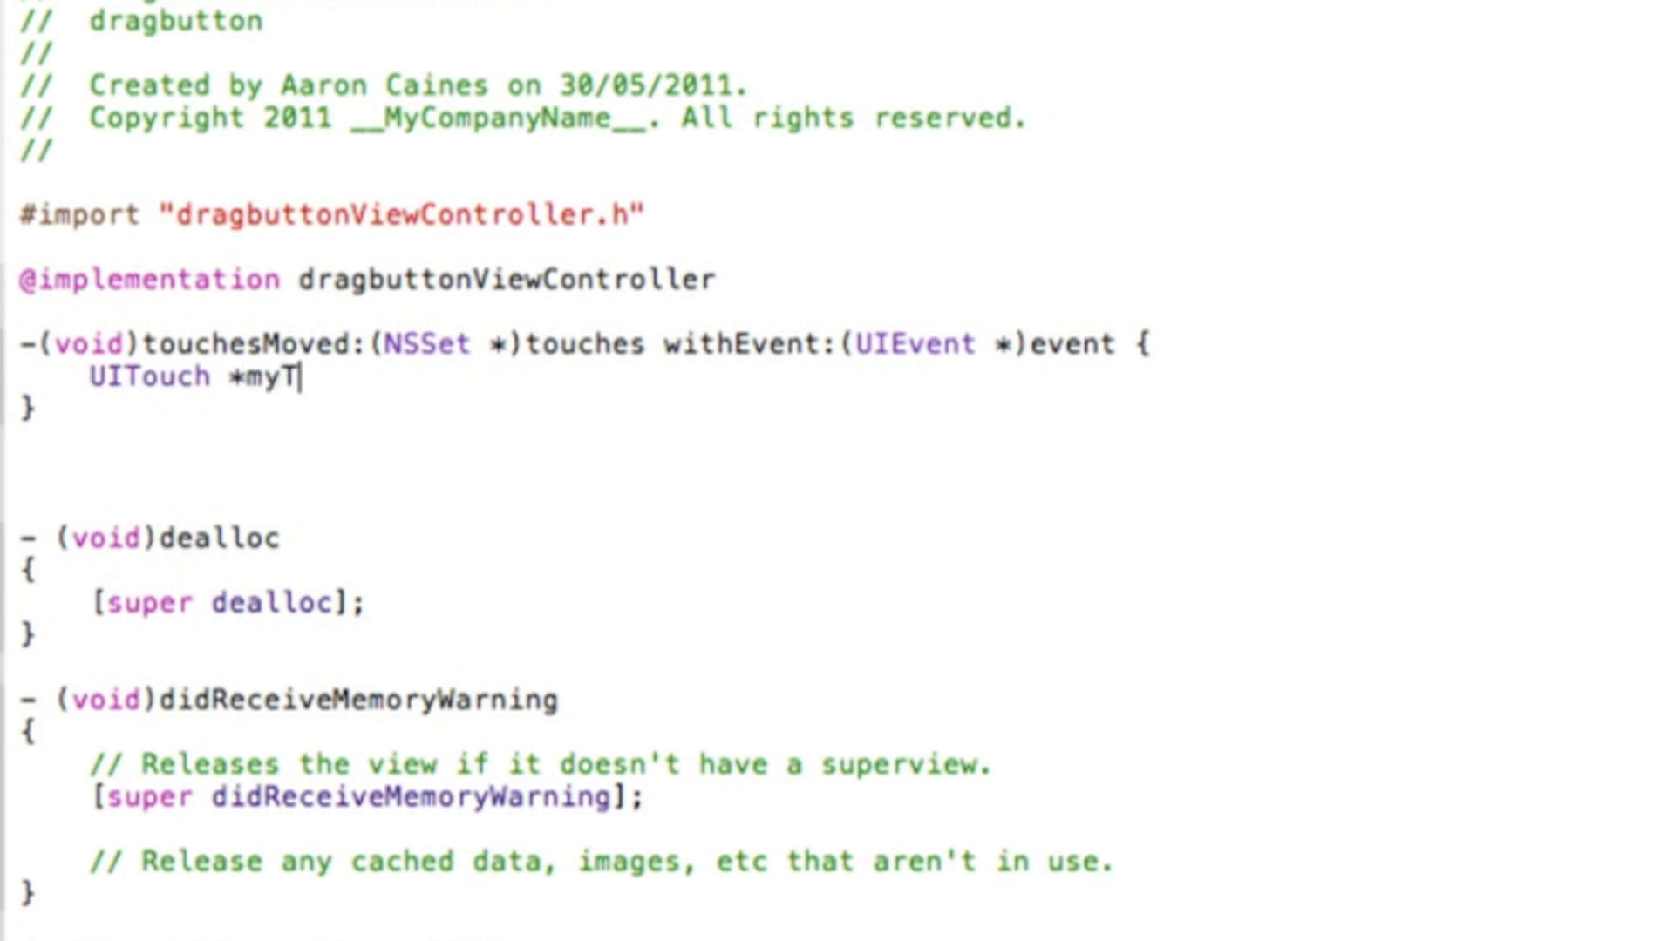
pyautogui.write('ouch')
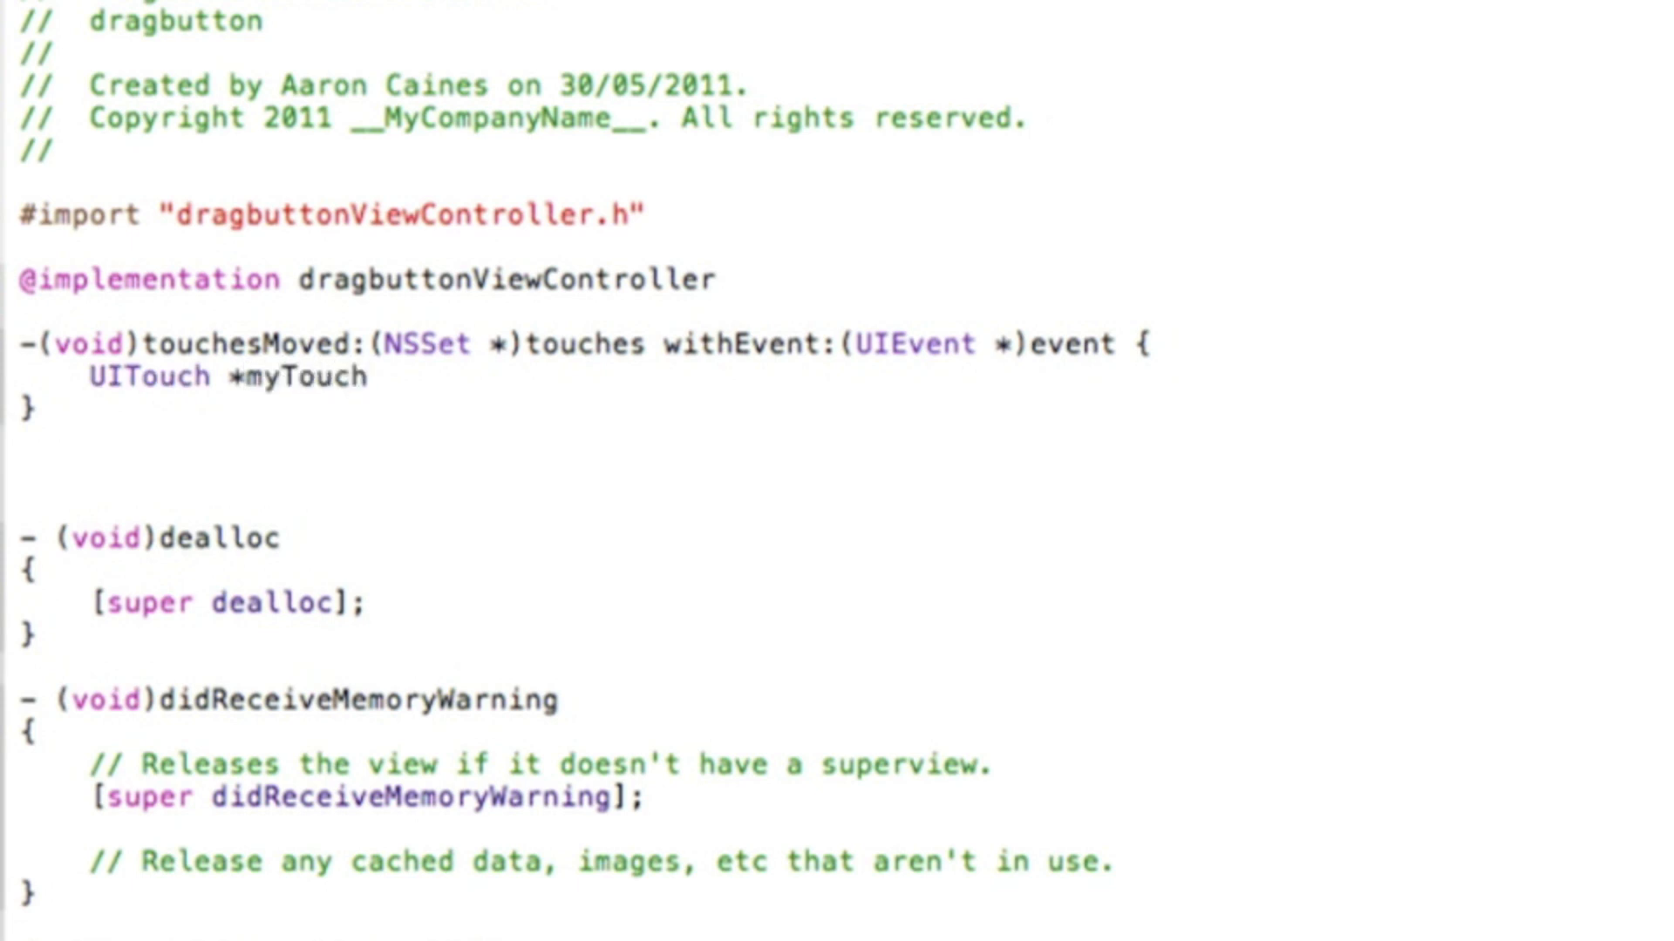
pyautogui.write('=')
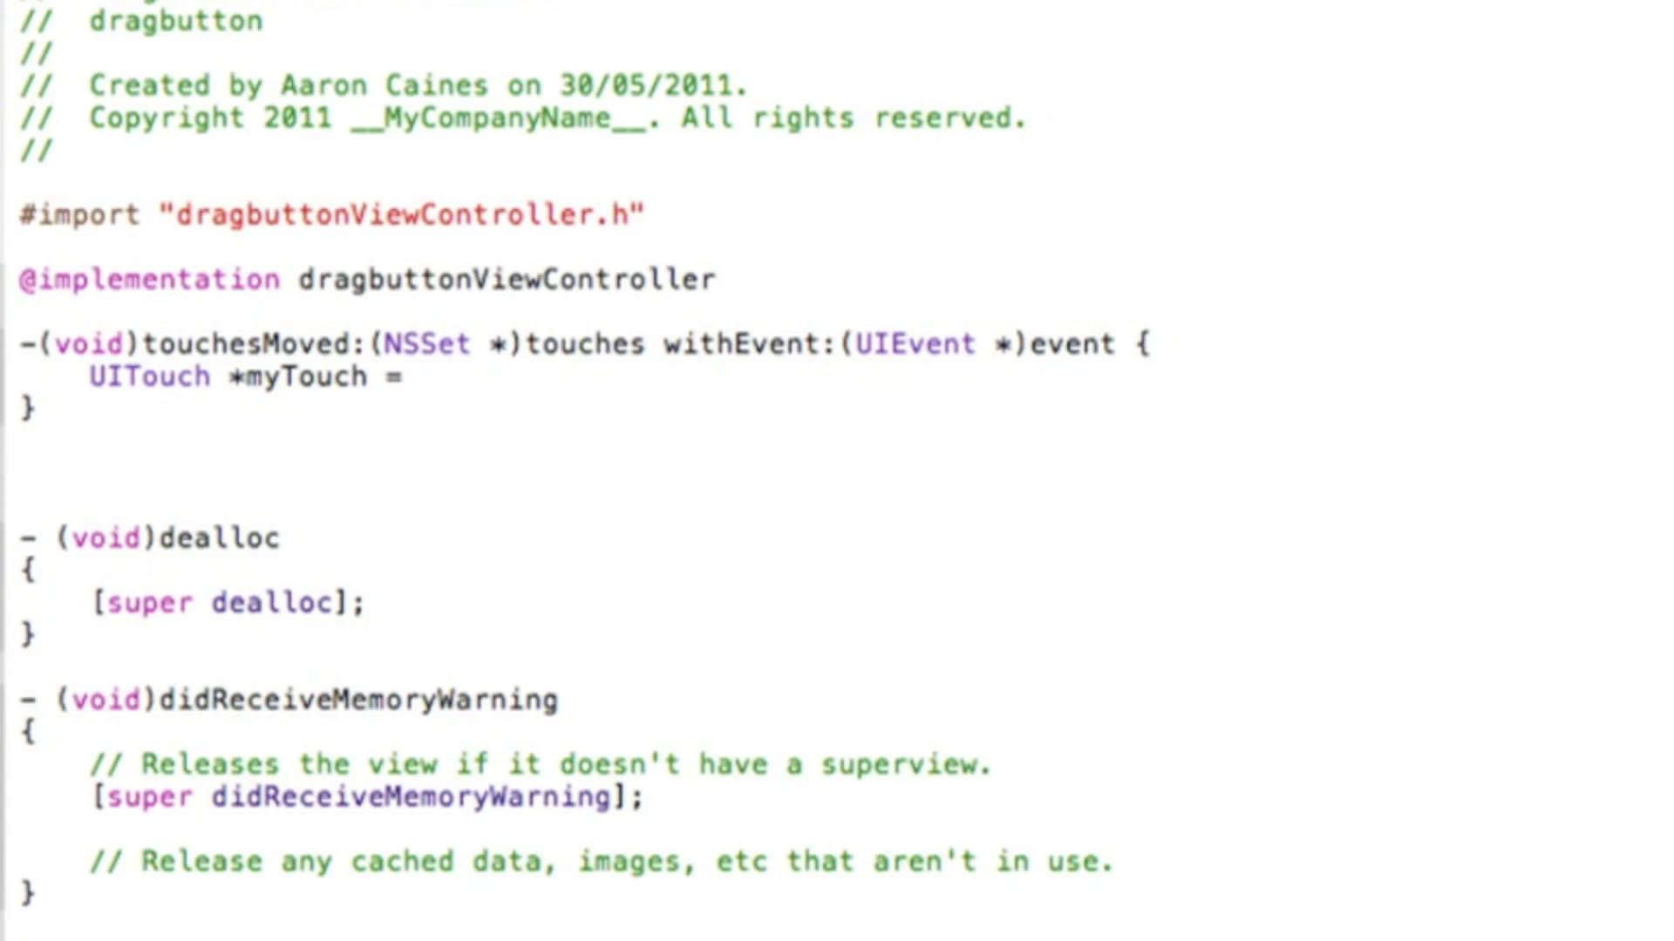
pyautogui.write('[[')
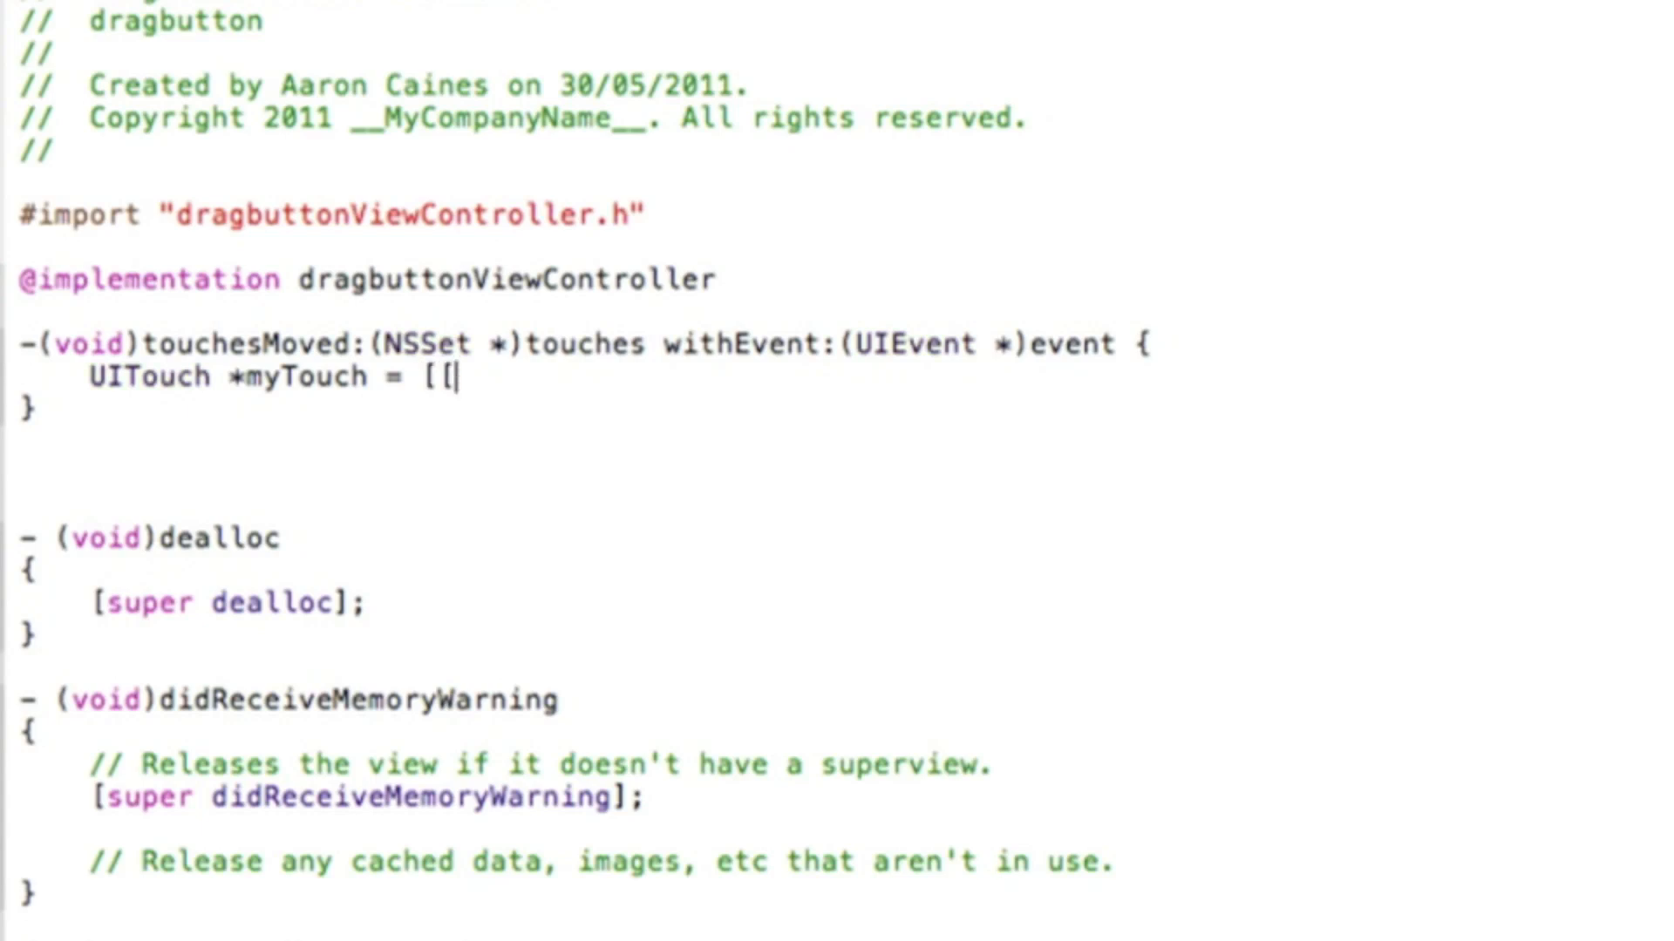
pyautogui.write('event')
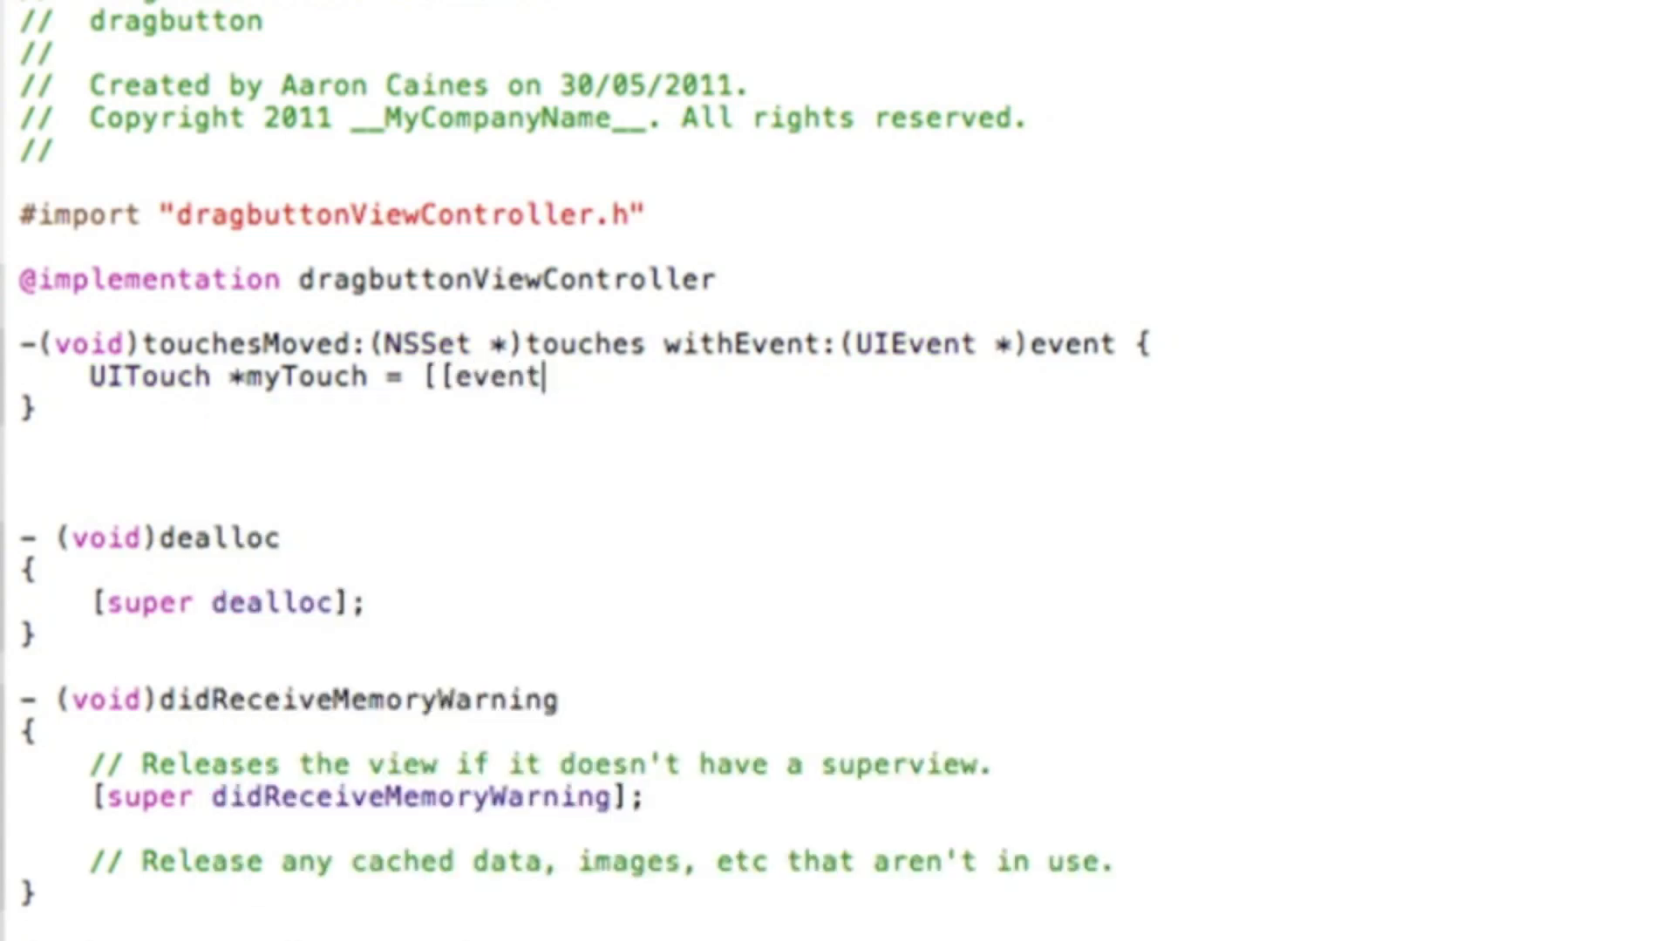
pyautogui.write('allTouches')
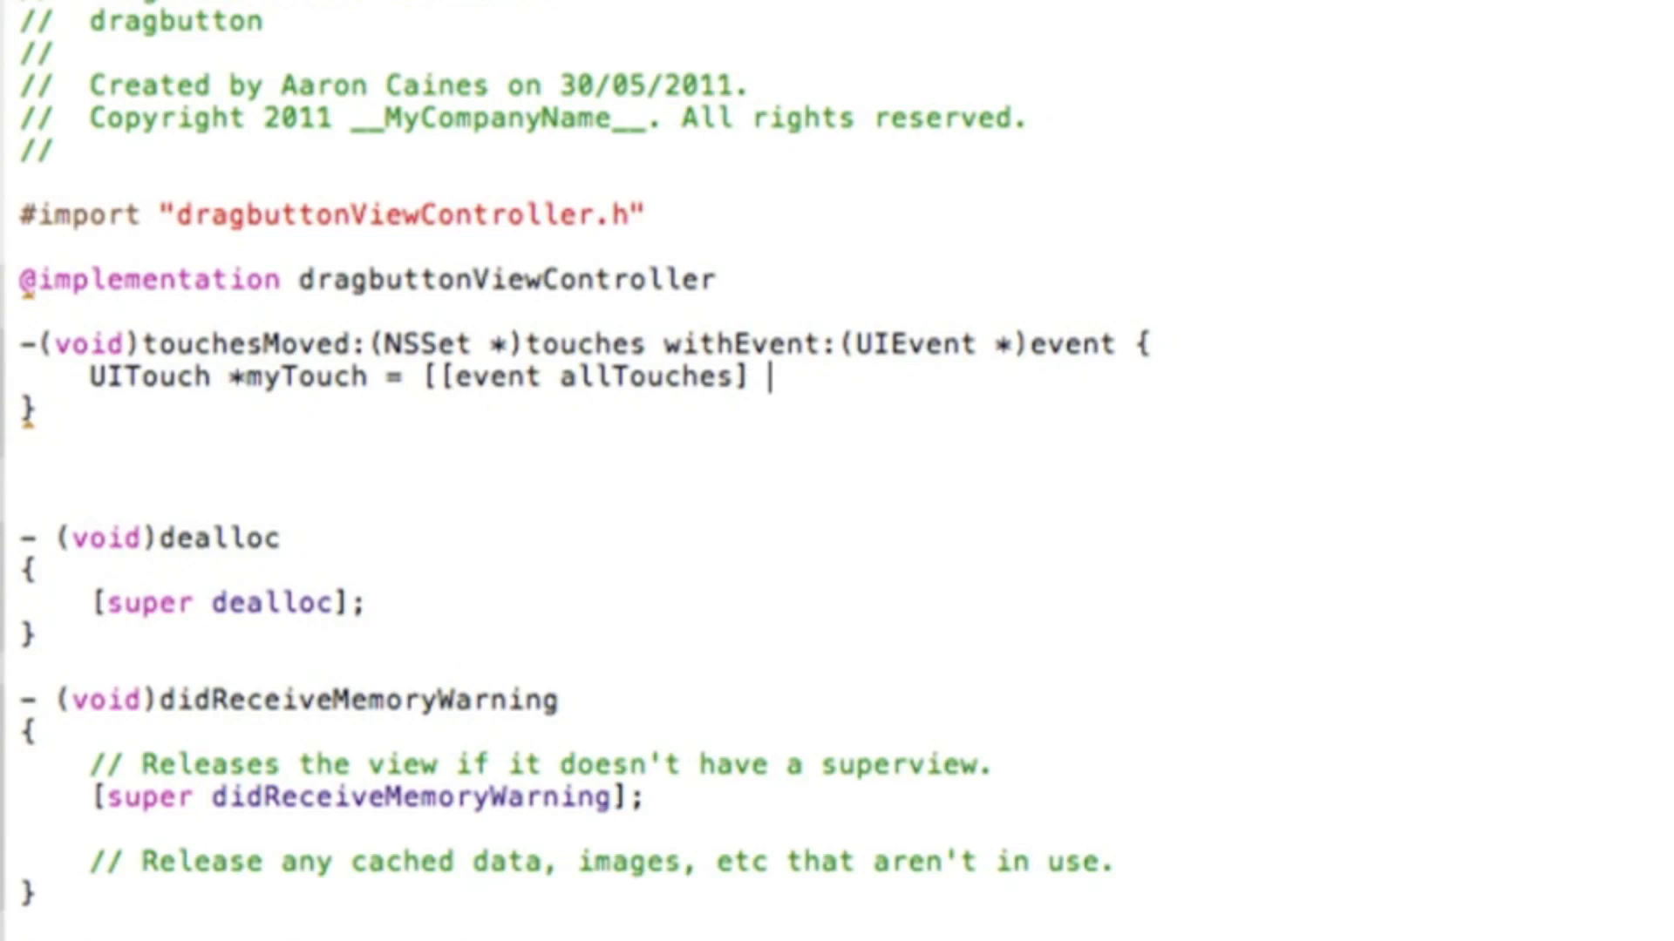
pyautogui.write('anyObject')
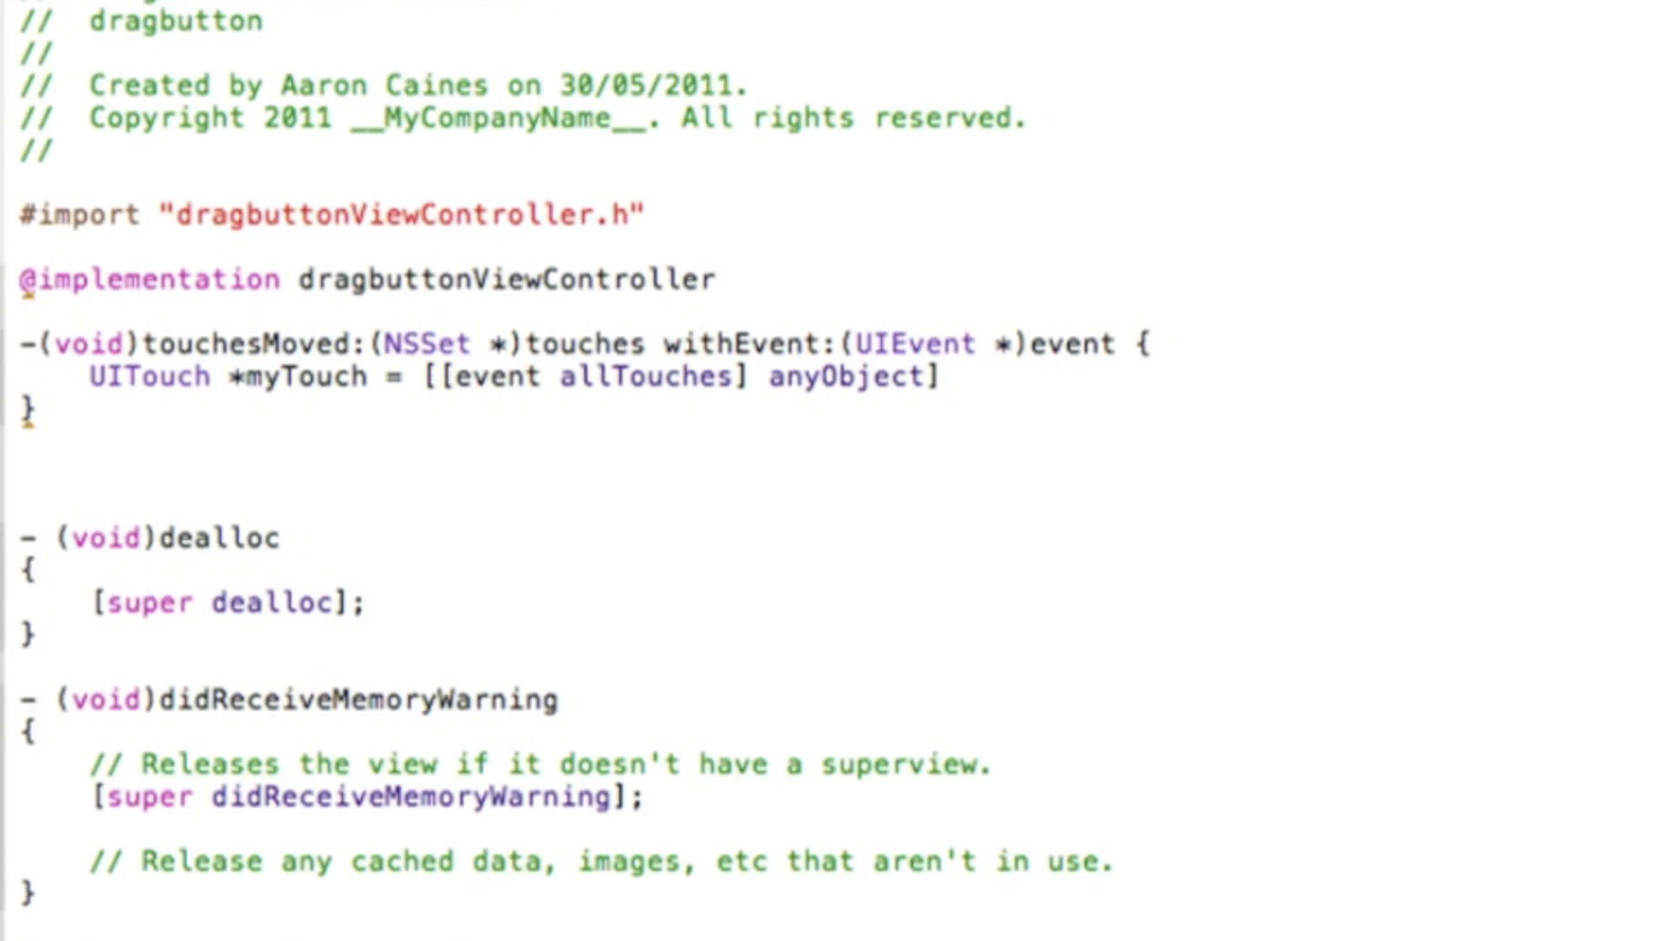
pyautogui.write(';')
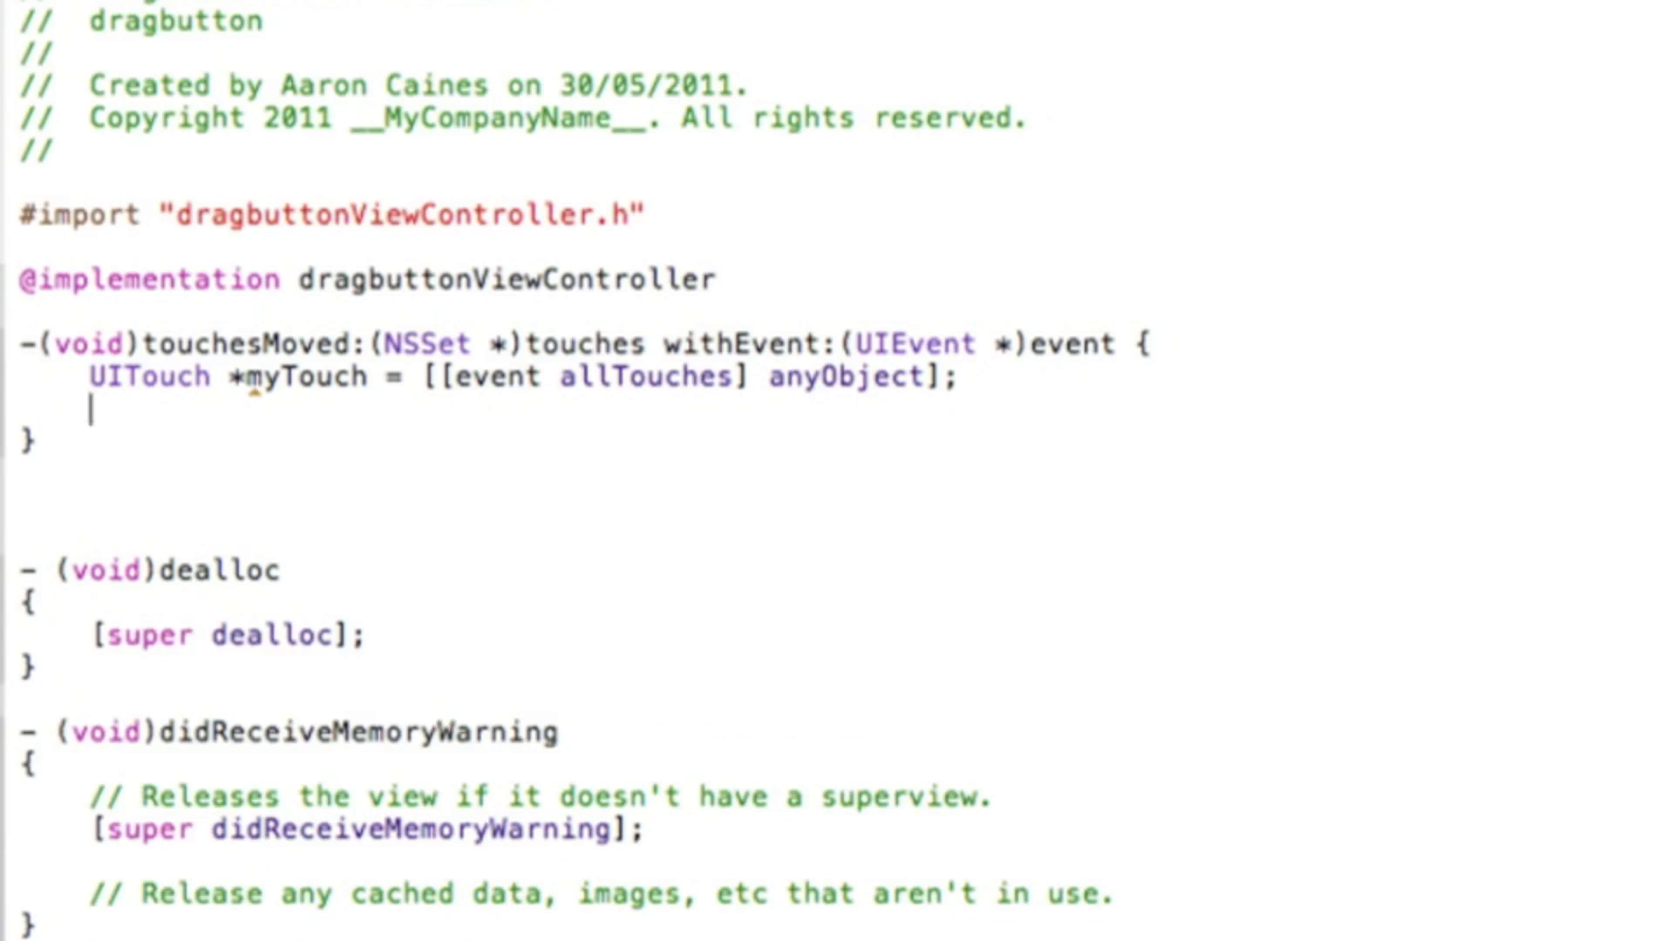
# Add the line button.center = [myTouch locationInView:self.view];
pyautogui.write('button')
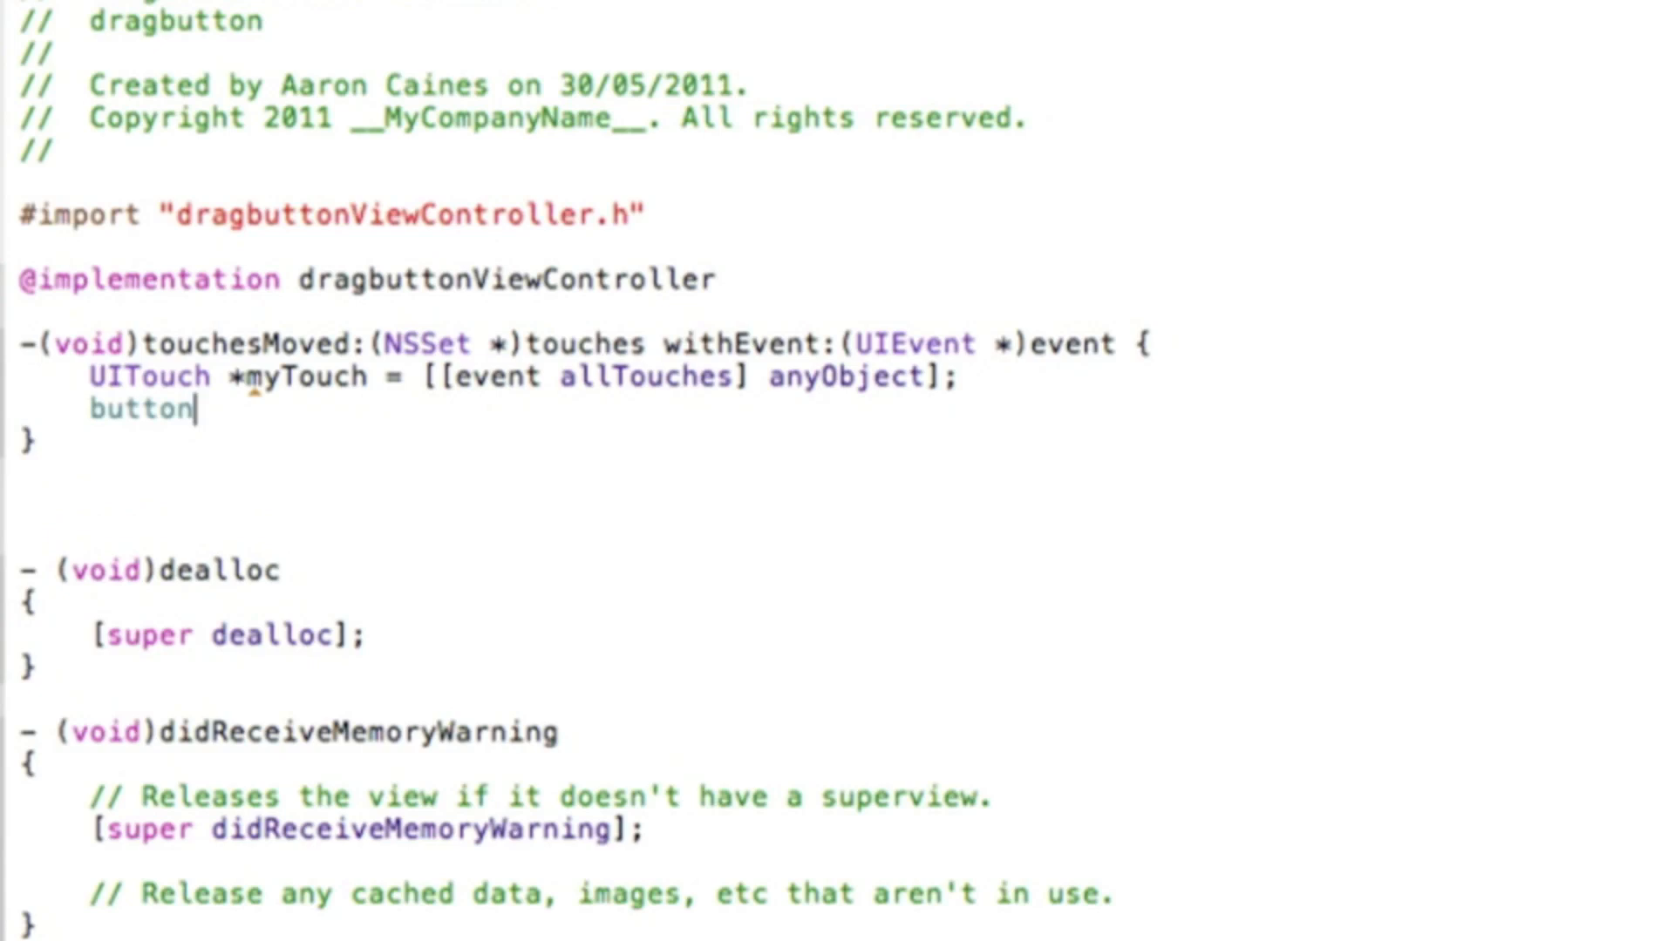
pyautogui.write('.center')
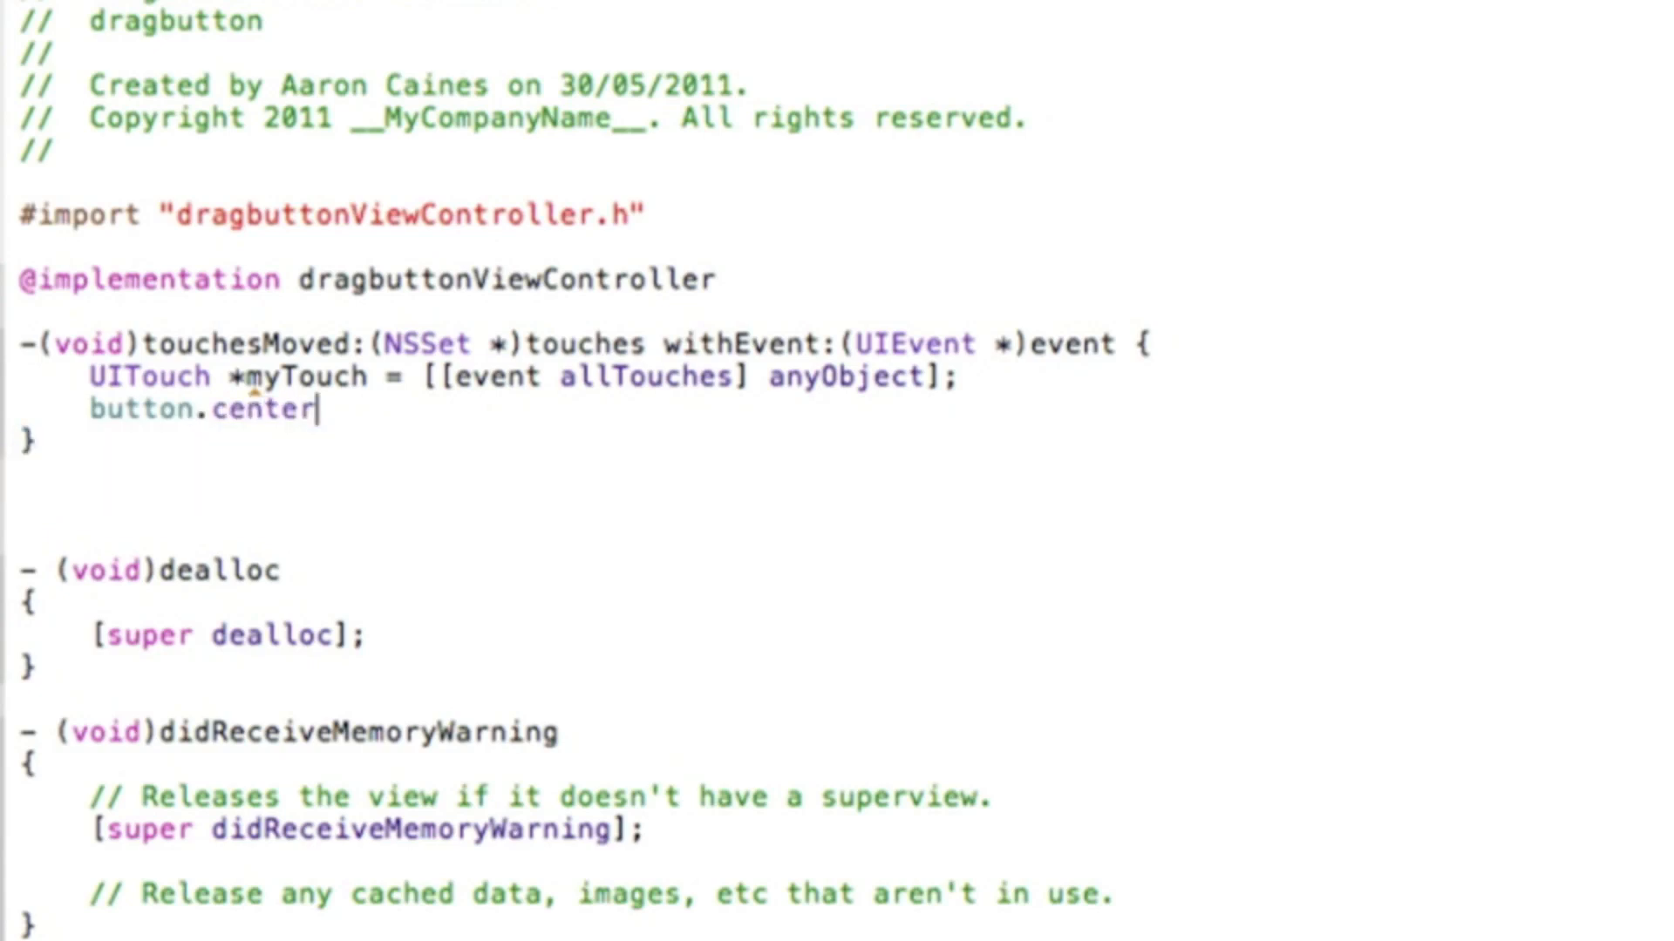
pyautogui.write('= [my')
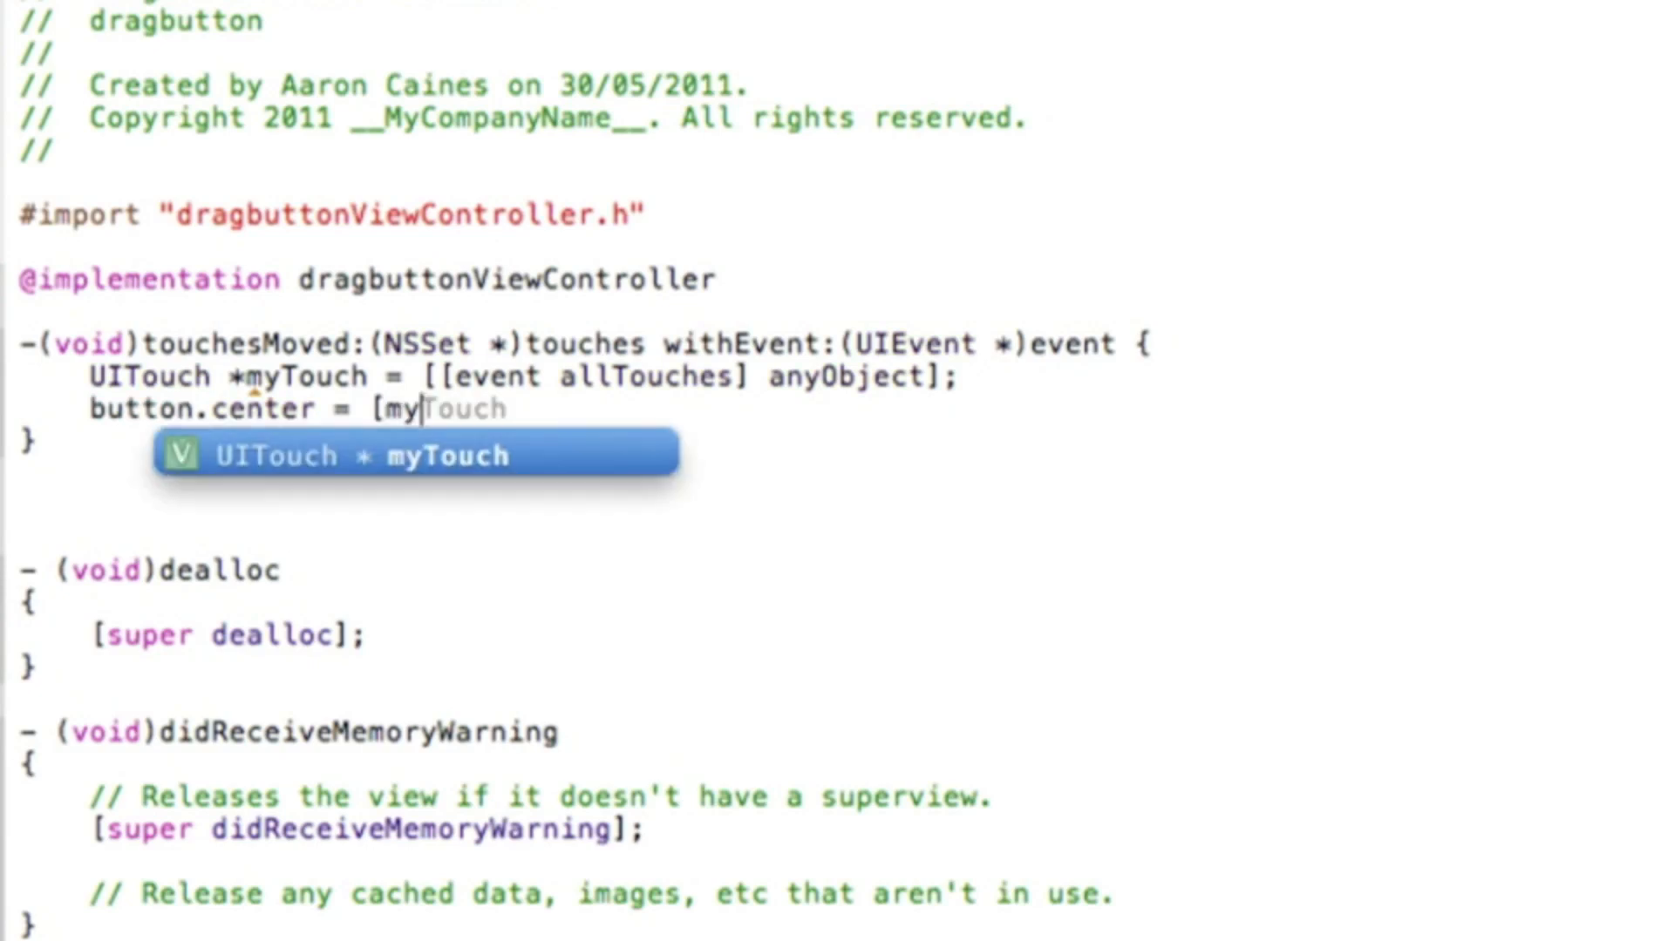
pyautogui.press('Return')
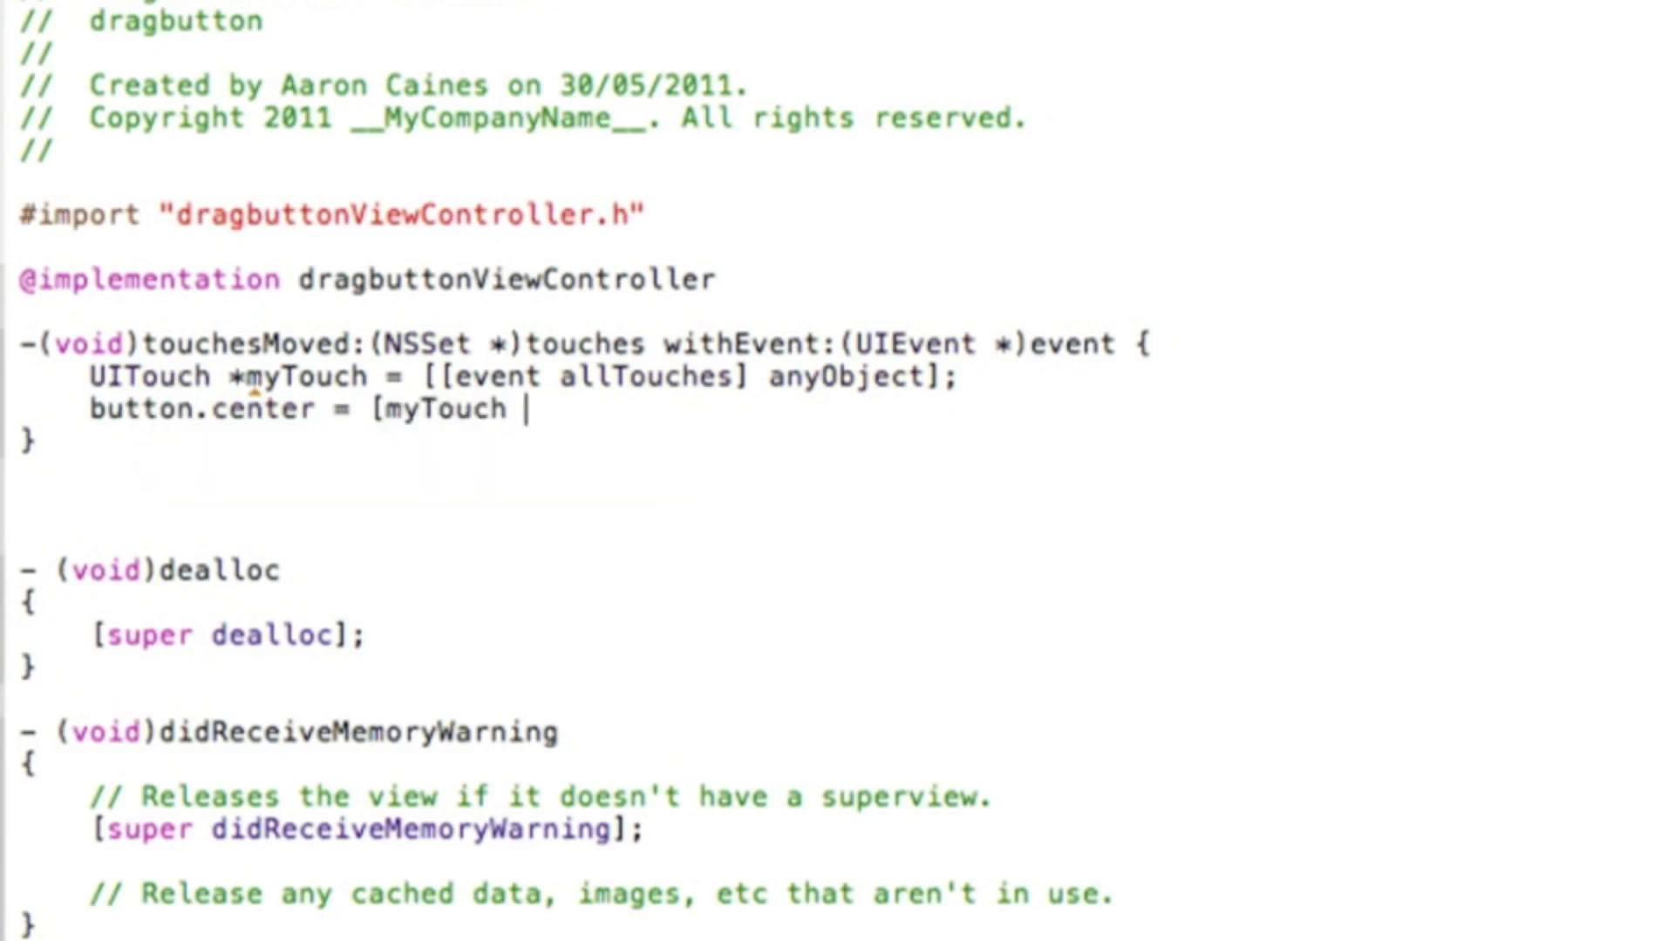
pyautogui.write('locationInView:(UIView *')
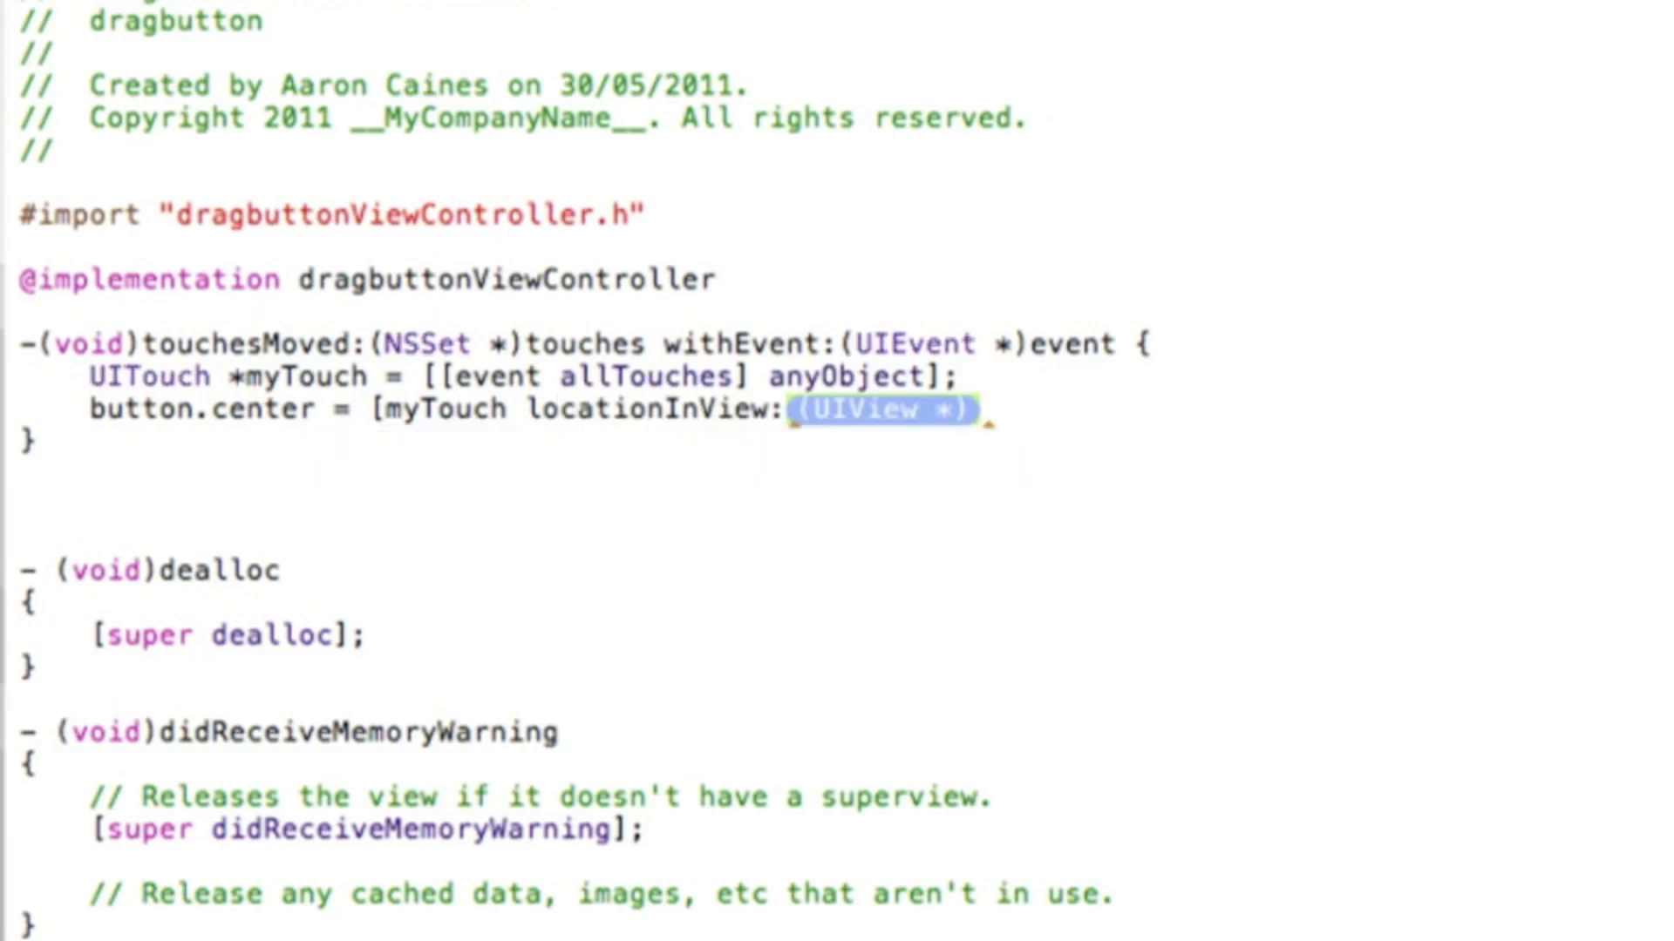
pyautogui.write('self')
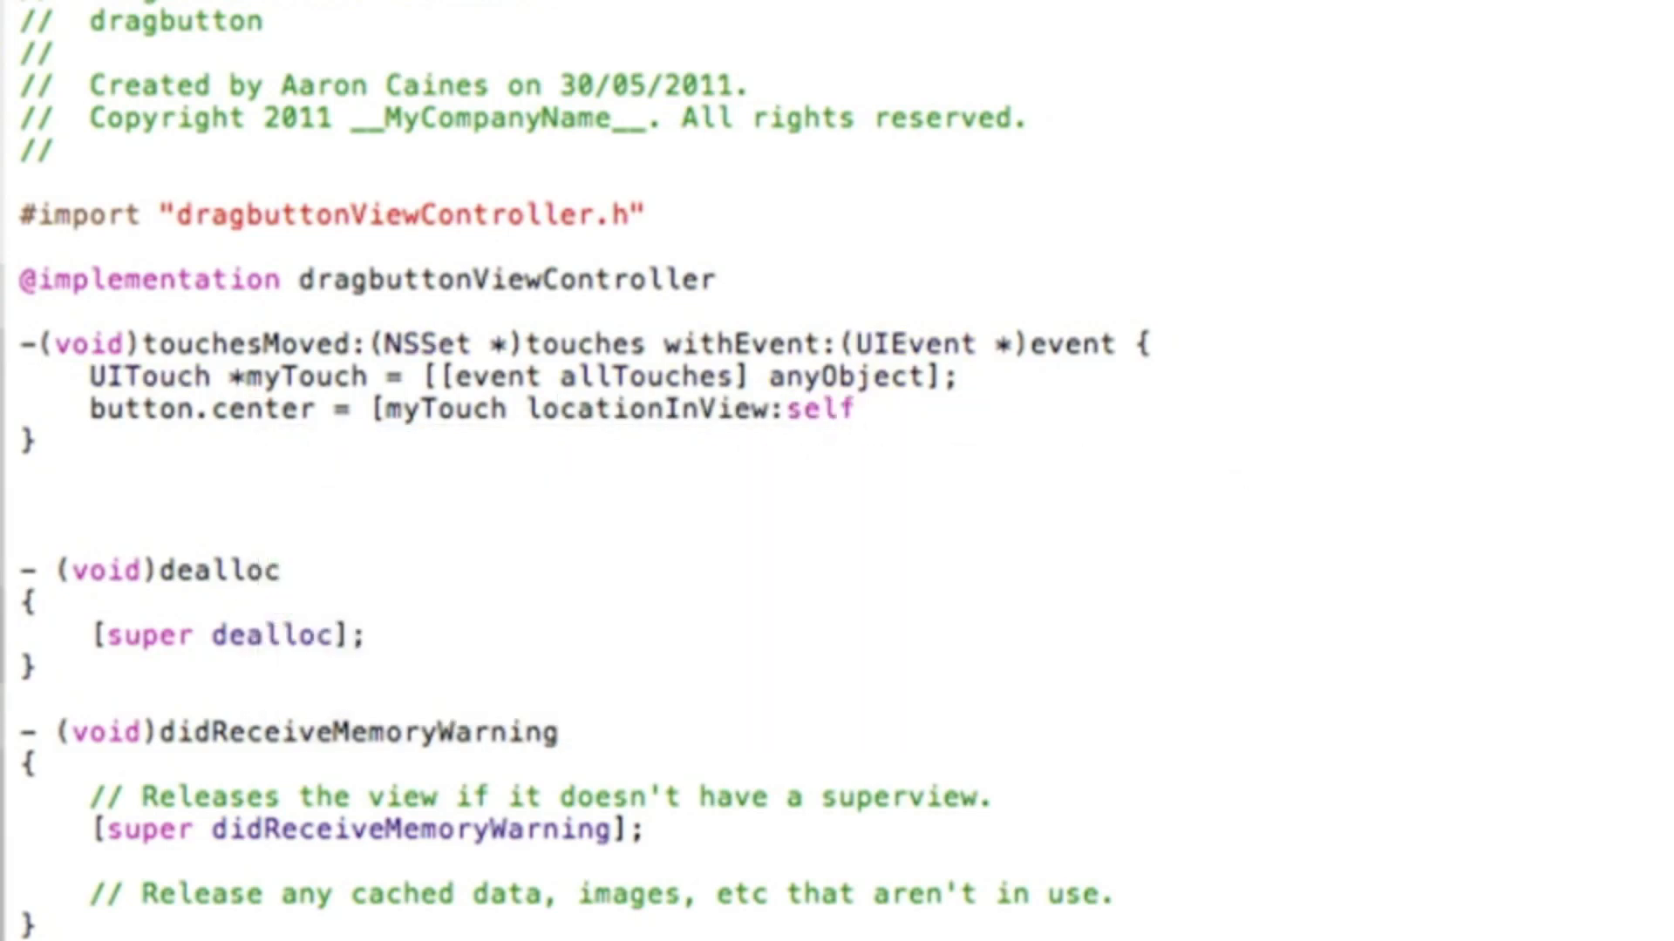
pyautogui.write('.view')
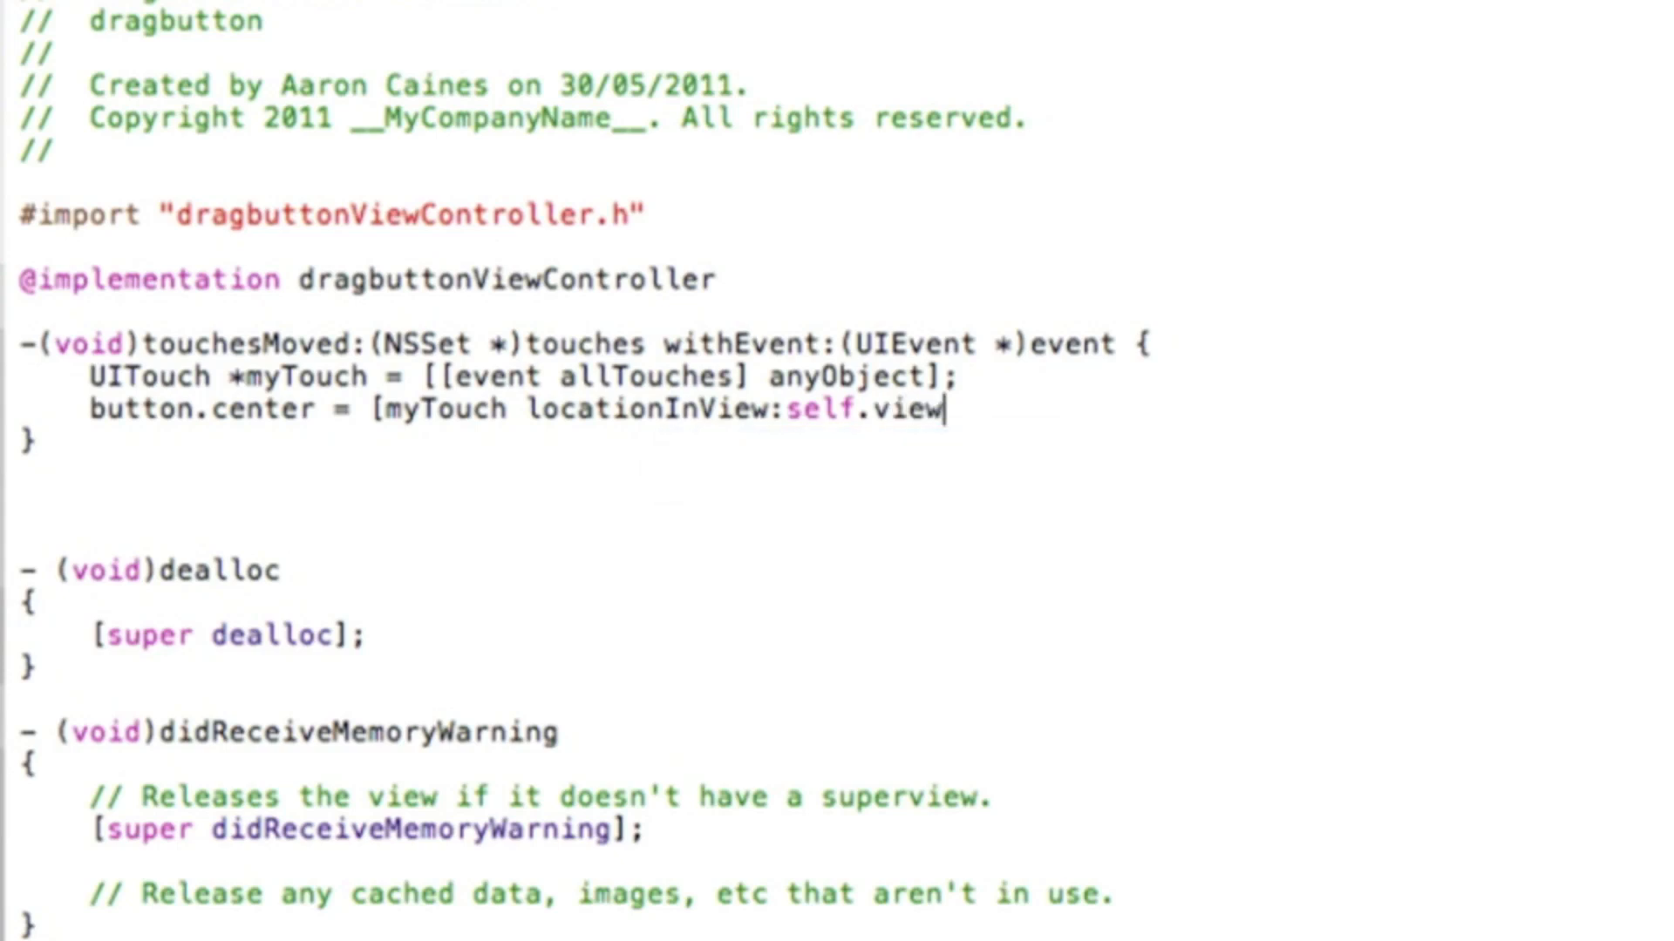
pyautogui.write(']')
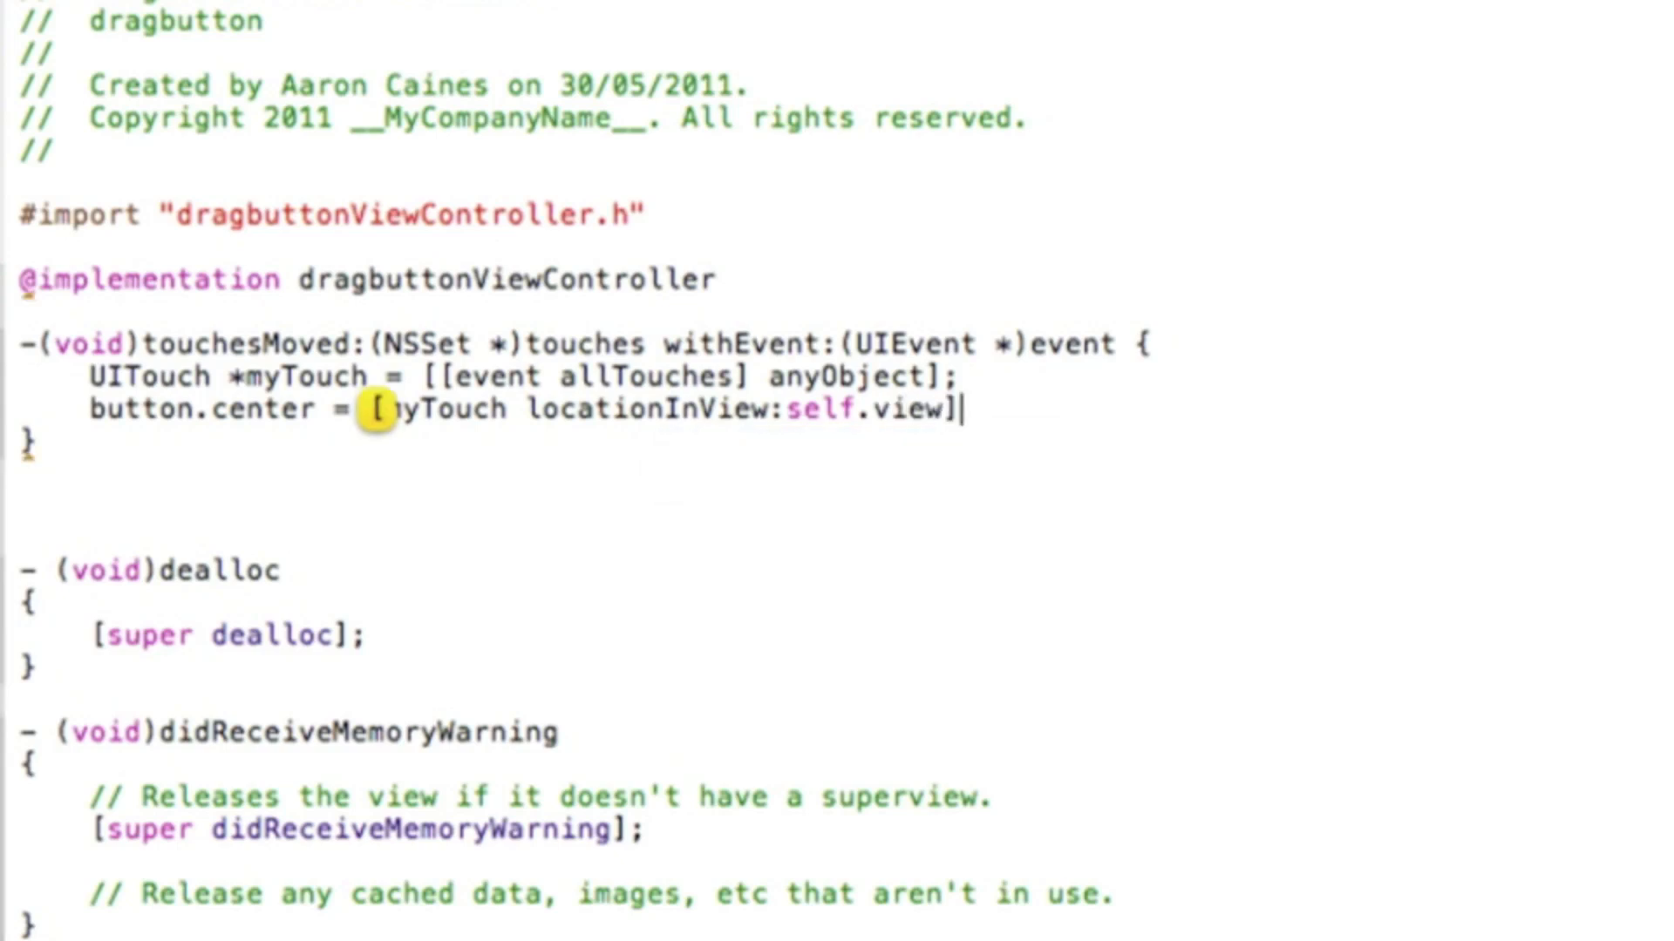
pyautogui.write(';')
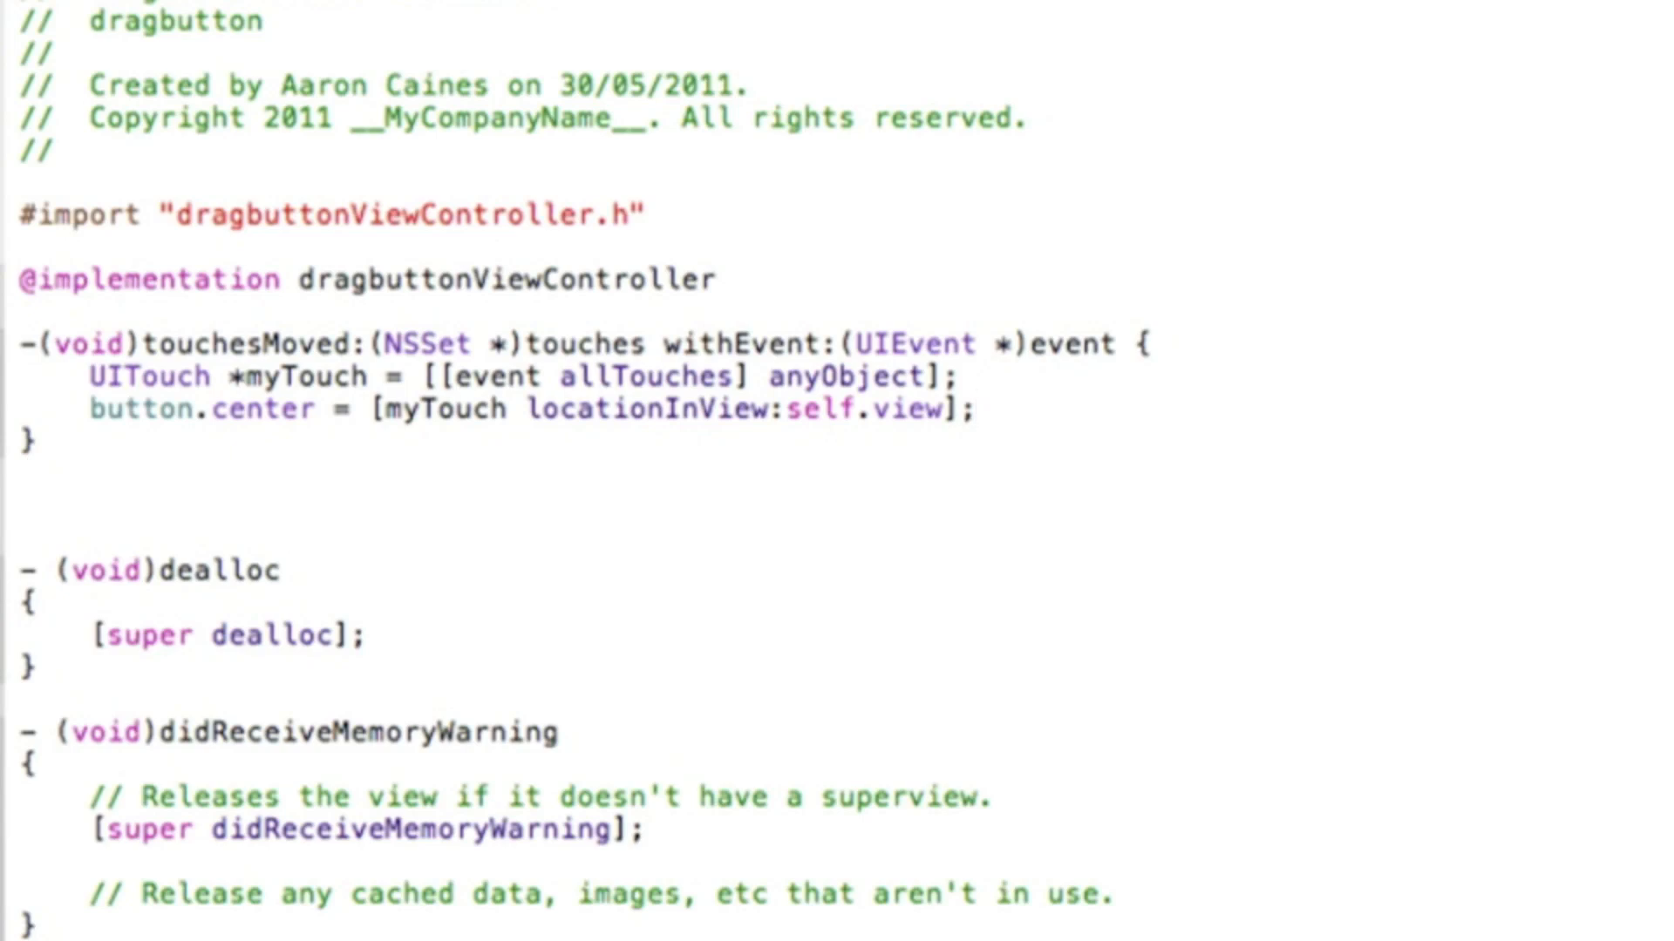
pyautogui.click(974, 409)
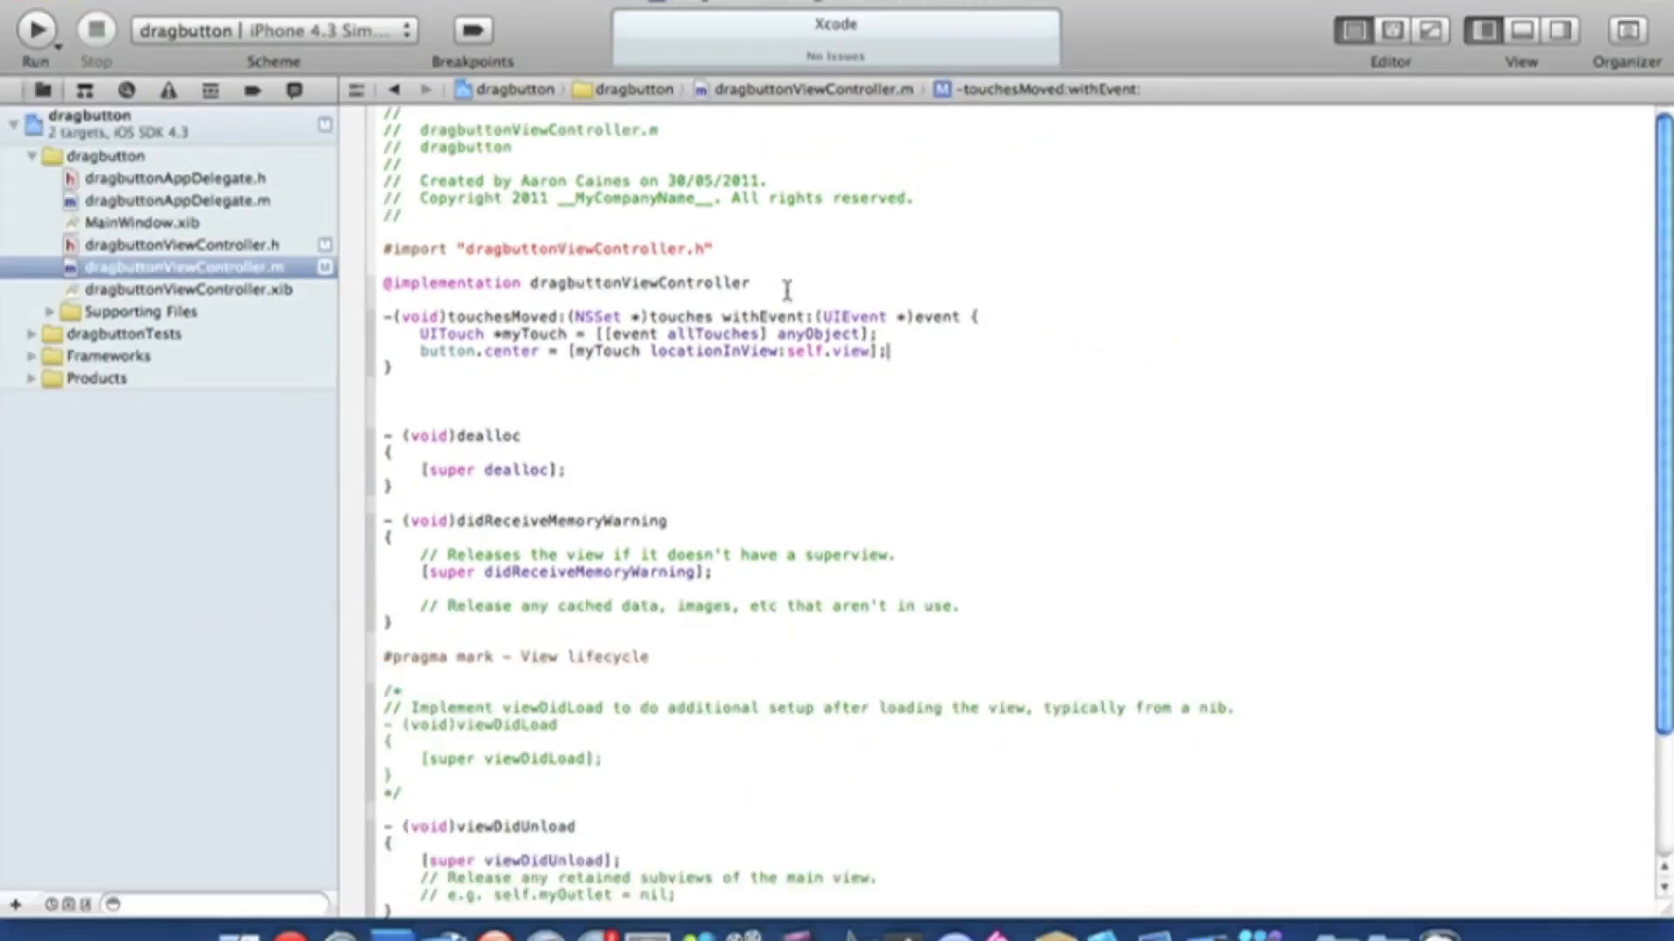
pyautogui.click(192, 290)
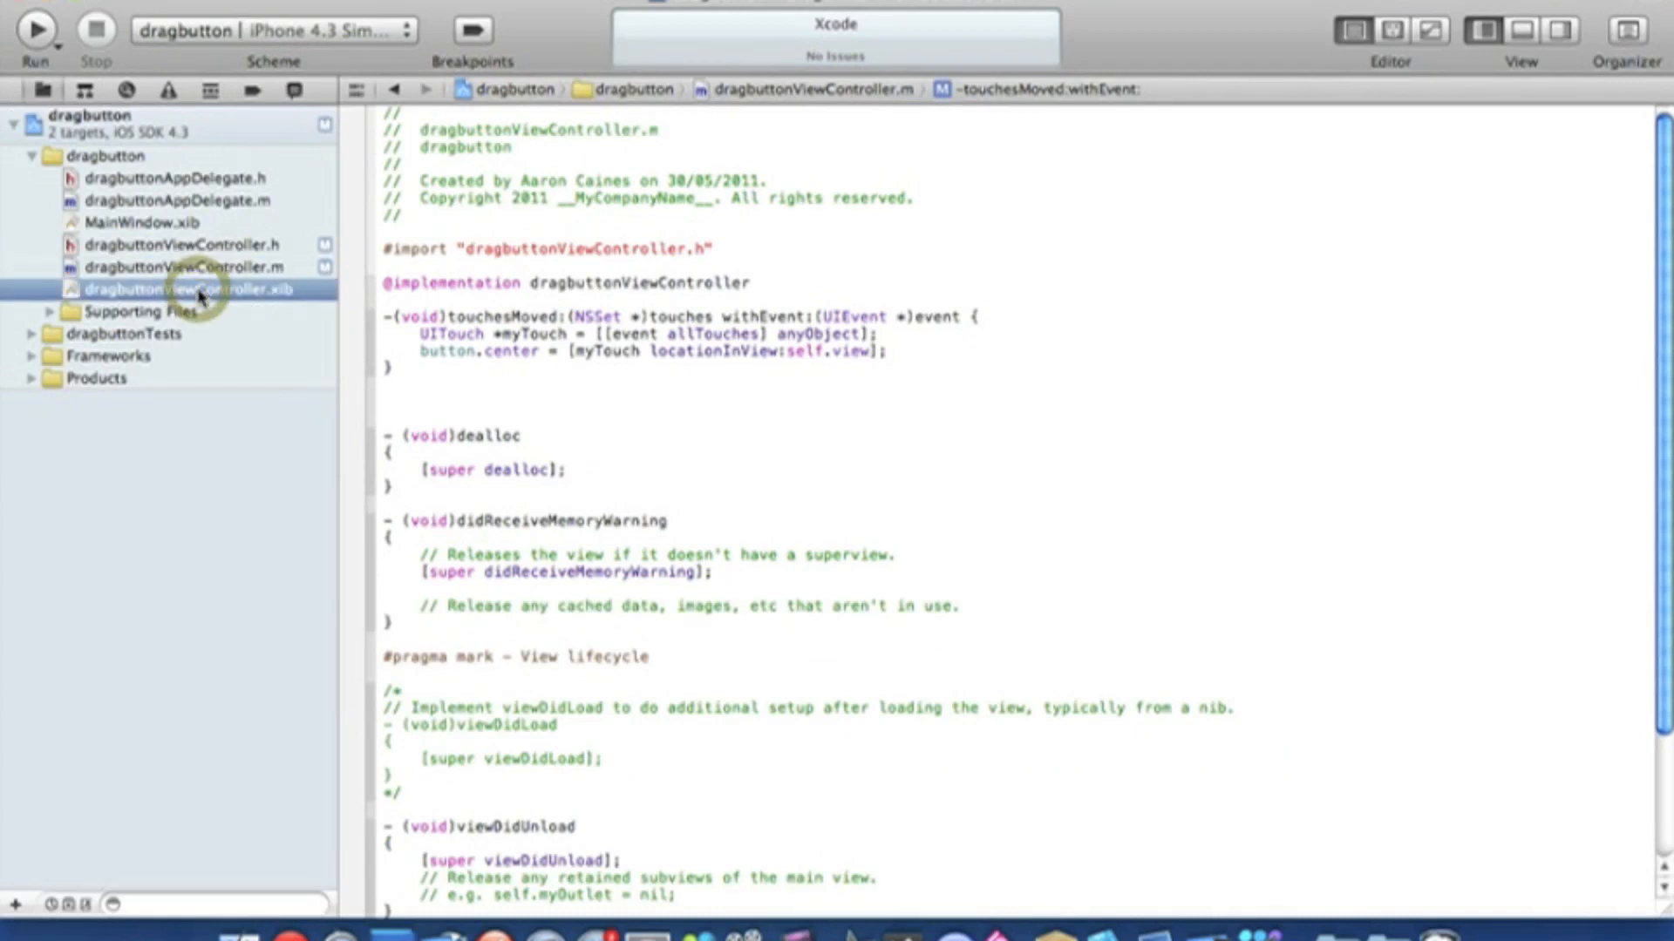
pyautogui.moveTo(1216, 360)
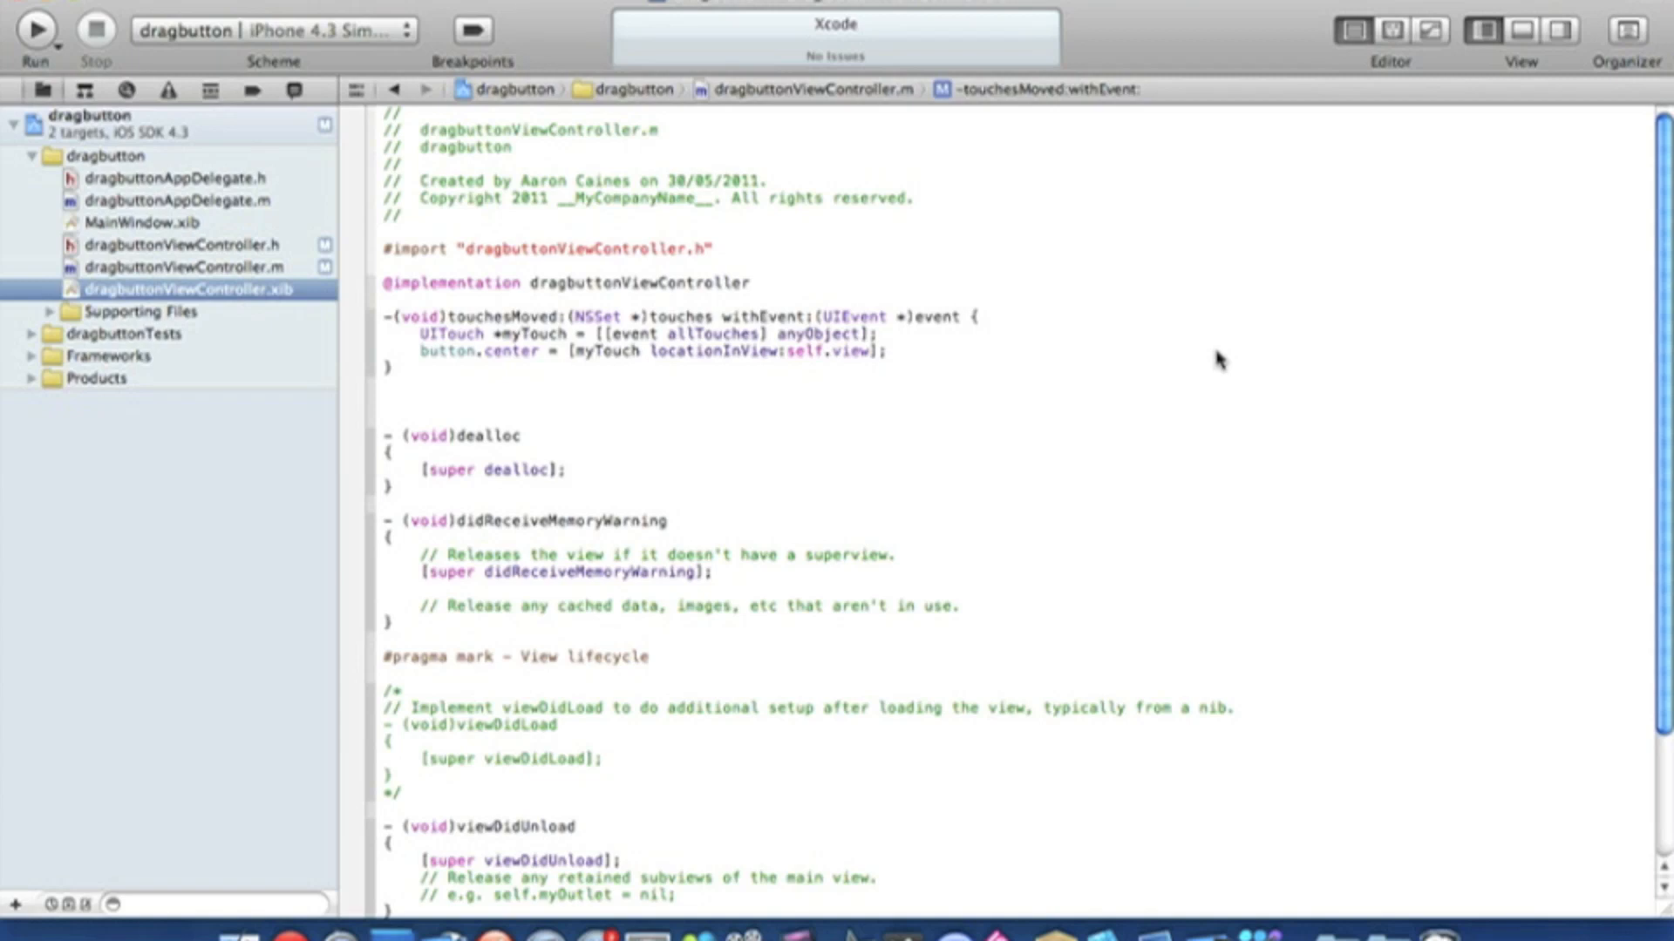
# Open dragbuttonViewController.xib and show the Utilities pane with the Object Library
pyautogui.click(192, 289)
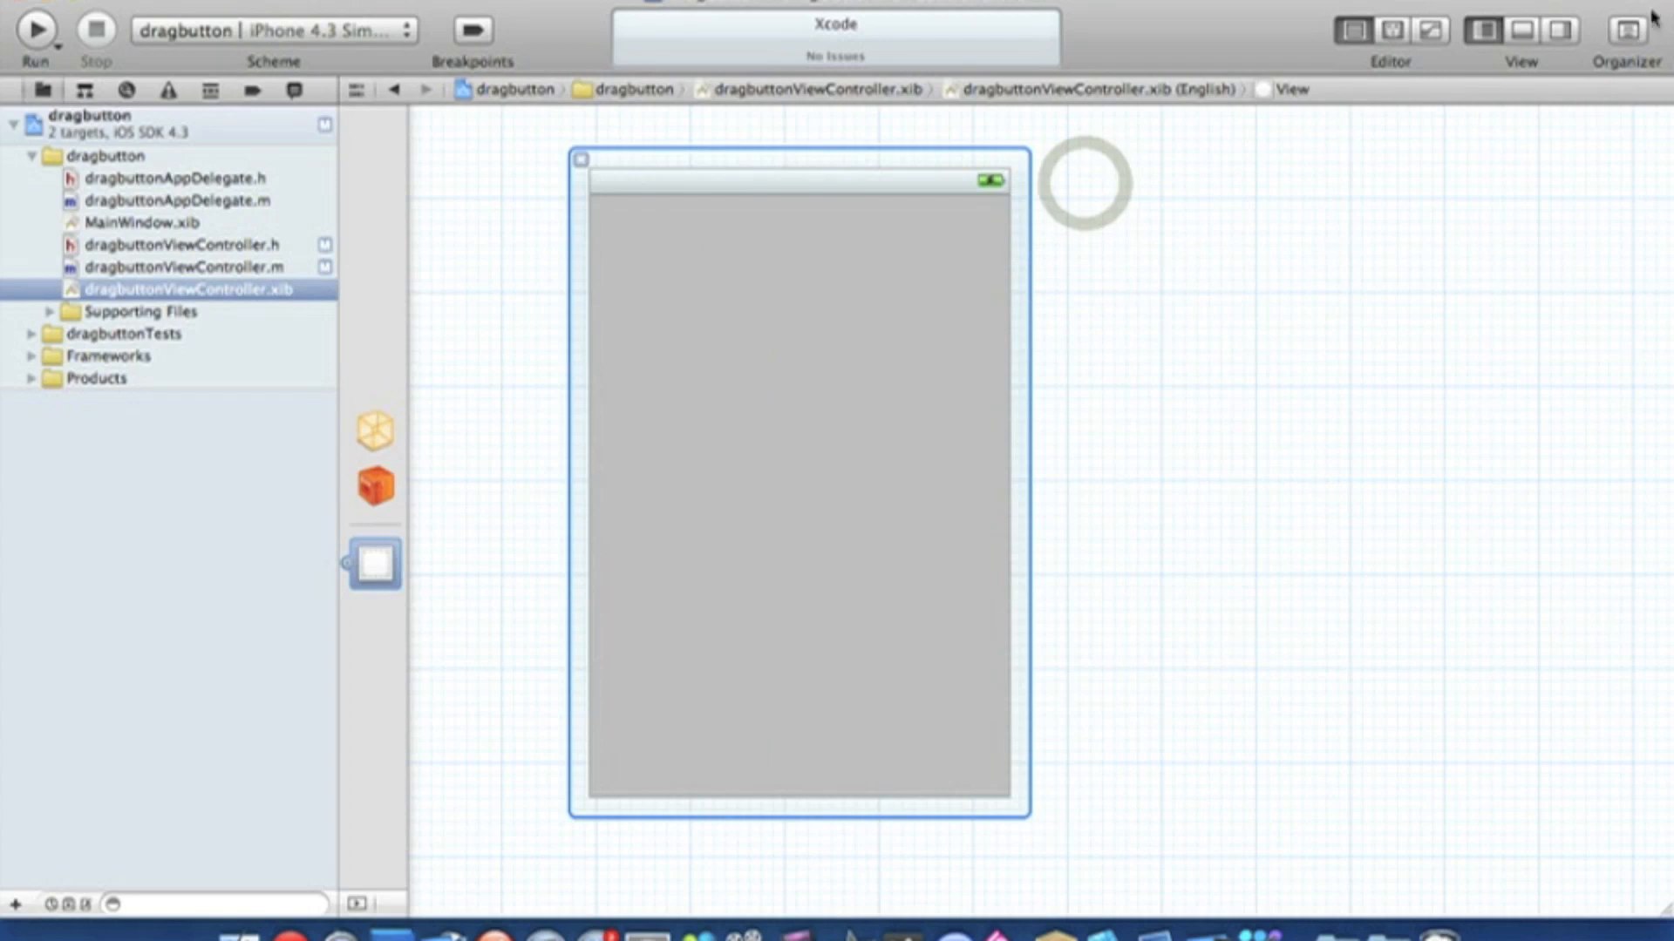
pyautogui.moveTo(1564, 30)
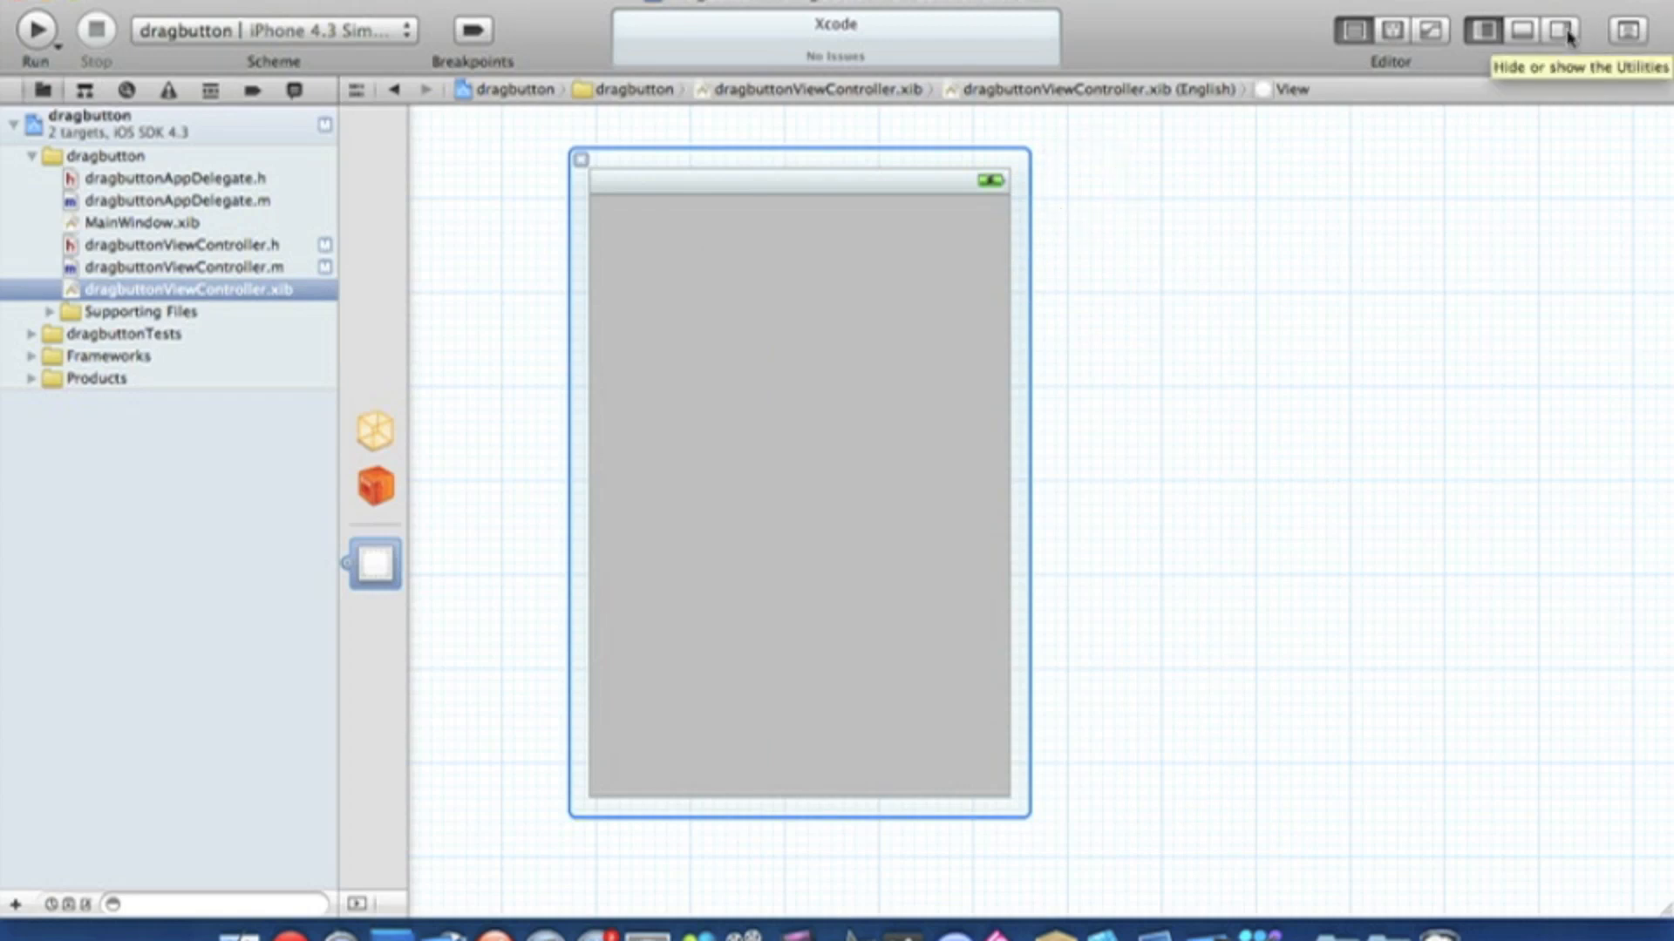
pyautogui.moveTo(1560, 29)
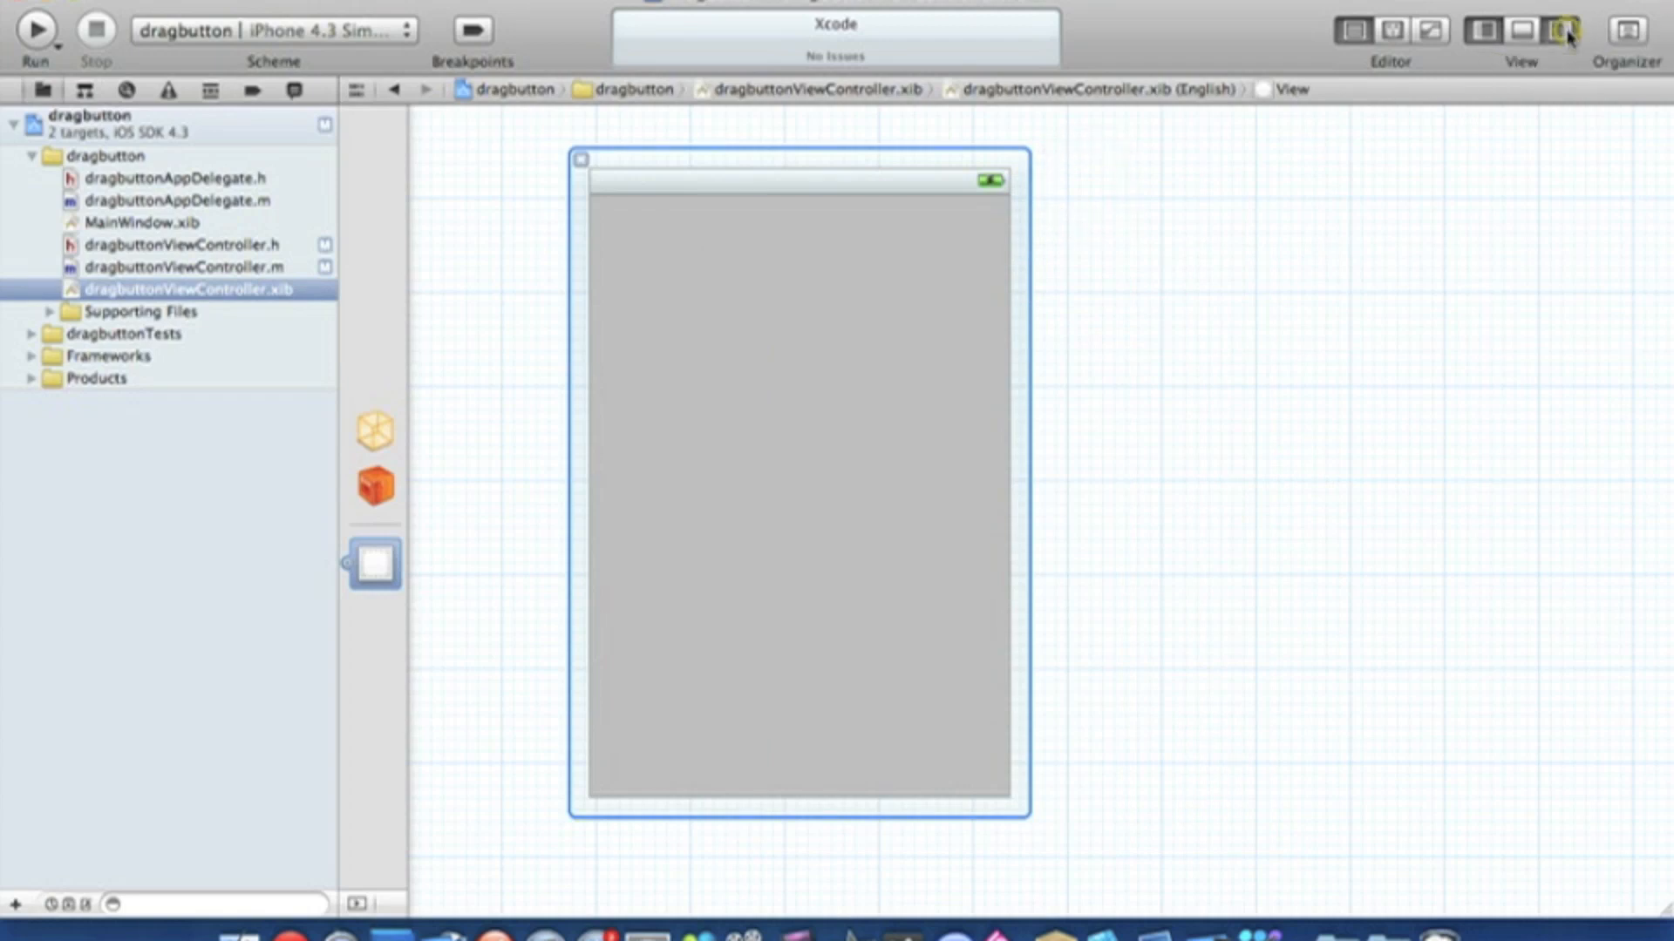
pyautogui.click(1554, 29)
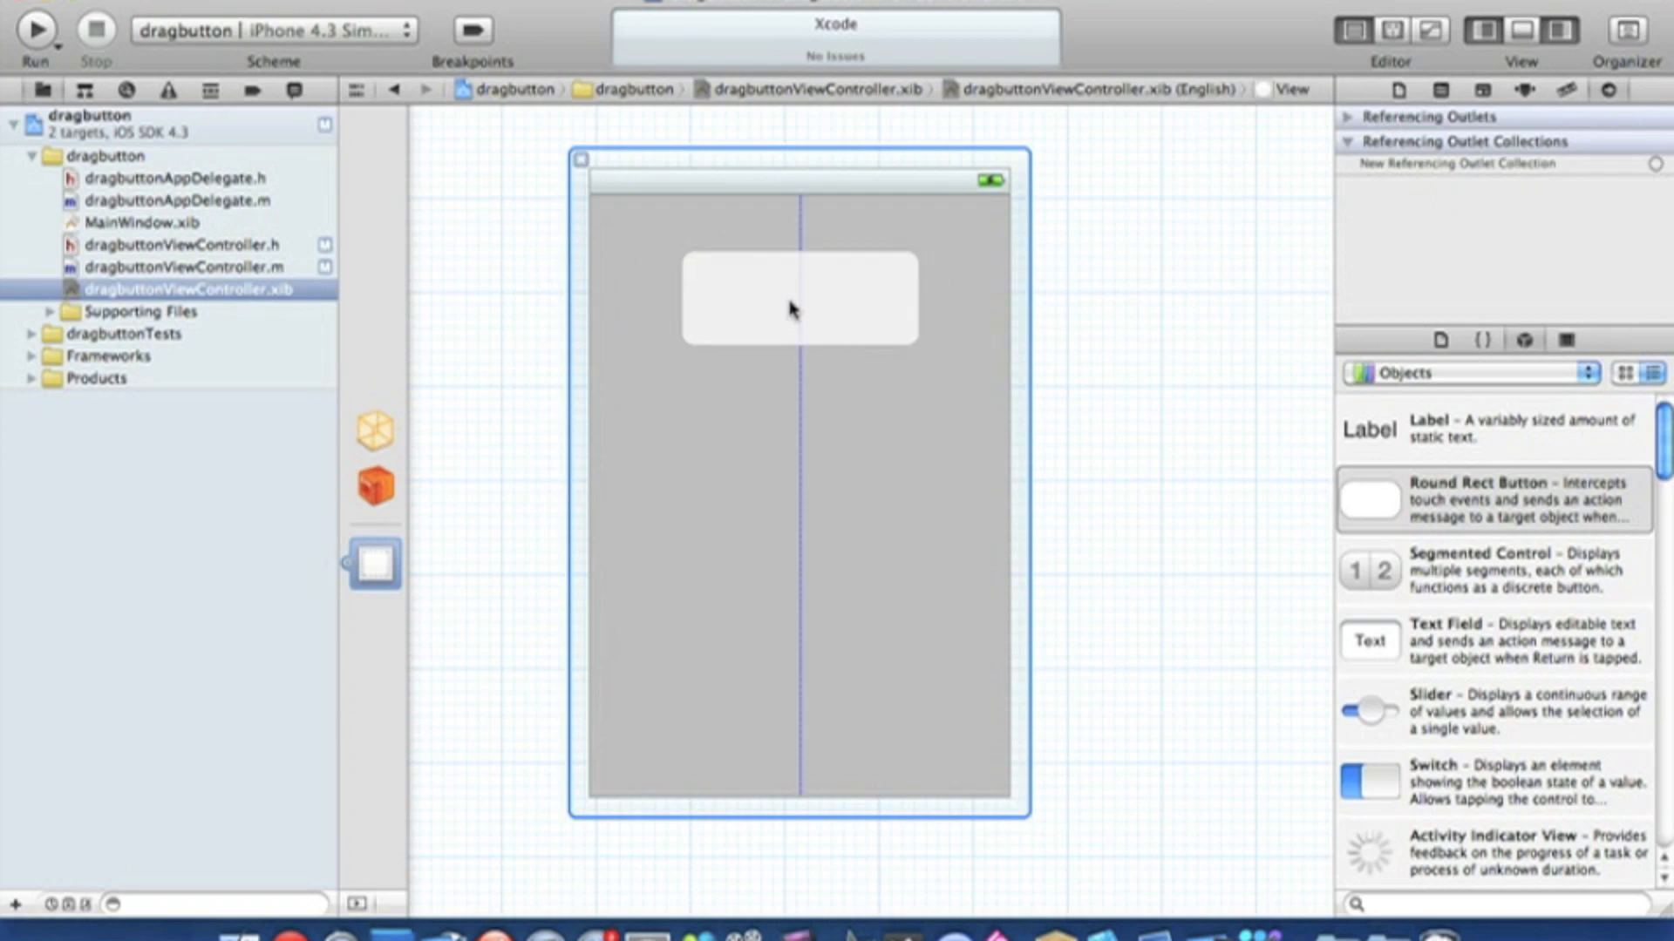
# Wire File's Owner's button outlet to the round rect button on the view
pyautogui.click(798, 297)
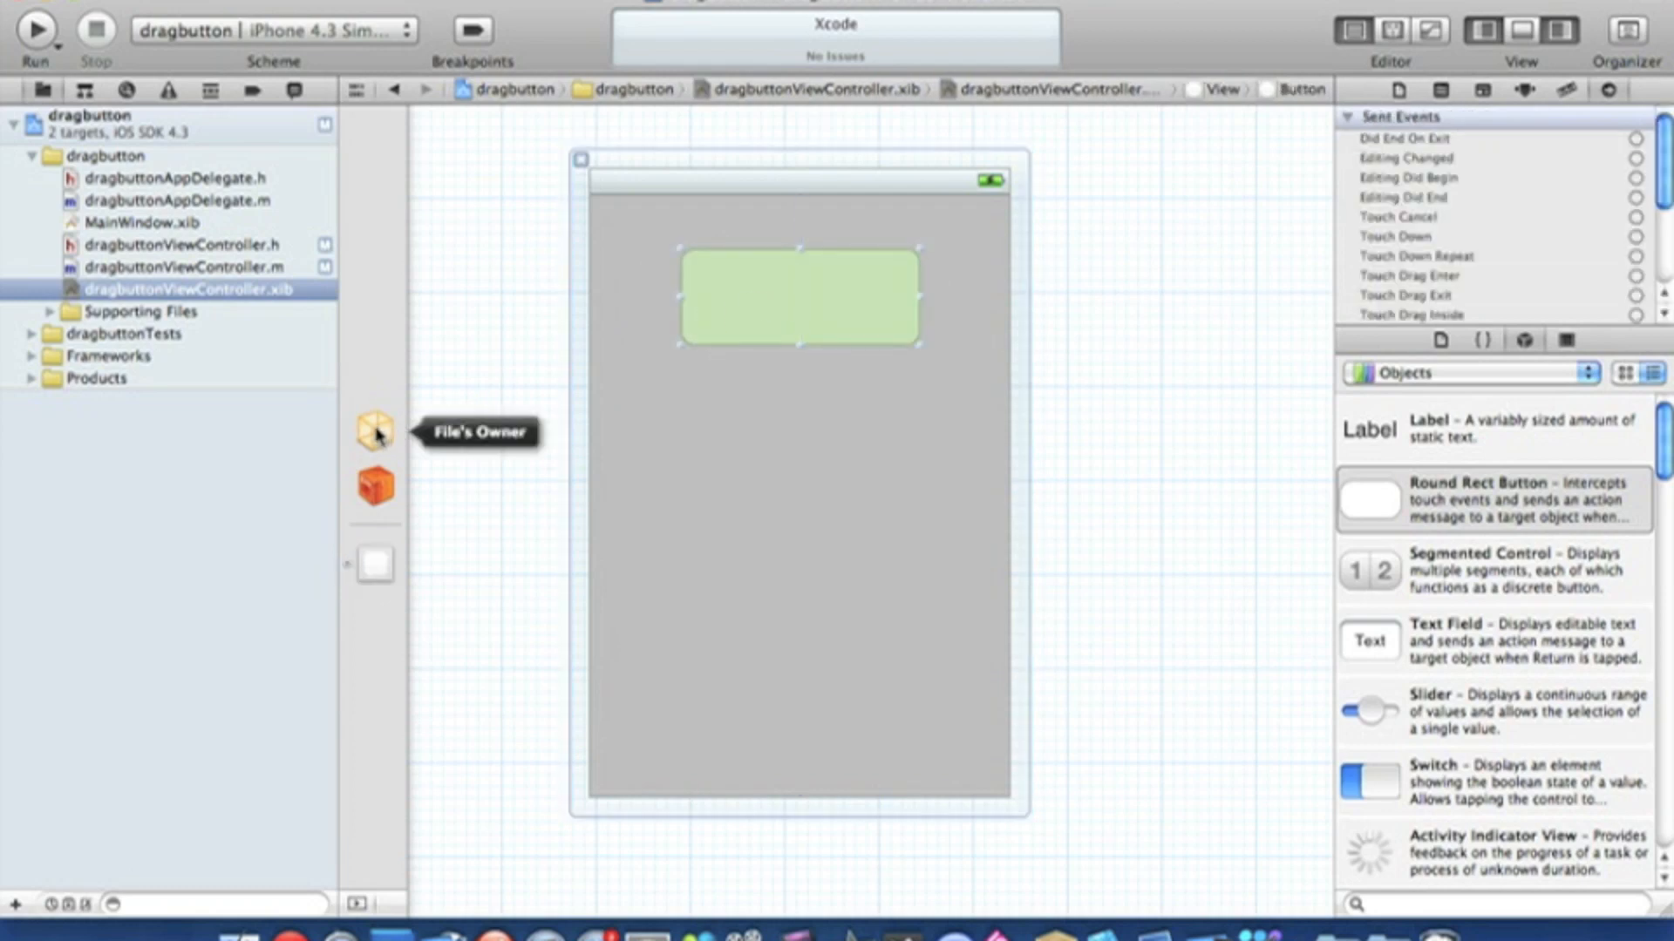
pyautogui.click(373, 433)
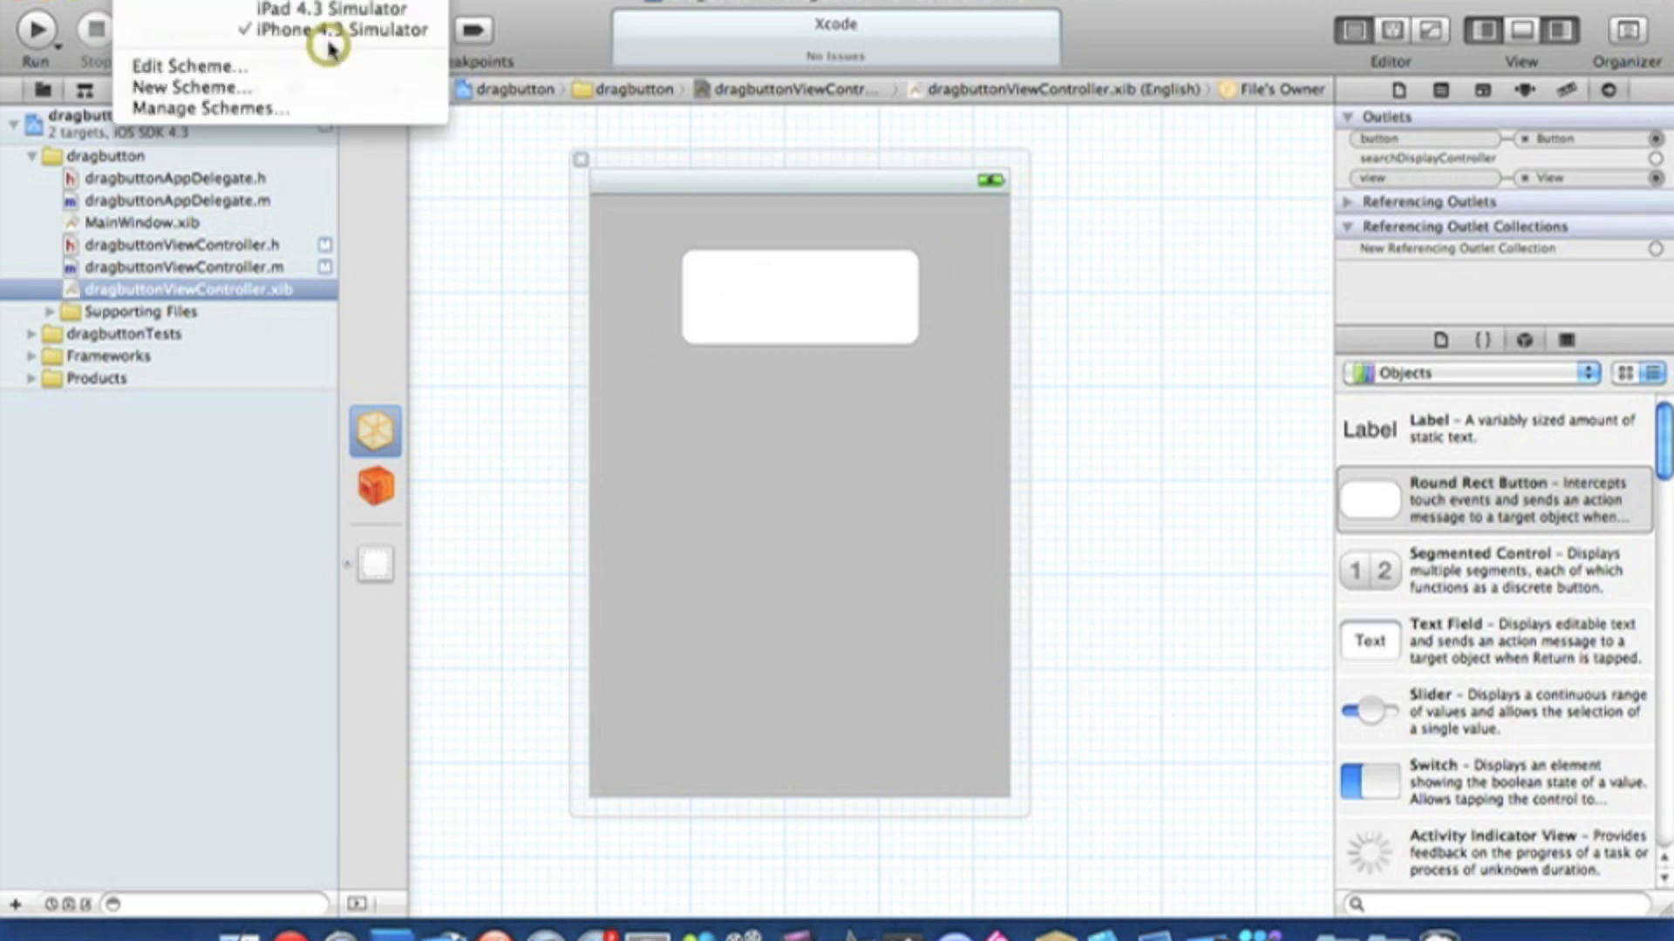
# Run the dragbutton app with the iPhone 4.3 Simulator as destination
pyautogui.click(339, 29)
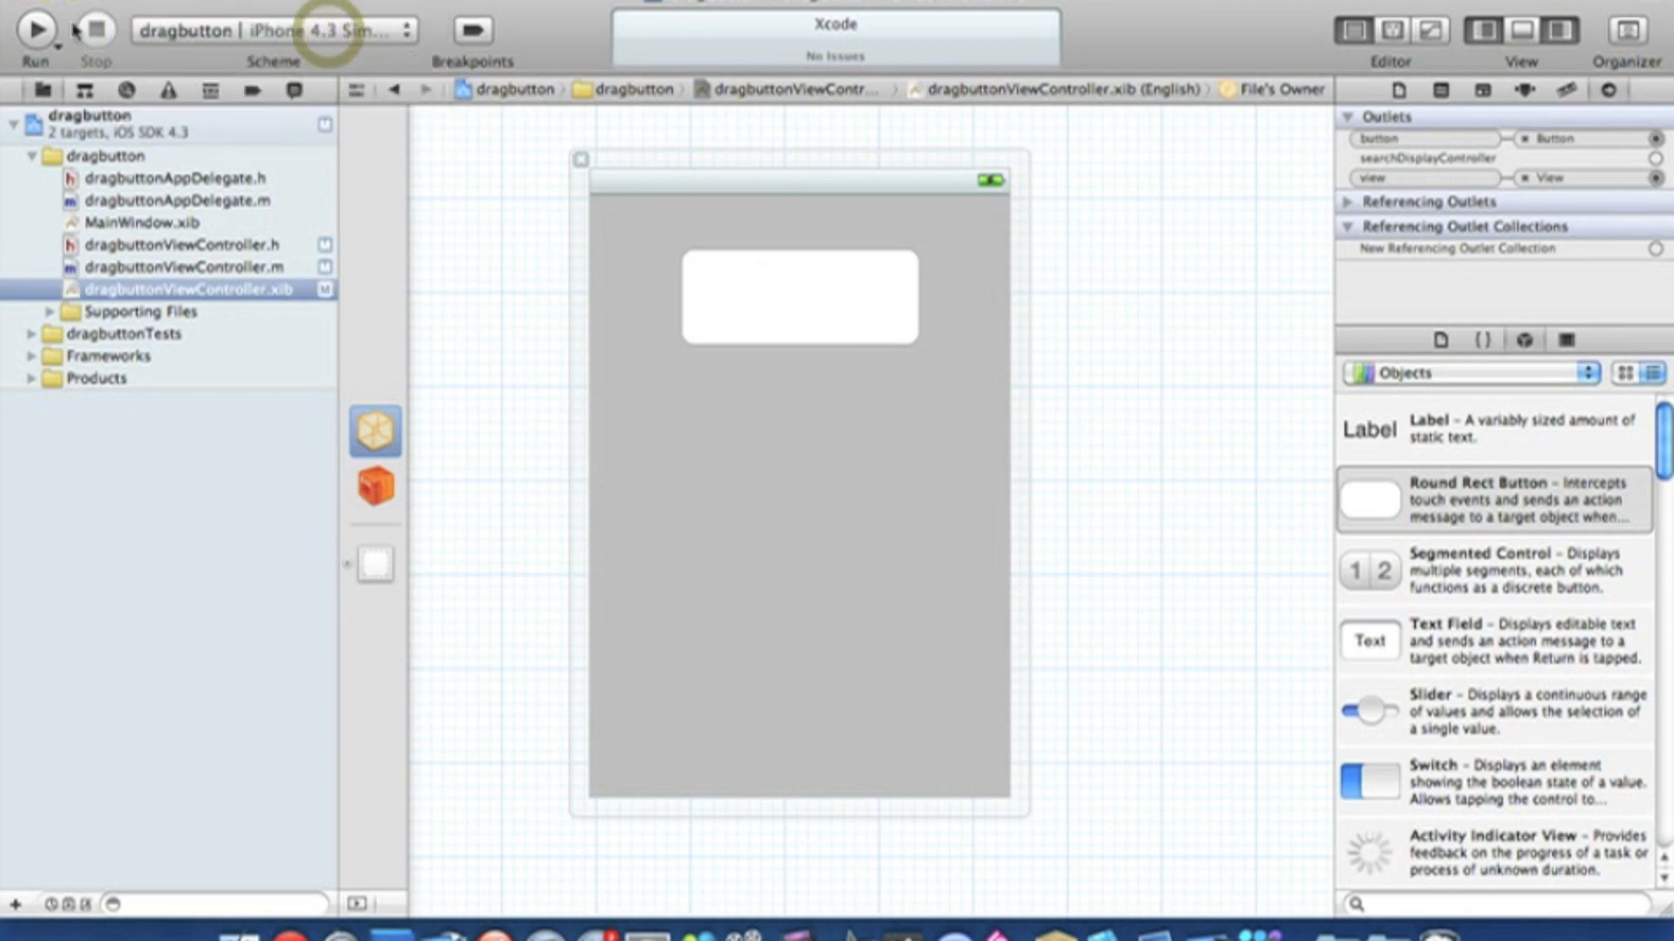
pyautogui.click(35, 29)
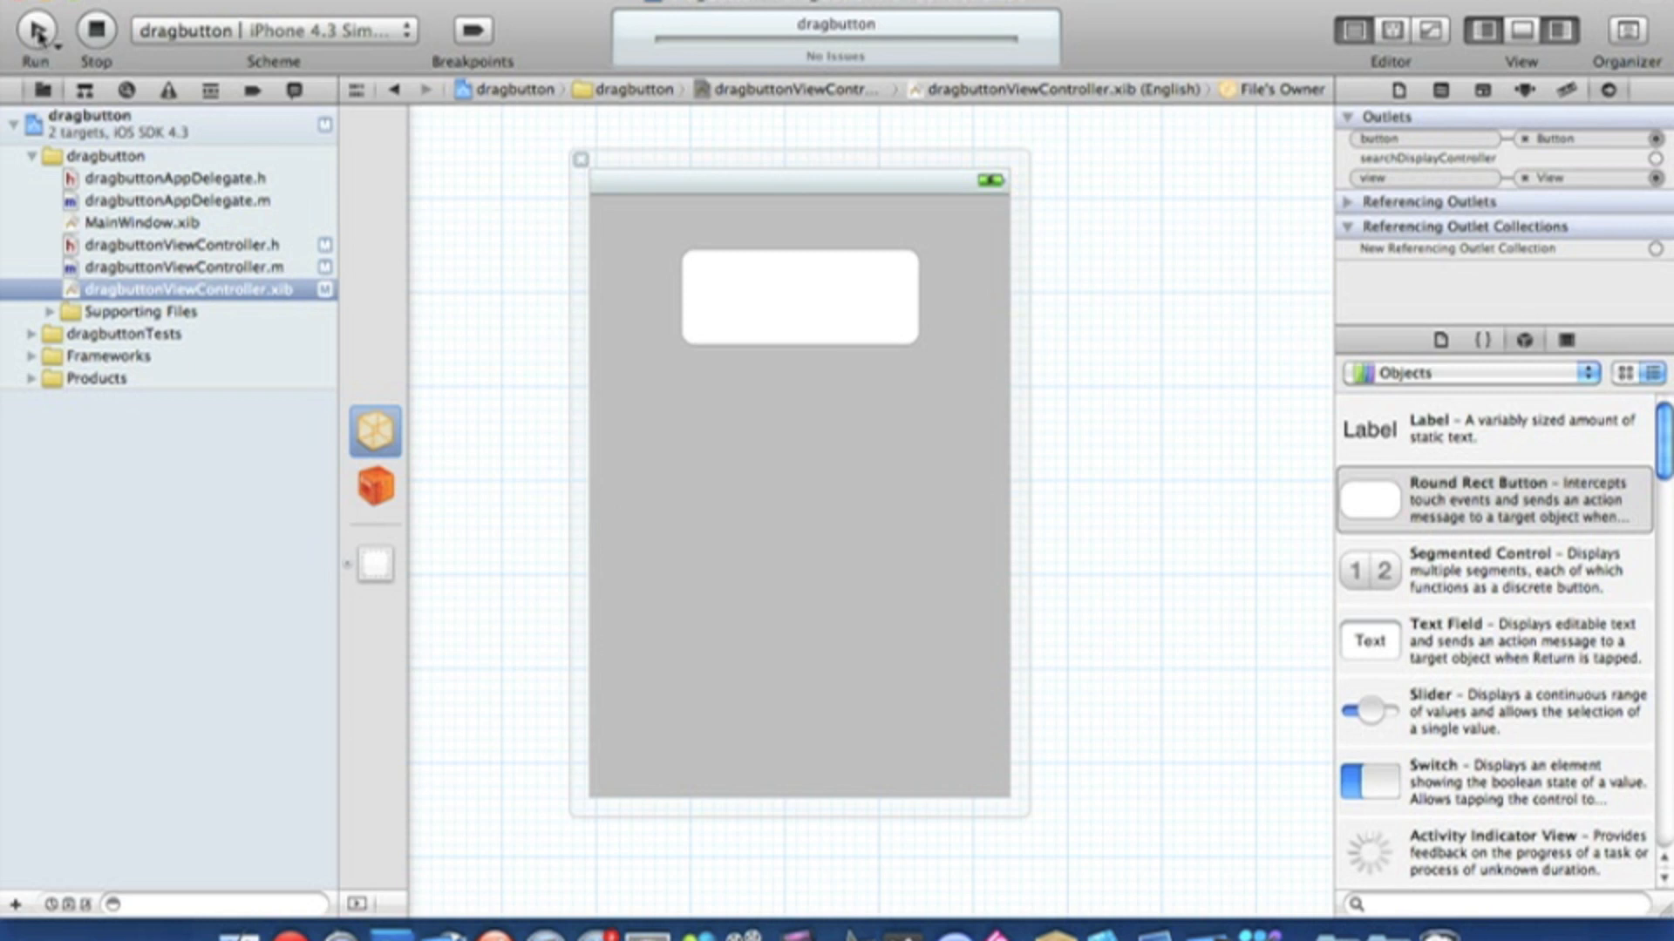
pyautogui.click(38, 28)
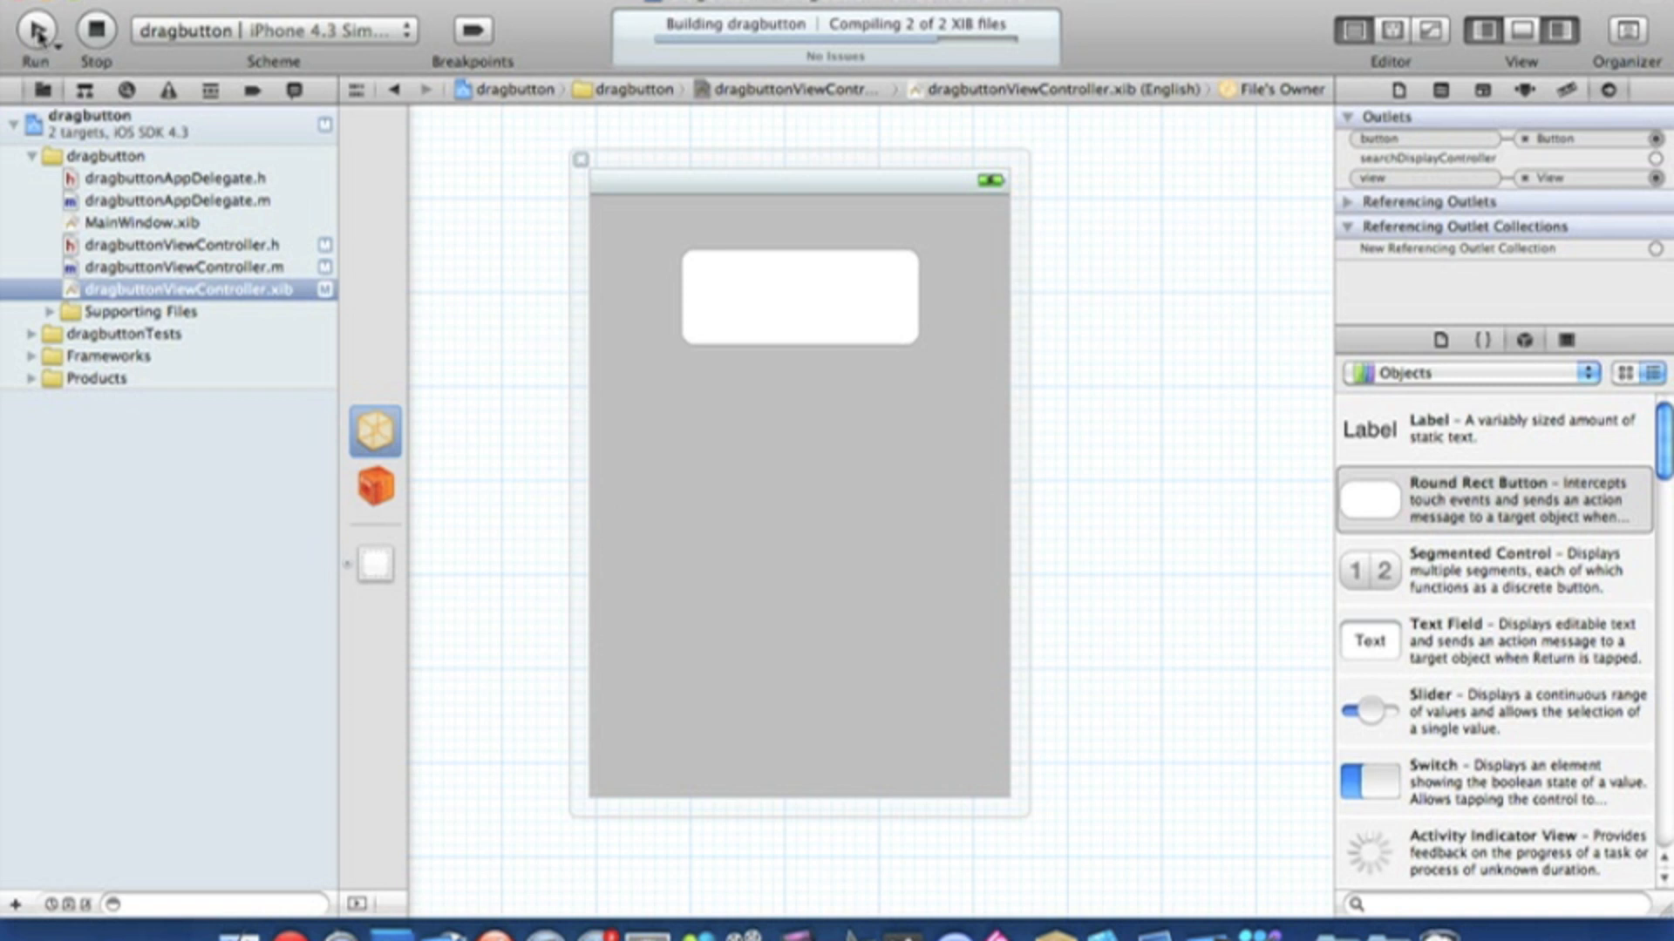
pyautogui.click(35, 29)
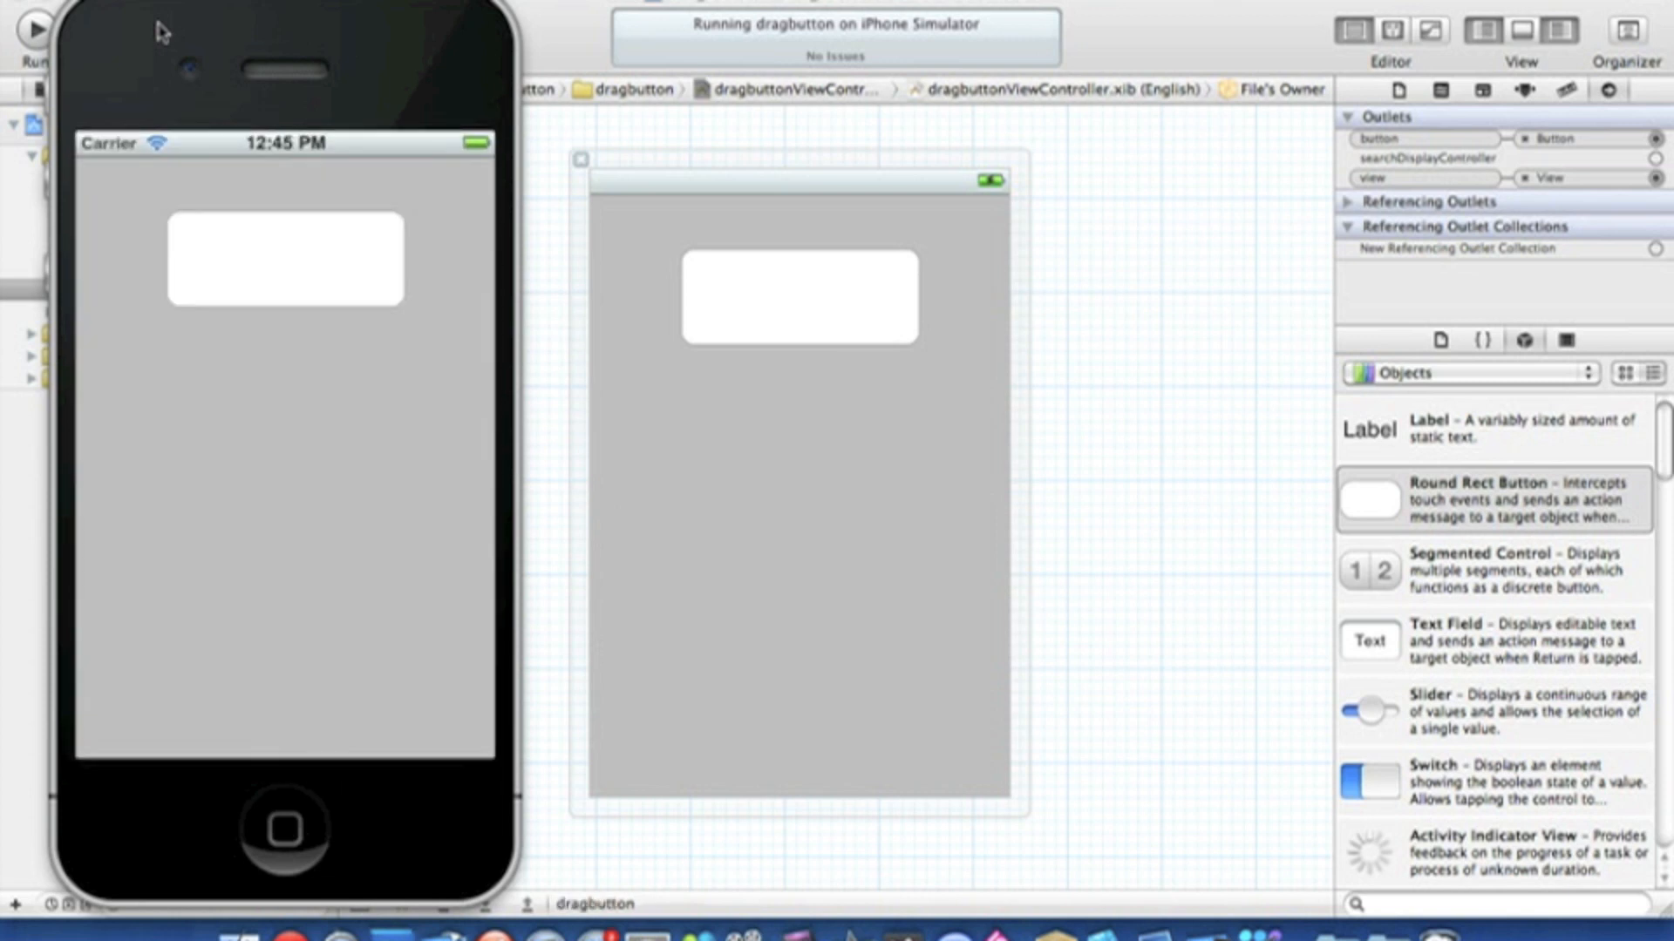
pyautogui.moveTo(260, 370)
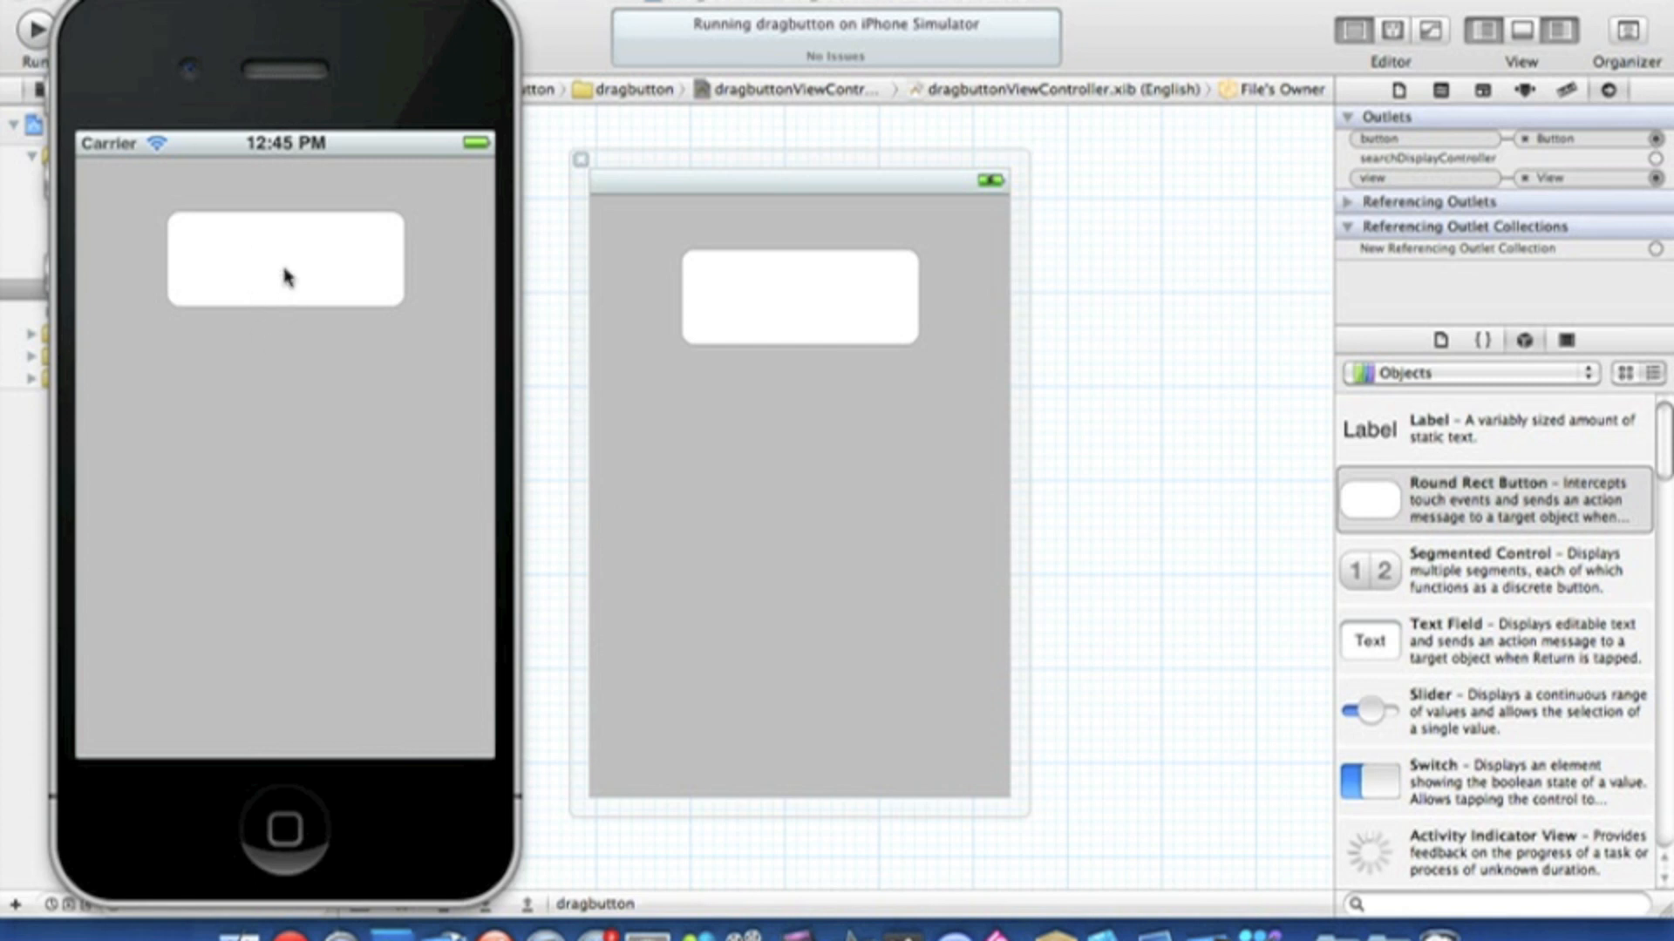
pyautogui.click(284, 269)
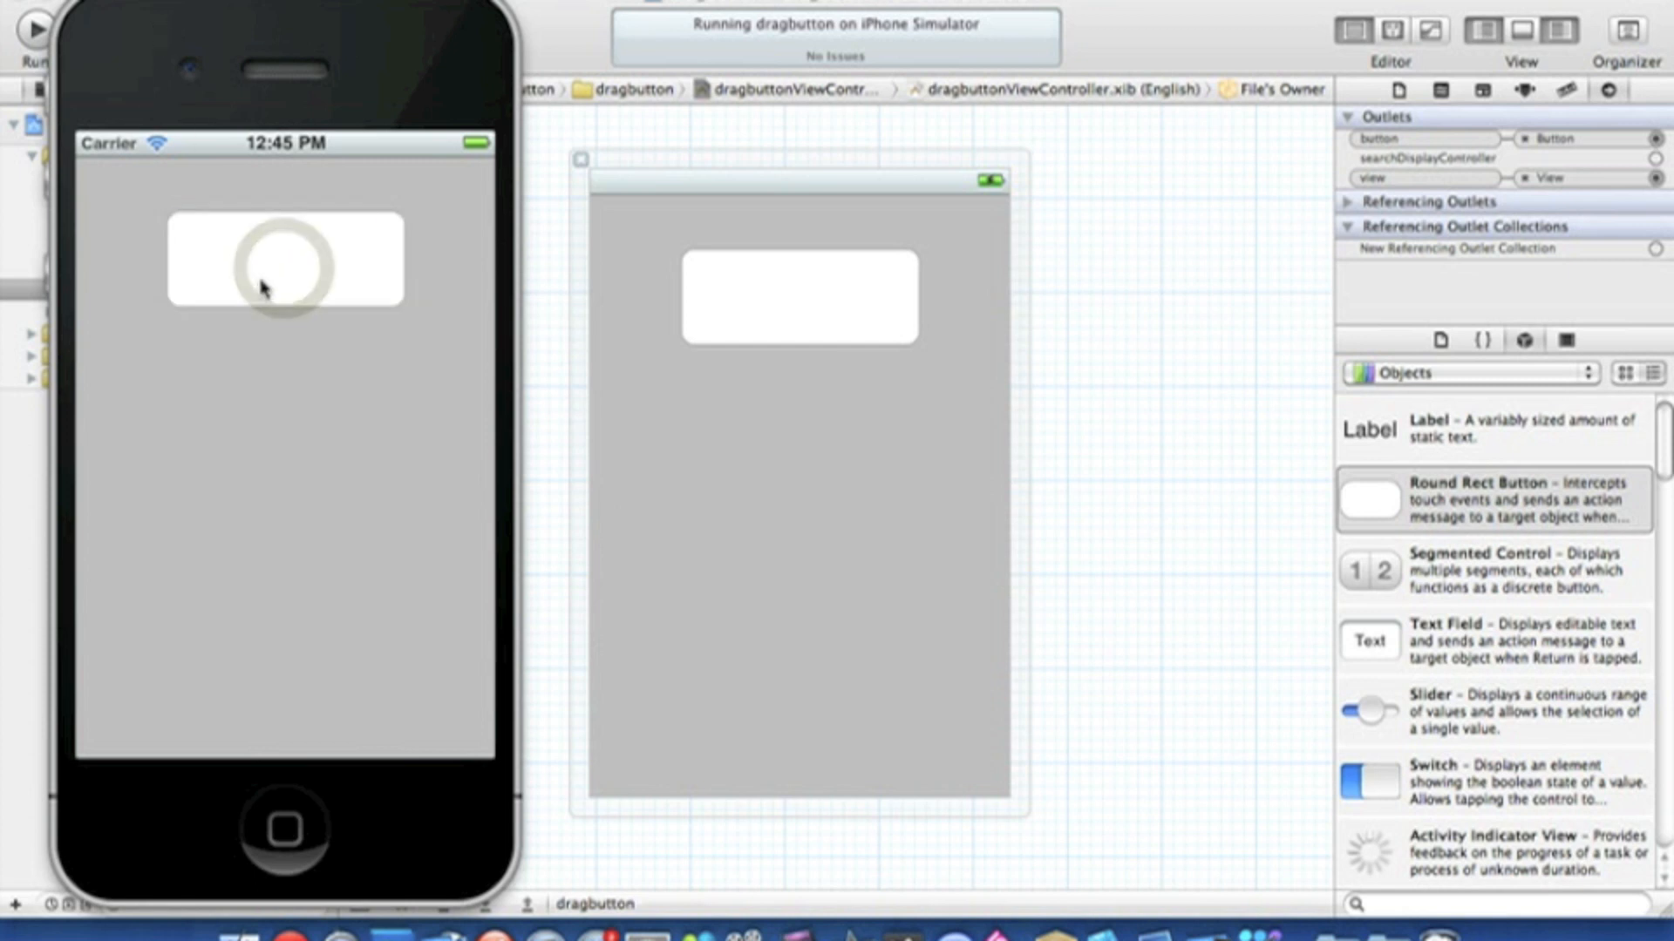